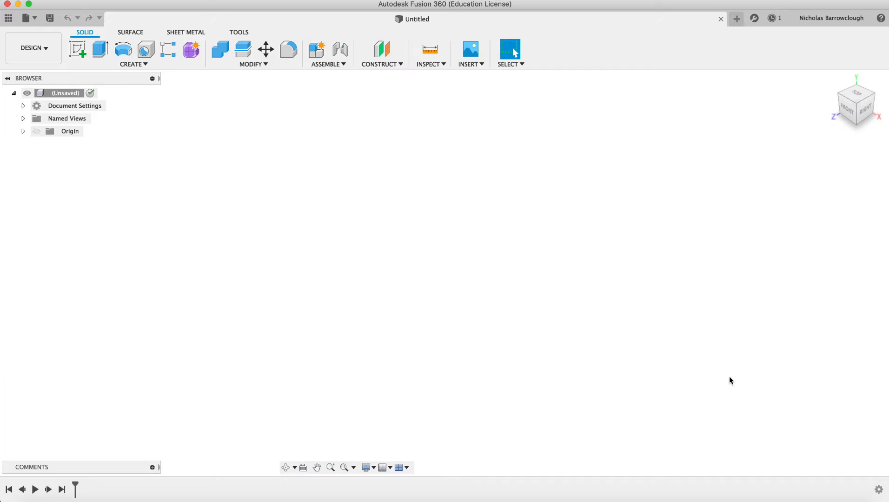
pyautogui.moveTo(95, 308)
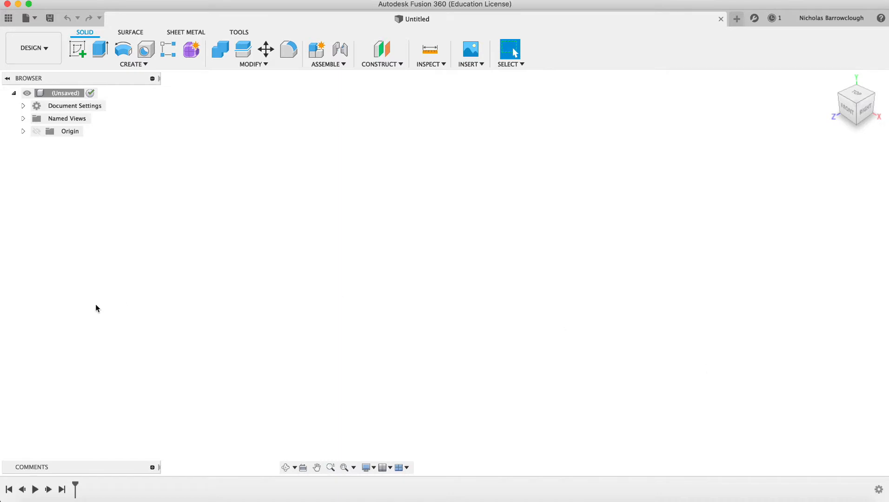
pyautogui.moveTo(9, 18)
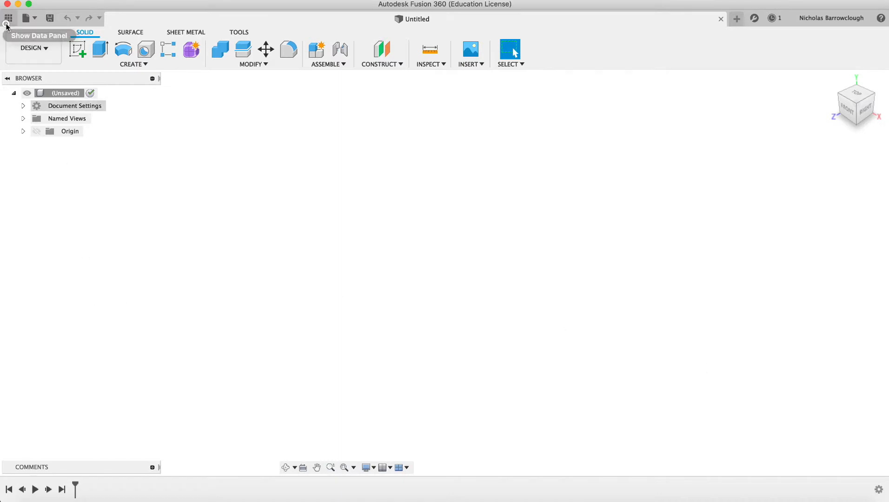
# Show the Data Panel listing the saved Basics tutorial designs
pyautogui.click(8, 17)
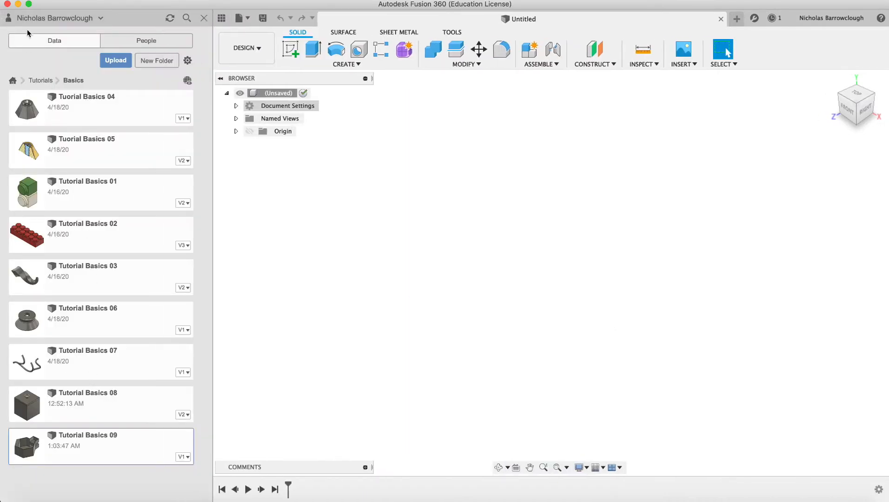
pyautogui.click(221, 18)
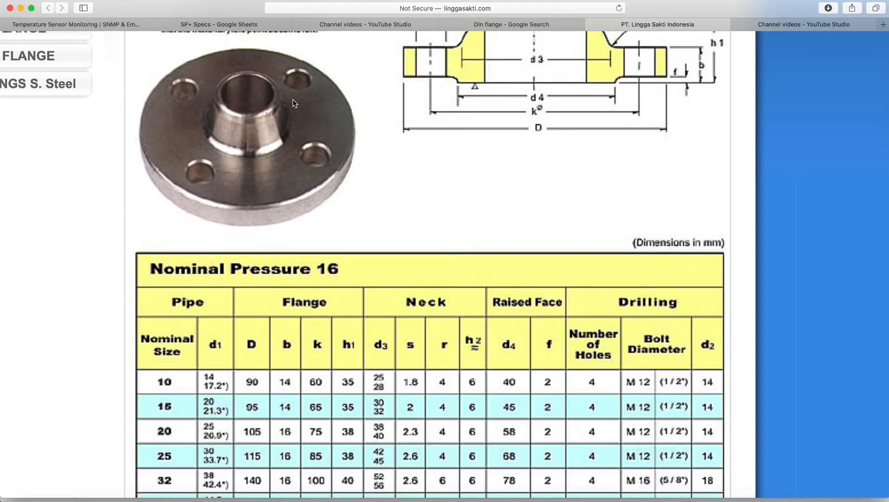
# Scroll the DIN 2633 reference page to the welding neck flange cross-section above the PN16 table
pyautogui.scroll(3)
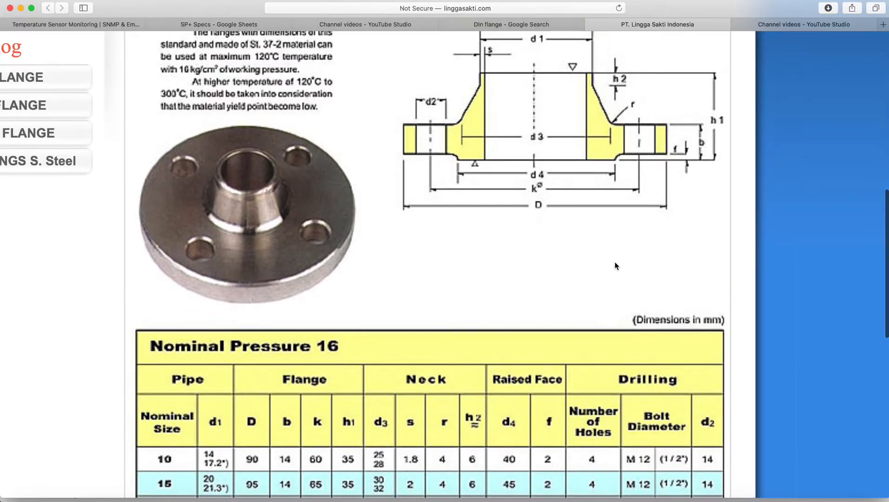
pyautogui.scroll(3)
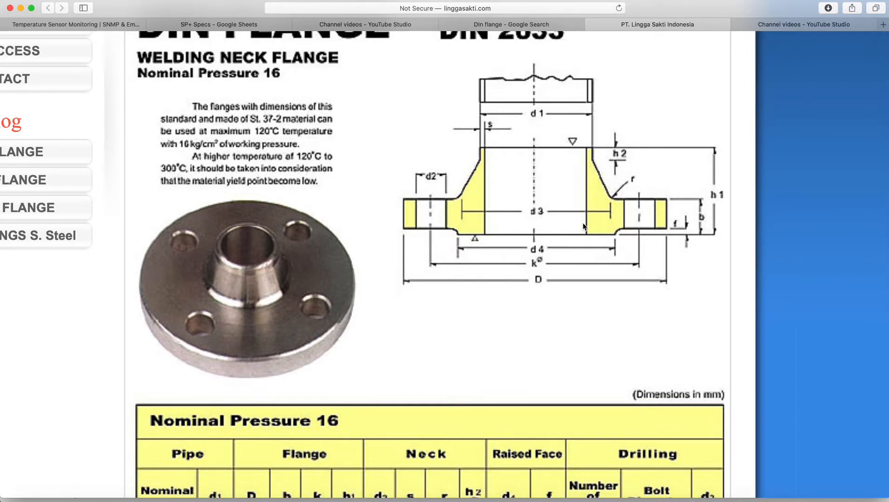
pyautogui.moveTo(315, 354)
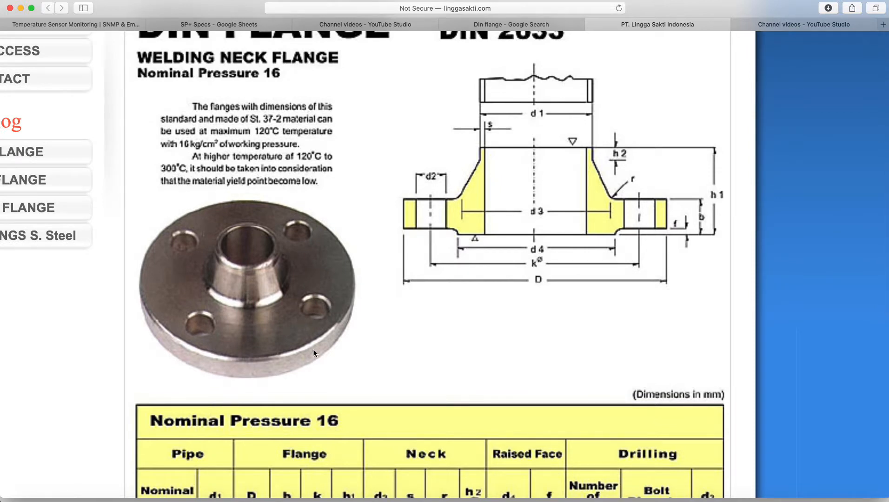
pyautogui.moveTo(449, 203)
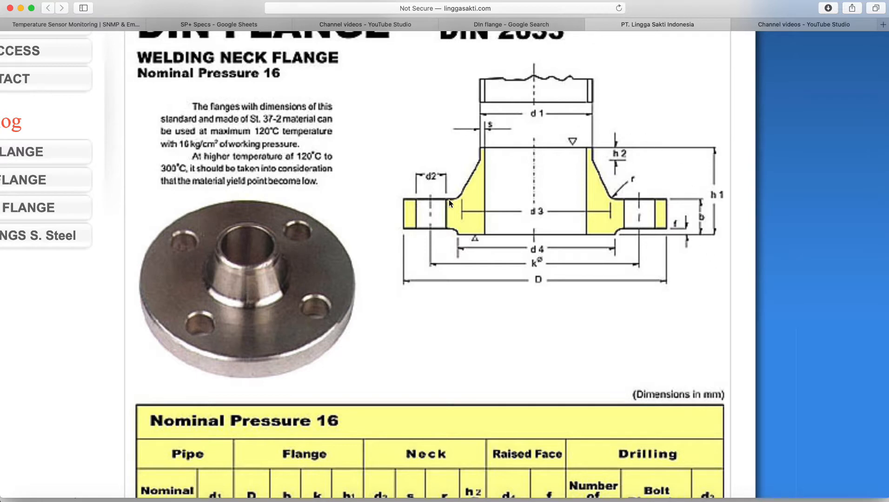
pyautogui.moveTo(616, 342)
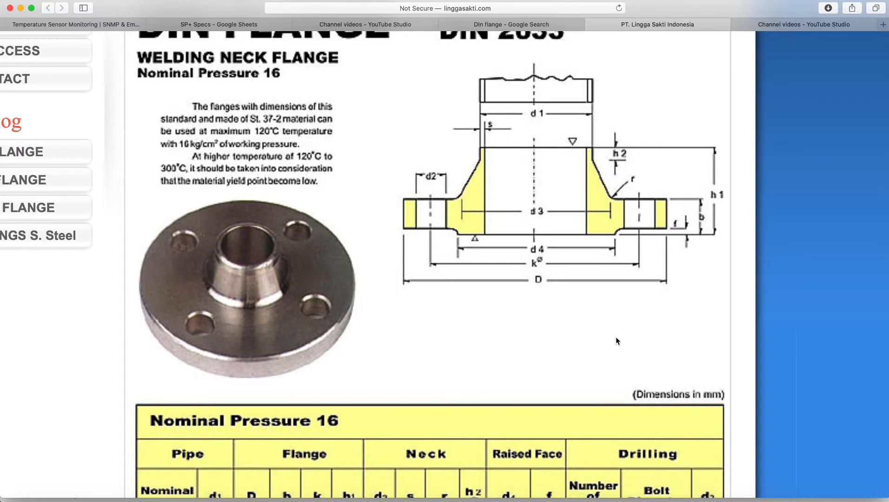
pyautogui.scroll(-3)
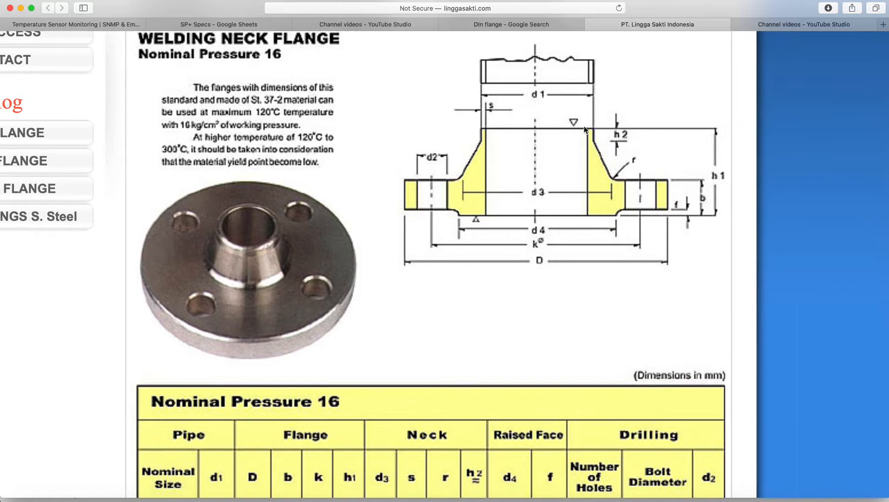
pyautogui.moveTo(591, 143)
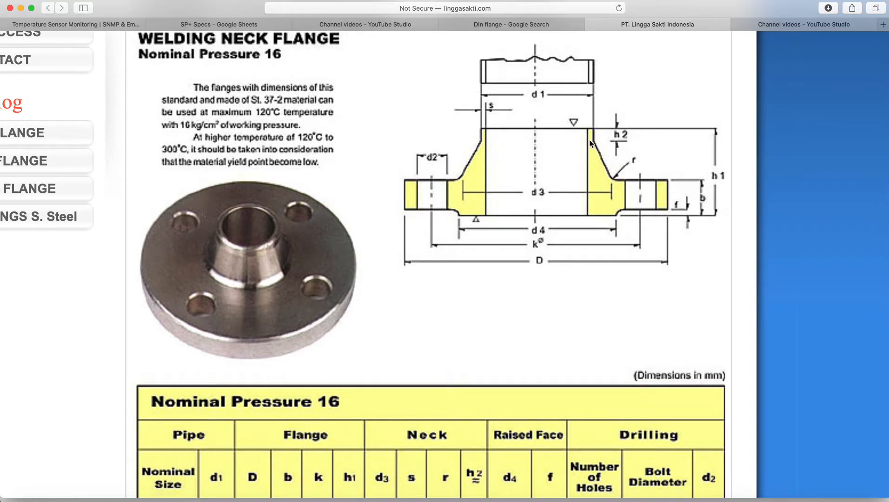
pyautogui.moveTo(497, 147)
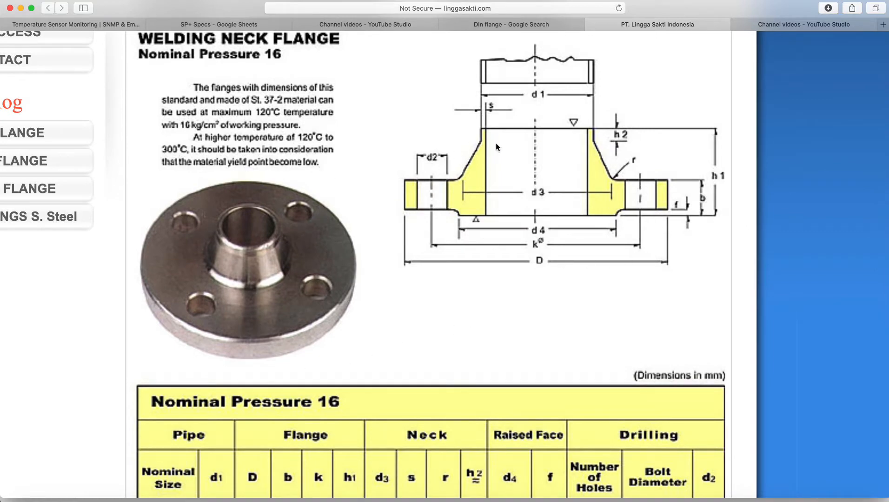
pyautogui.scroll(-3)
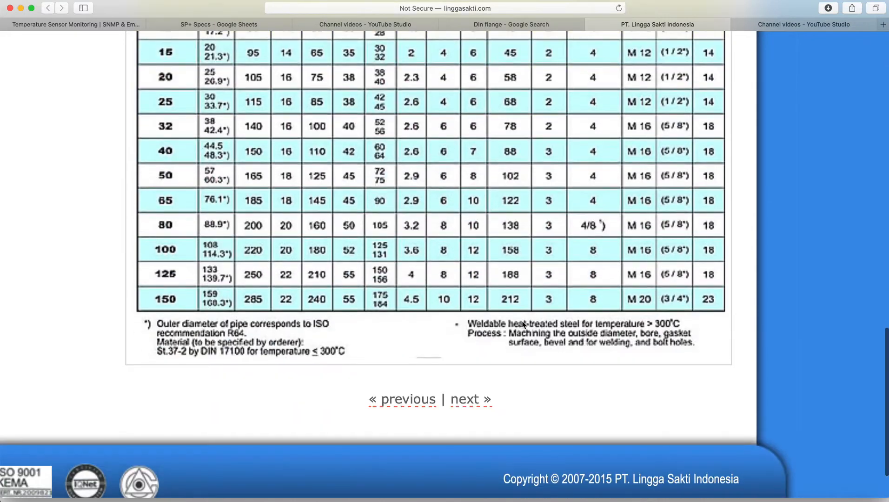
pyautogui.scroll(3)
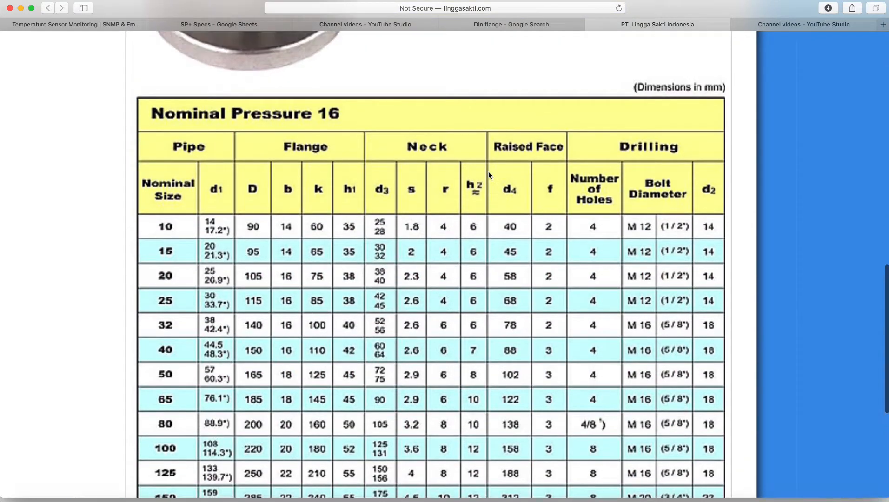
pyautogui.scroll(-3)
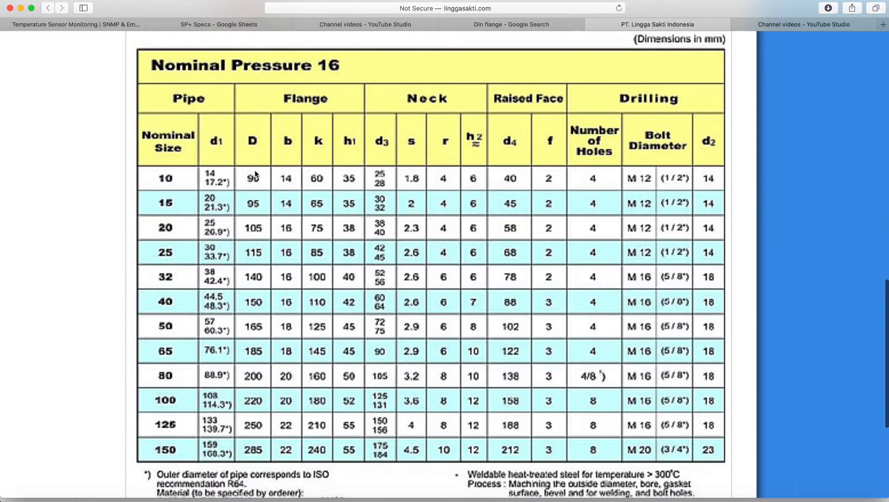
pyautogui.scroll(3)
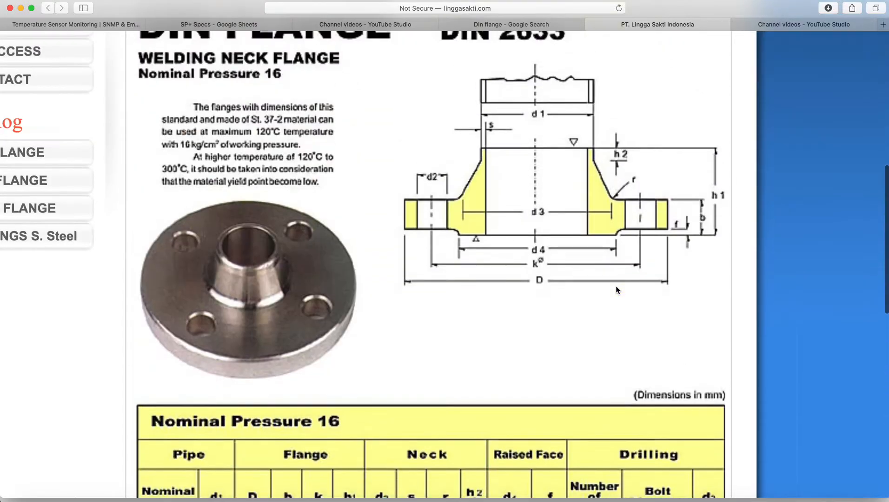
pyautogui.moveTo(441, 226)
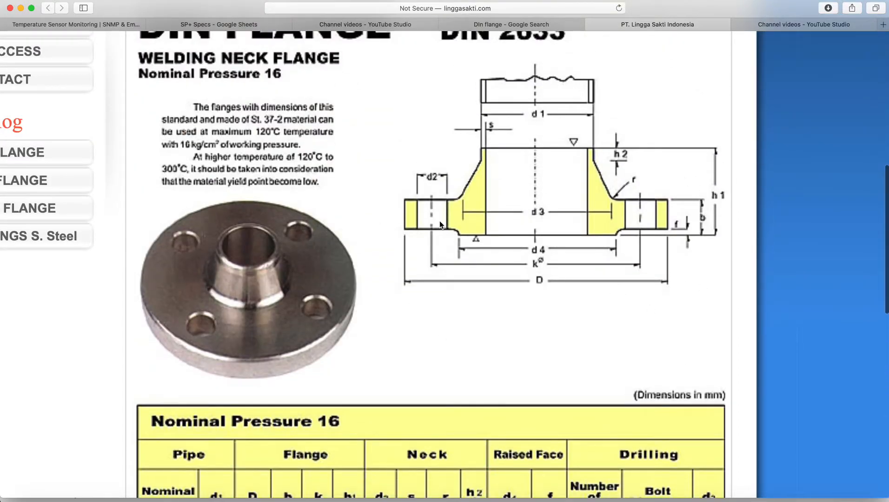
pyautogui.moveTo(577, 284)
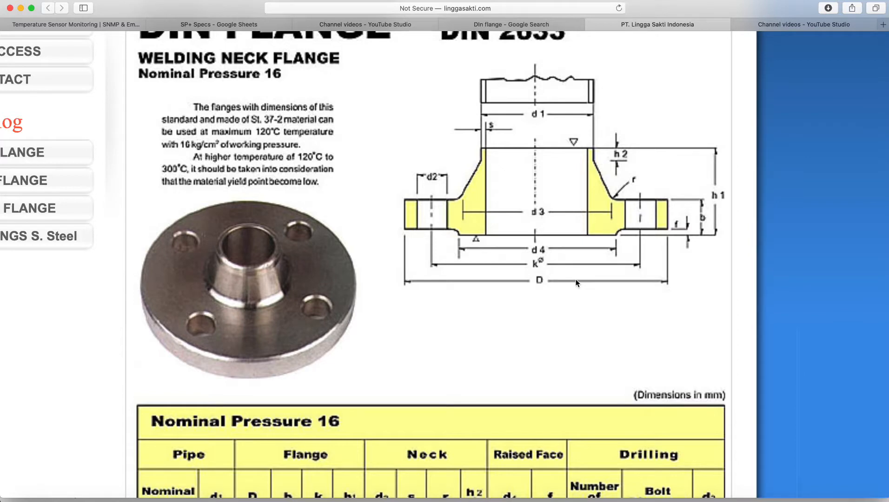
pyautogui.moveTo(633, 169)
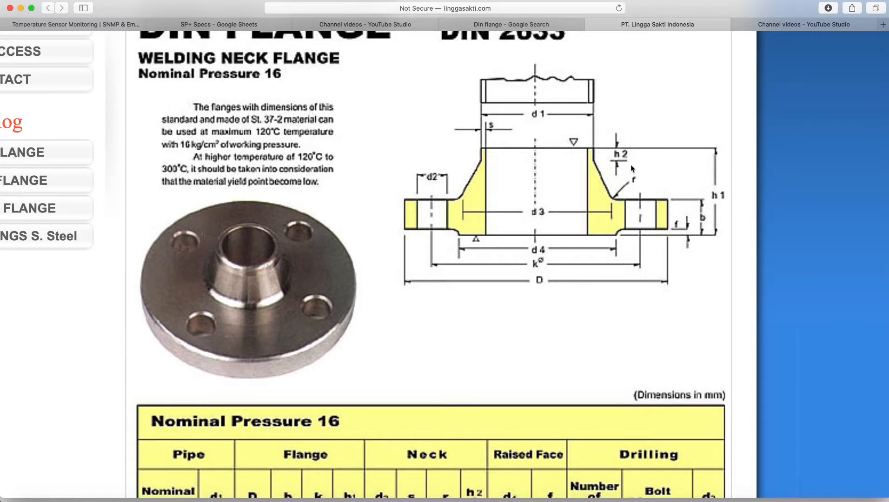
pyautogui.moveTo(516, 64)
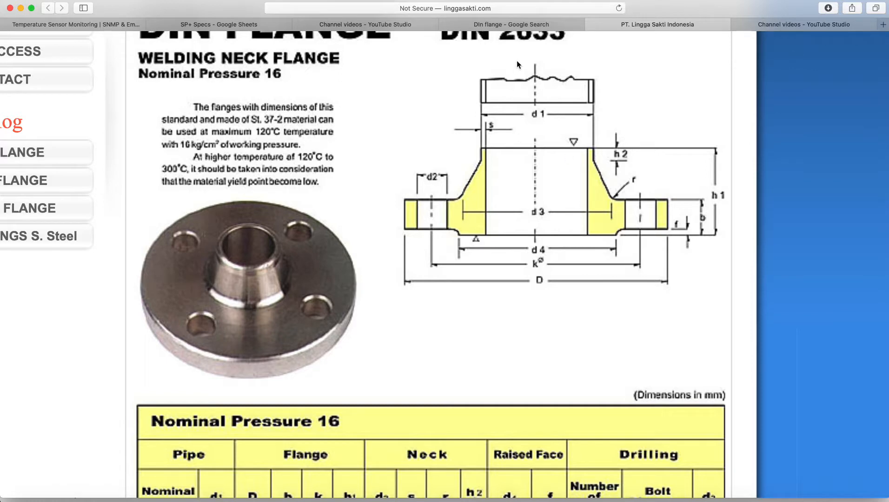
pyautogui.moveTo(526, 185)
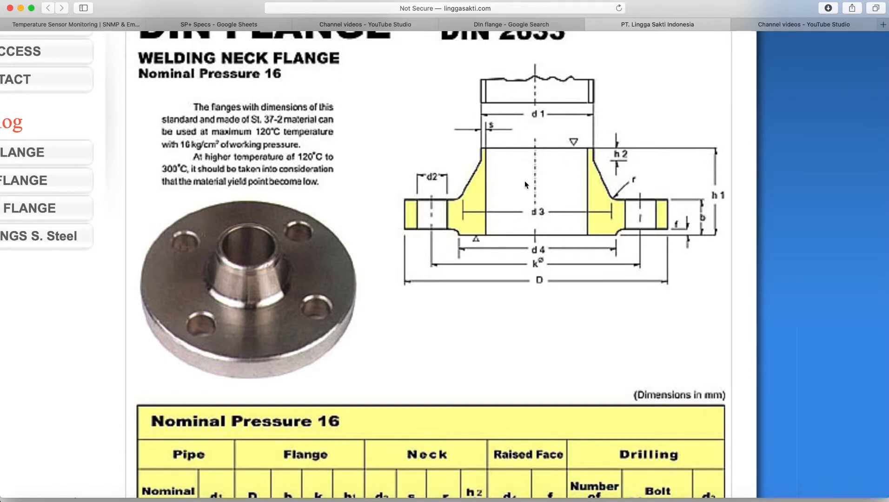
pyautogui.moveTo(484, 156)
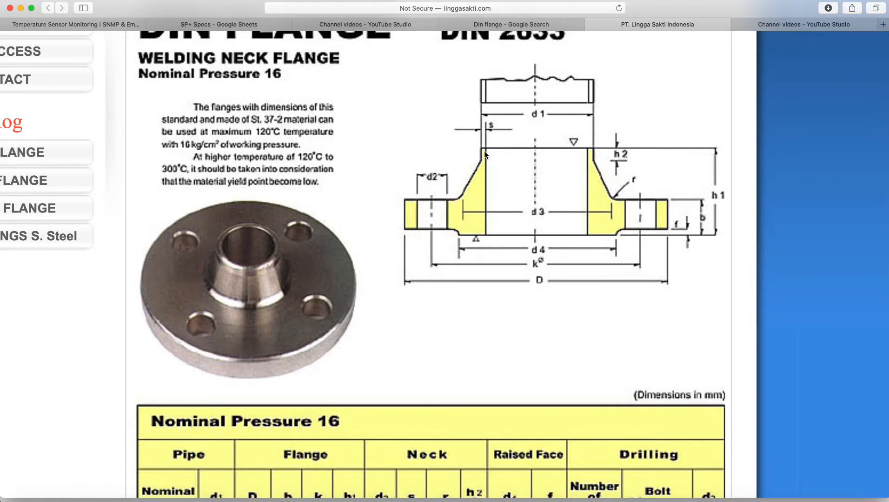
pyautogui.moveTo(584, 116)
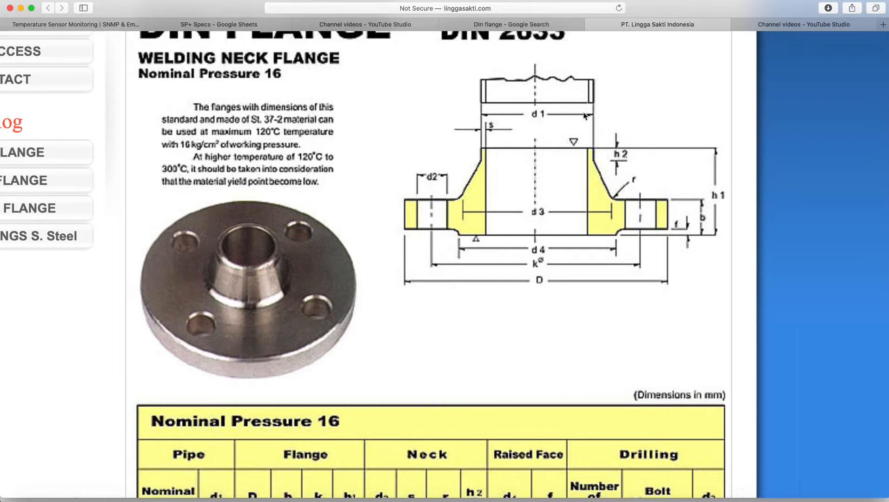
pyautogui.scroll(-3)
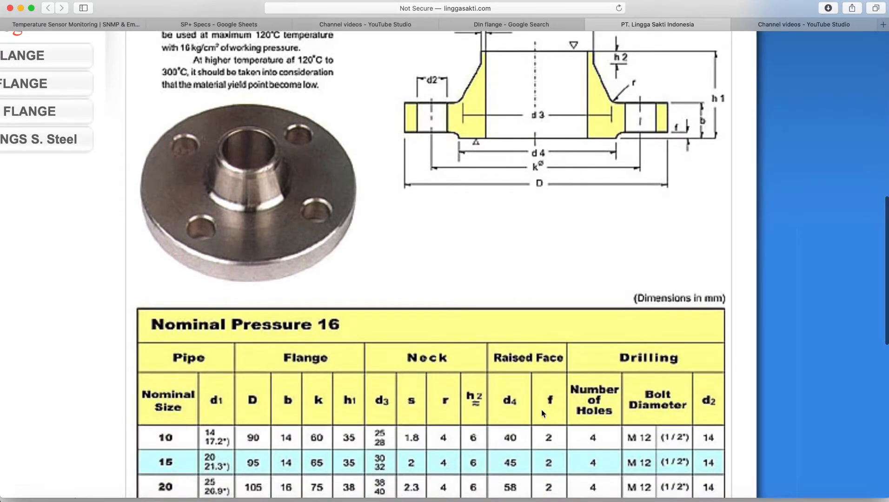
pyautogui.moveTo(216, 440)
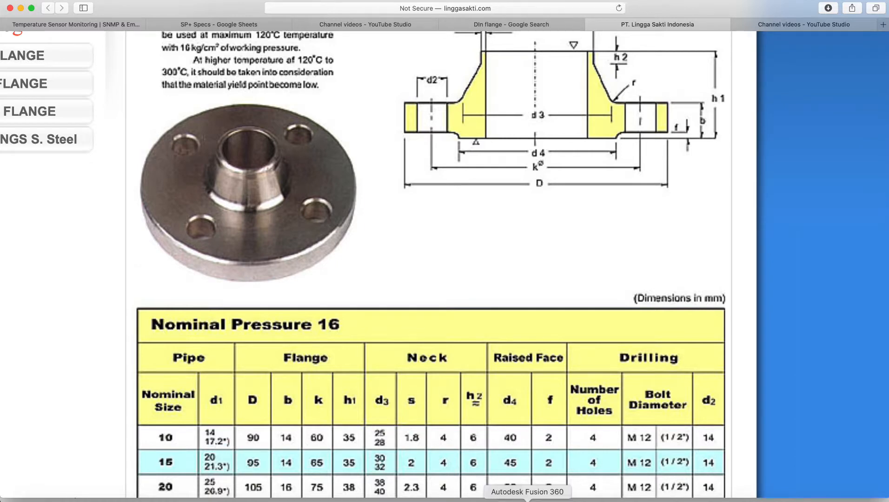
# Start a new sketch and begin a centre-diameter circle centred on the origin
pyautogui.click(527, 492)
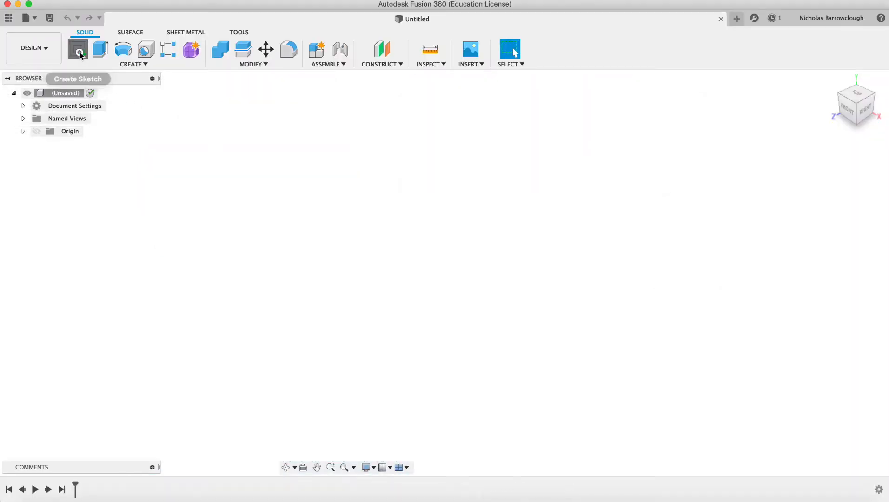
pyautogui.click(78, 50)
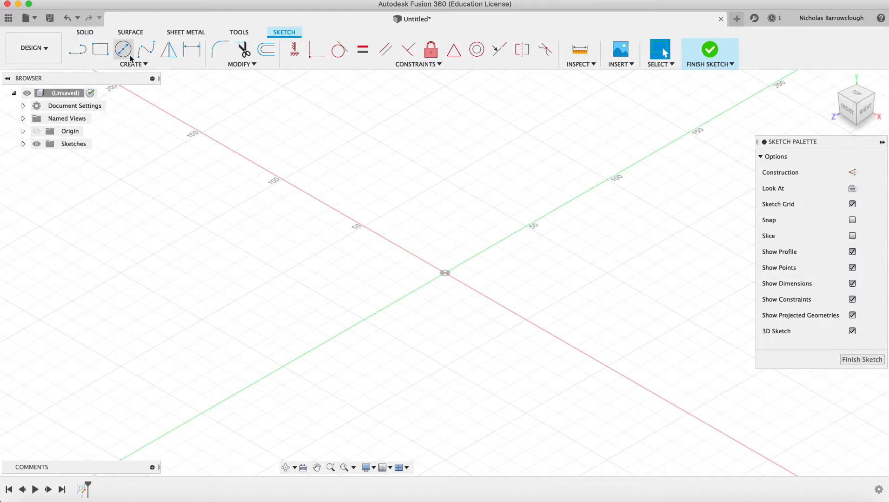
pyautogui.click(123, 50)
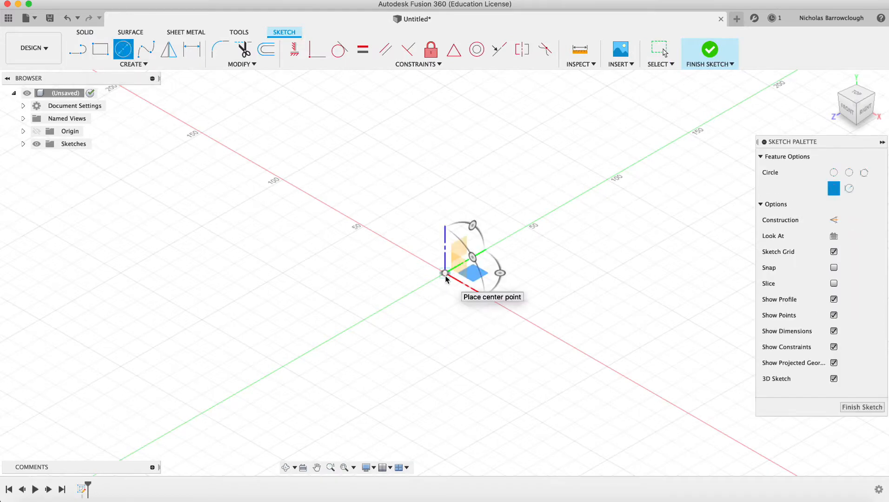
pyautogui.click(446, 274)
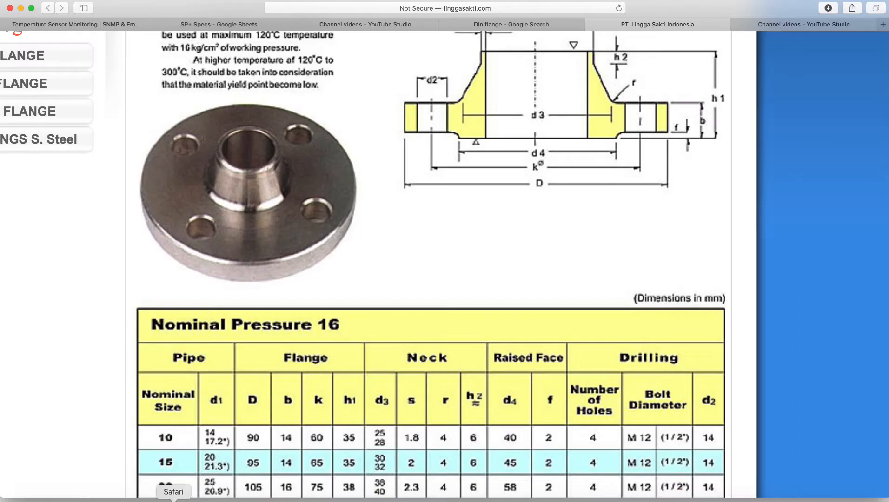
# Scroll the flange page to the PN16 table rows for sizes 10 to 25
pyautogui.scroll(3)
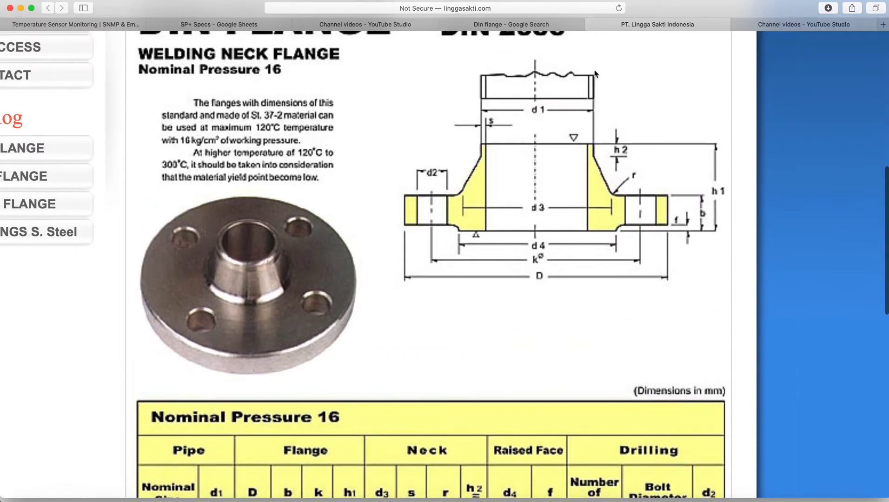
pyautogui.moveTo(623, 150)
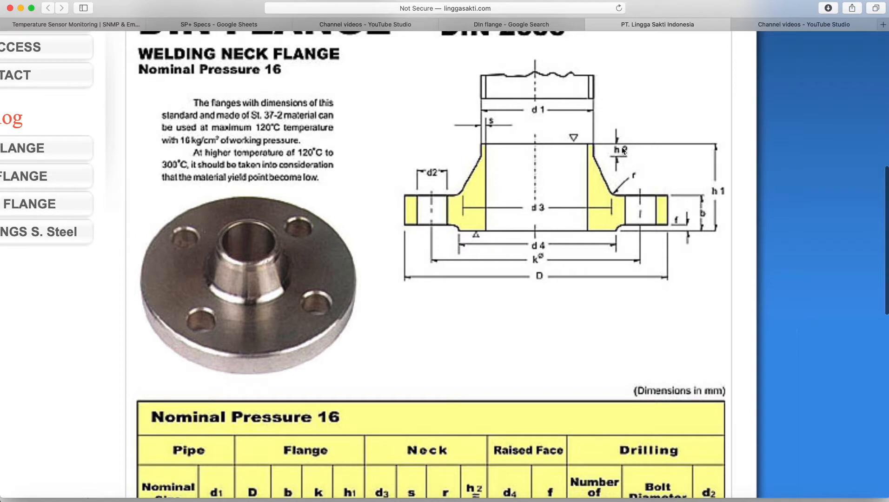
pyautogui.scroll(-3)
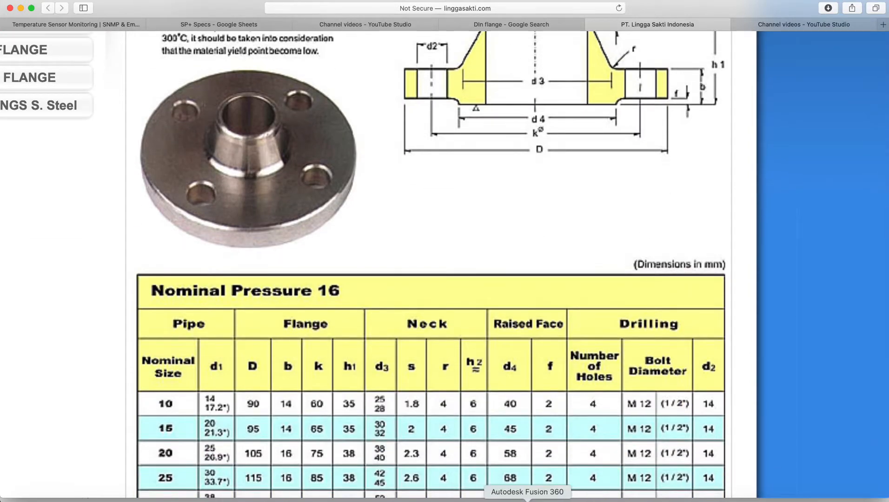
# Set up an Extrude of the sketched circle profile, then return to the reference page
pyautogui.click(527, 492)
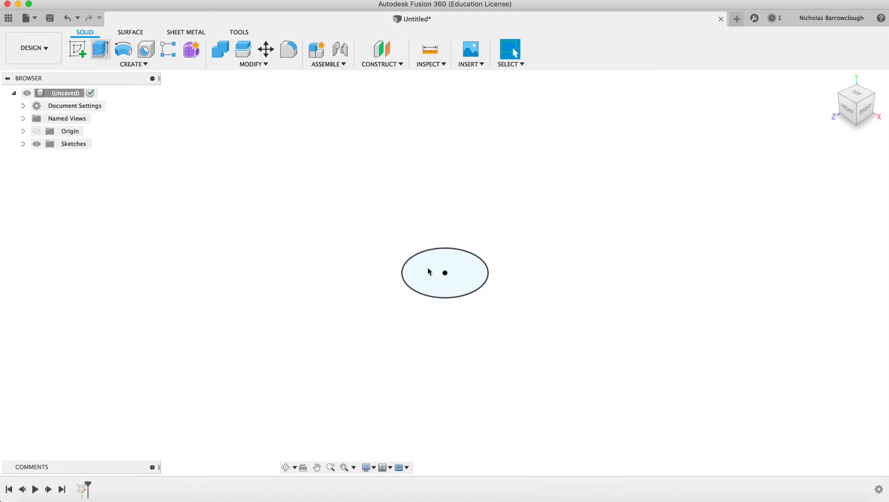
pyautogui.click(100, 51)
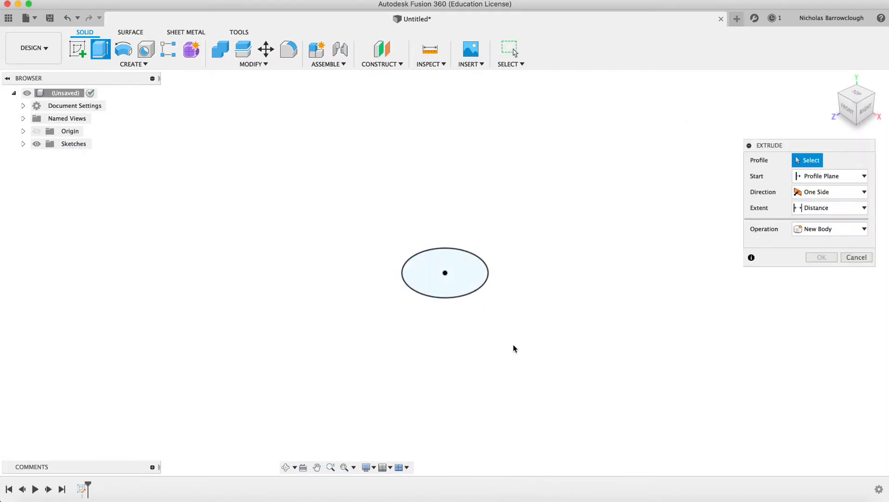
pyautogui.moveTo(515, 347)
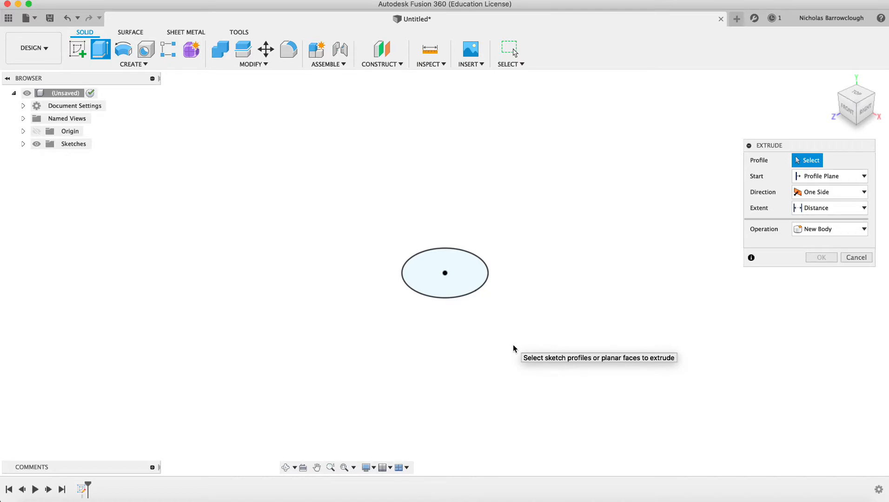
pyautogui.moveTo(299, 441)
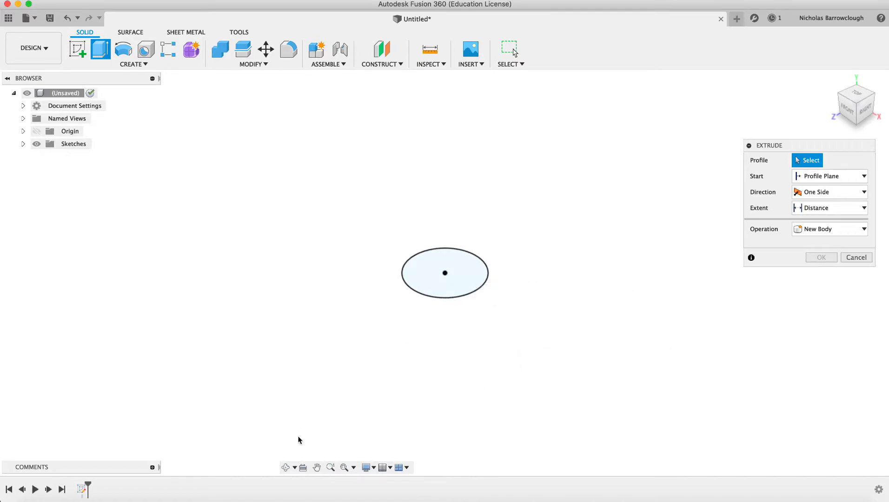
pyautogui.click(444, 272)
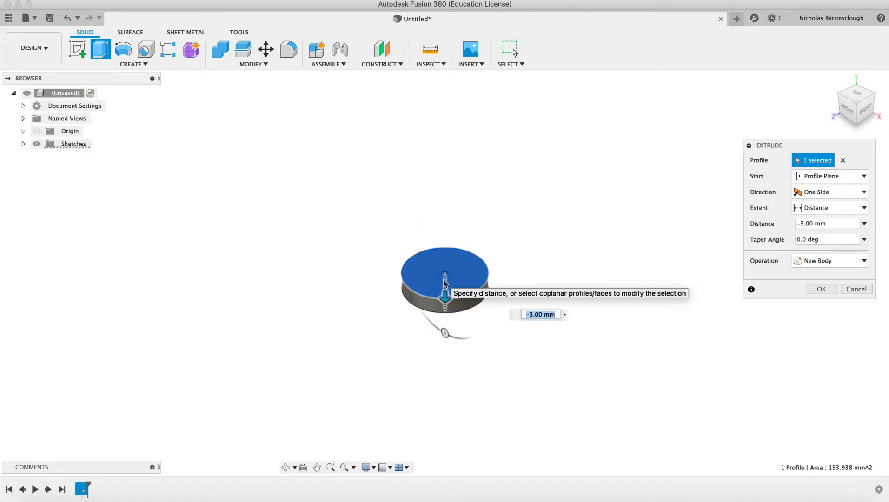
pyautogui.click(821, 289)
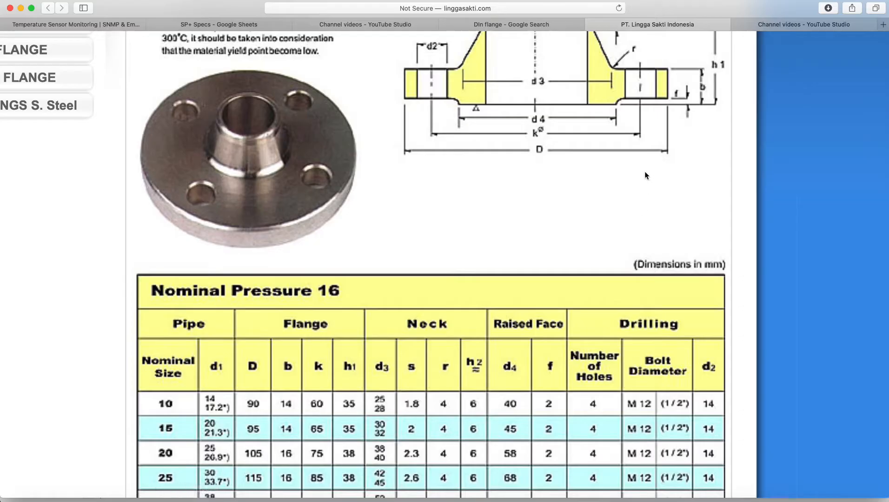
# Scroll between the flange sectional drawing and the PN16 table down to the size 32 row
pyautogui.scroll(-3)
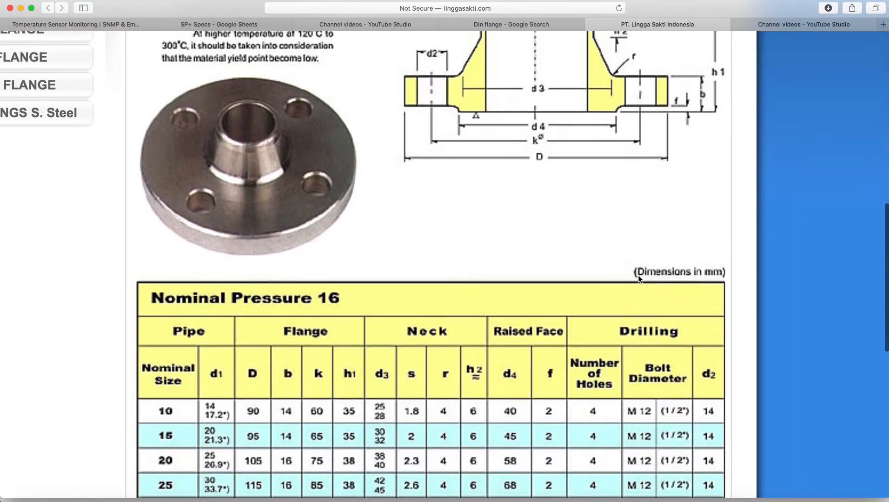
pyautogui.scroll(-3)
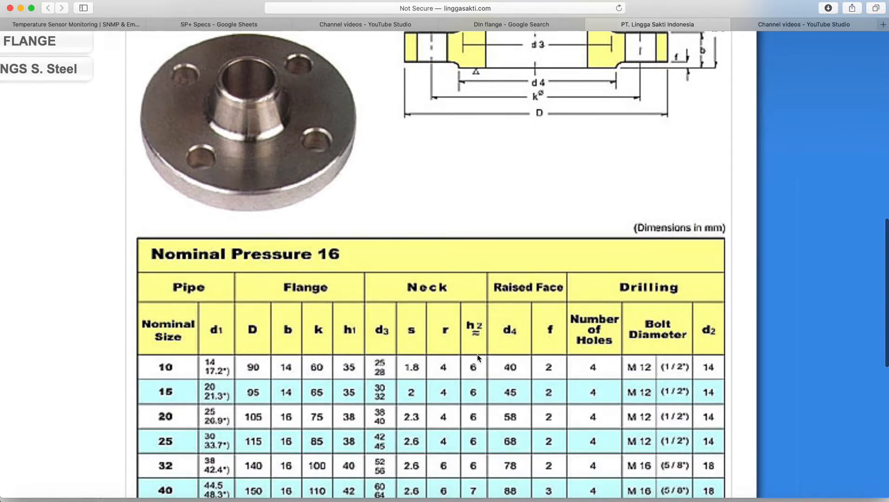
pyautogui.scroll(3)
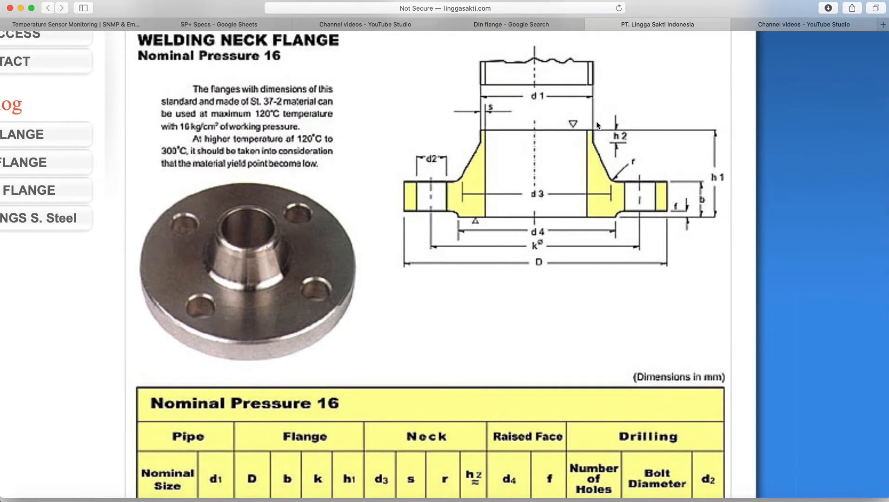
pyautogui.moveTo(648, 191)
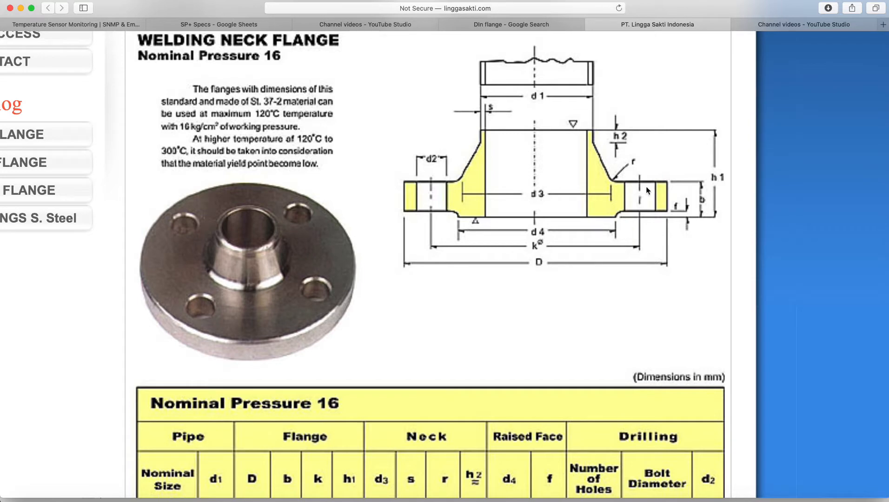
pyautogui.moveTo(714, 237)
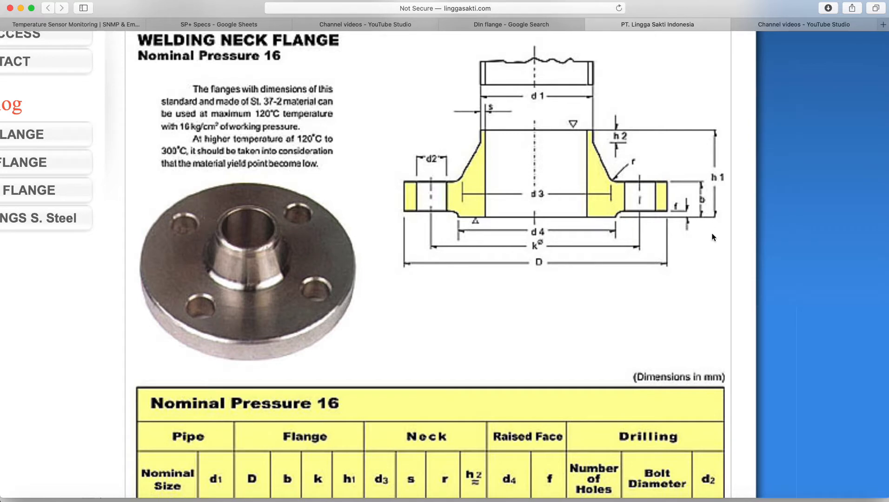
pyautogui.moveTo(719, 170)
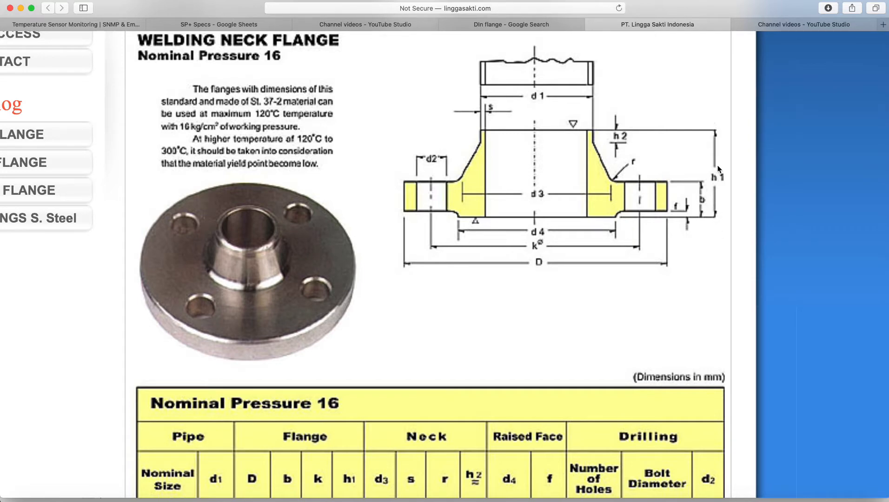
pyautogui.moveTo(723, 214)
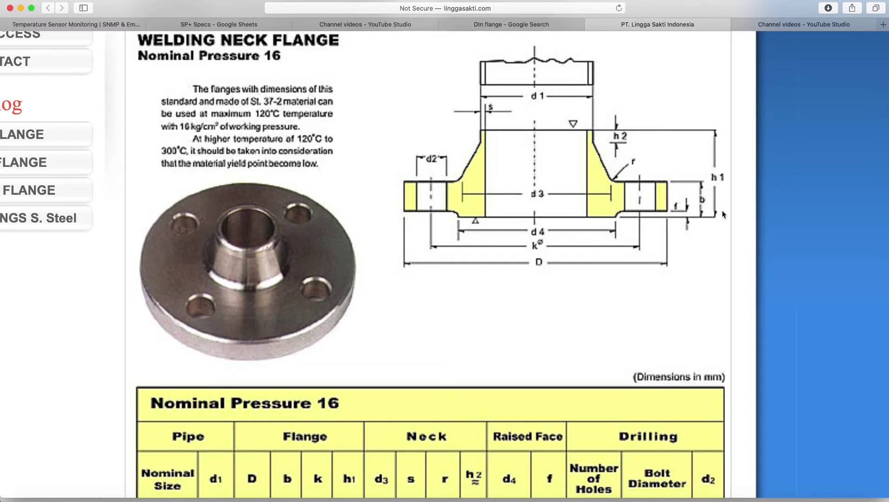
pyautogui.scroll(-3)
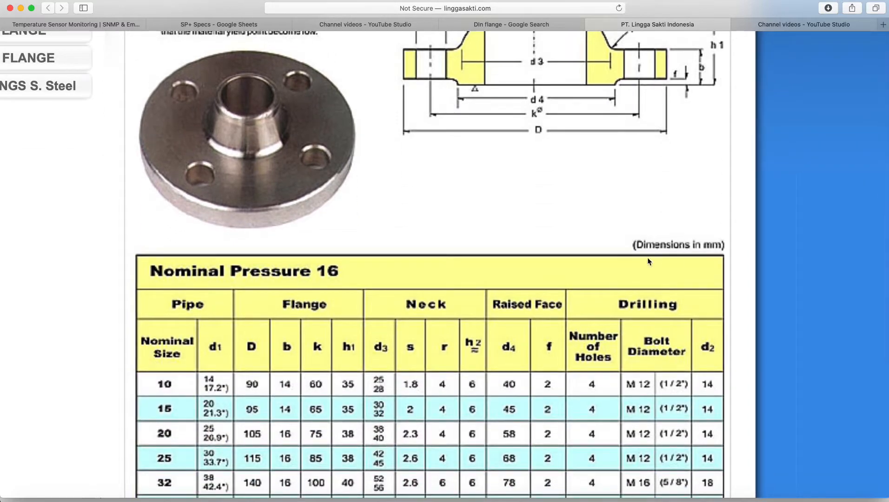
pyautogui.scroll(3)
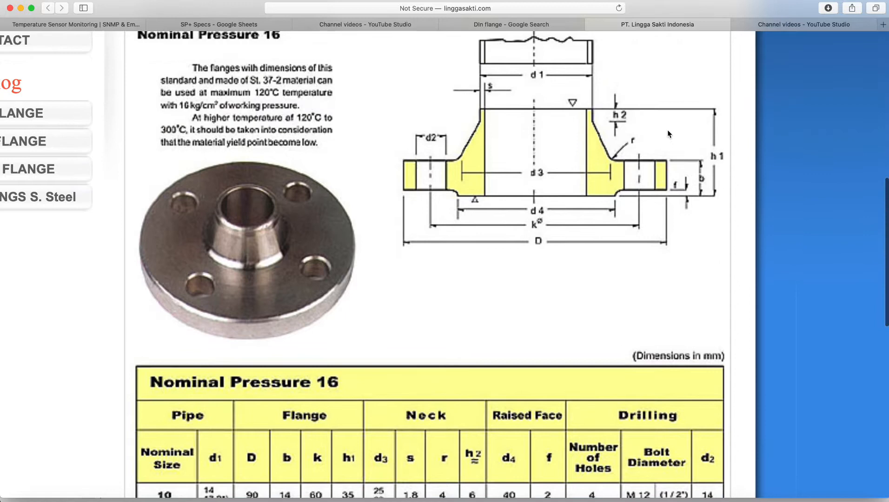
pyautogui.scroll(-3)
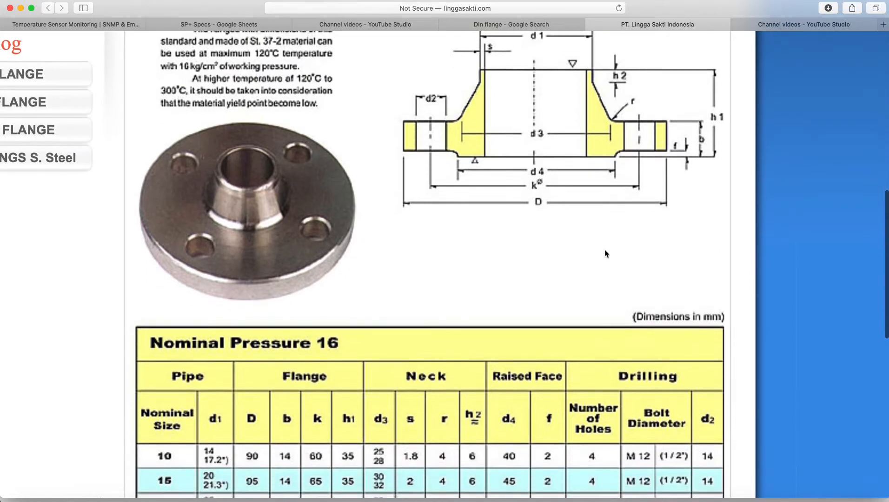
pyautogui.scroll(-3)
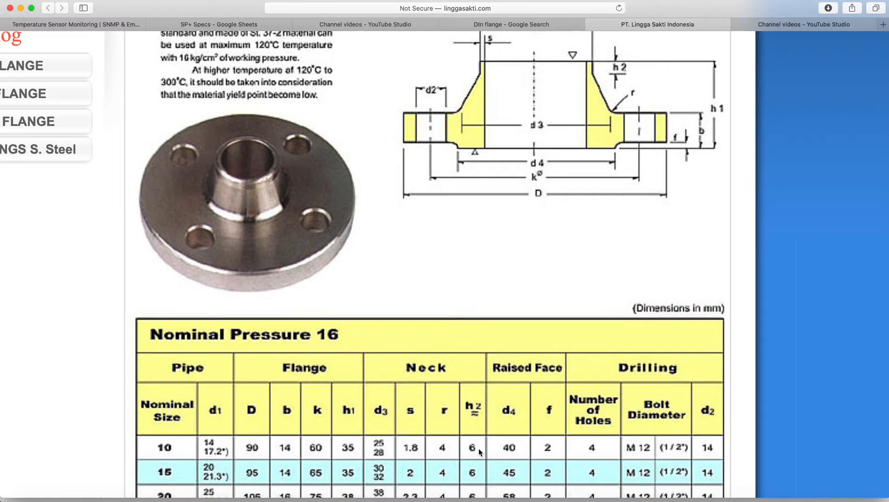
pyautogui.scroll(3)
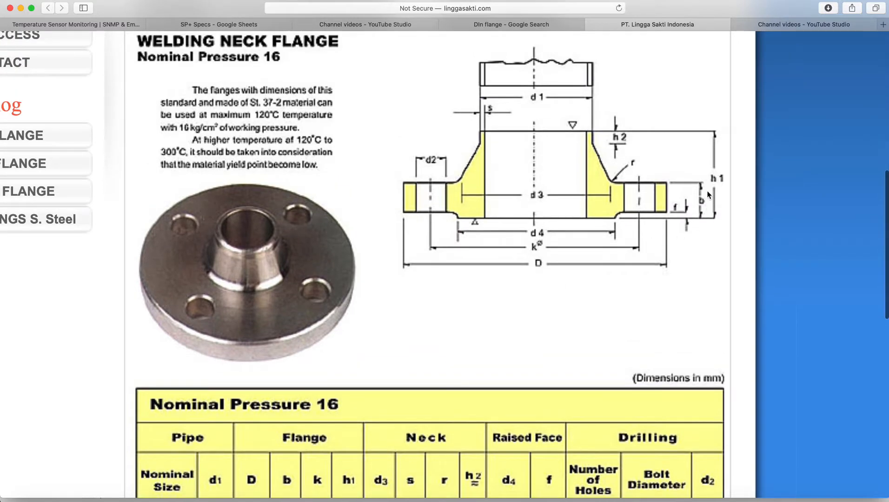
pyautogui.scroll(-3)
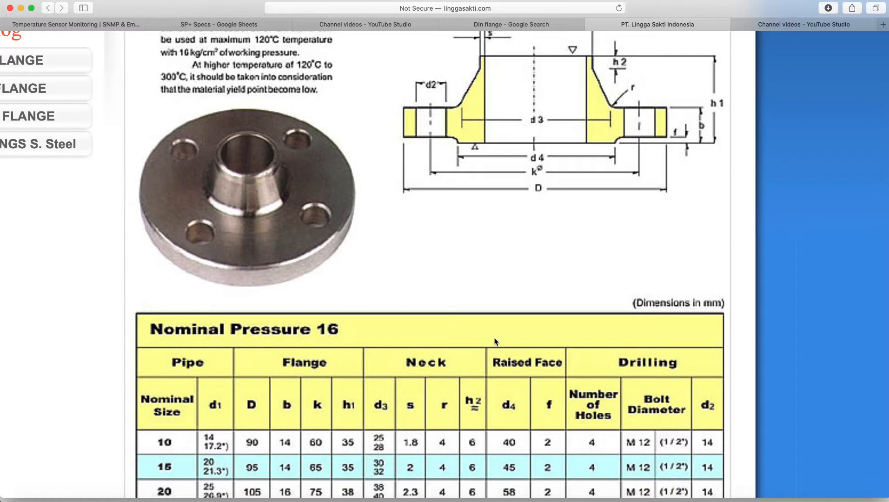
pyautogui.scroll(3)
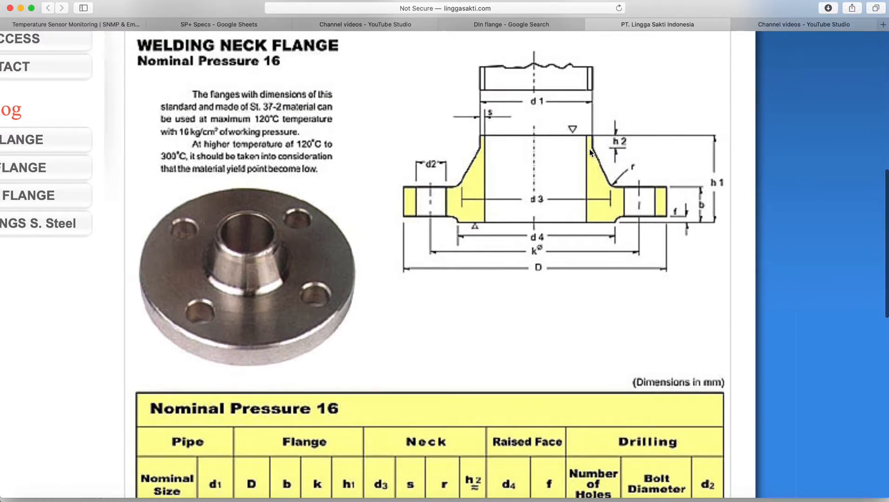
pyautogui.moveTo(620, 191)
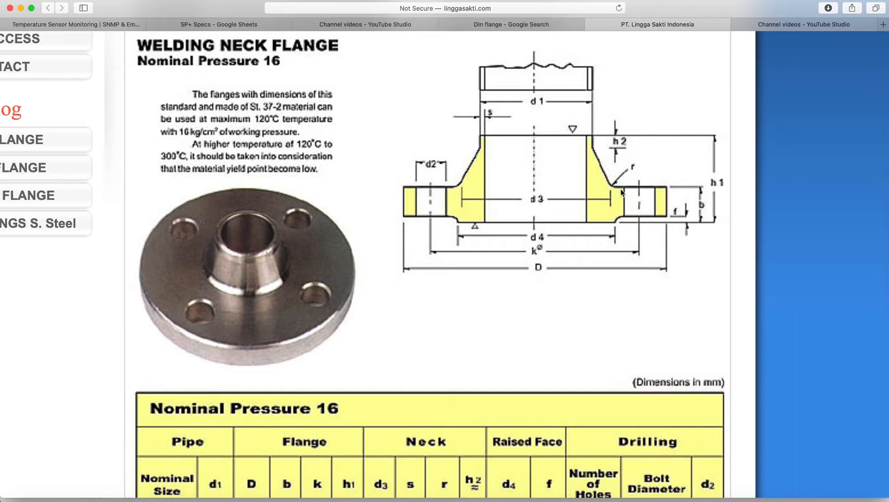
pyautogui.moveTo(600, 198)
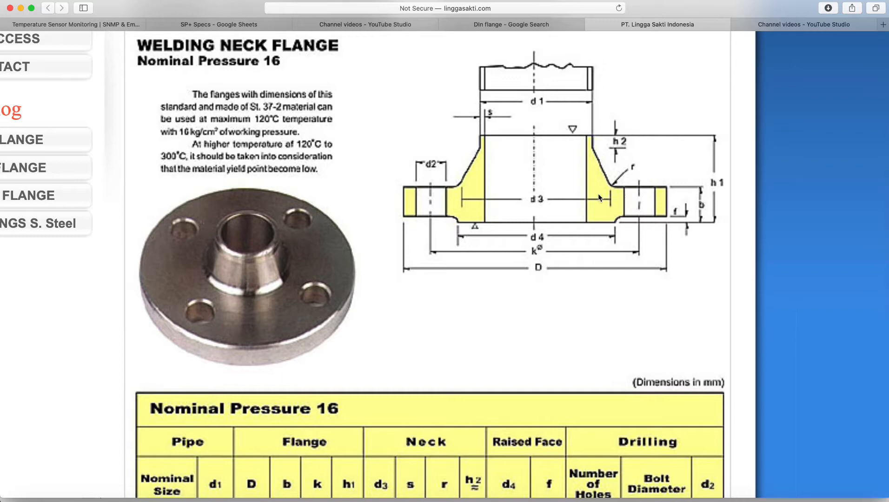
pyautogui.moveTo(526, 206)
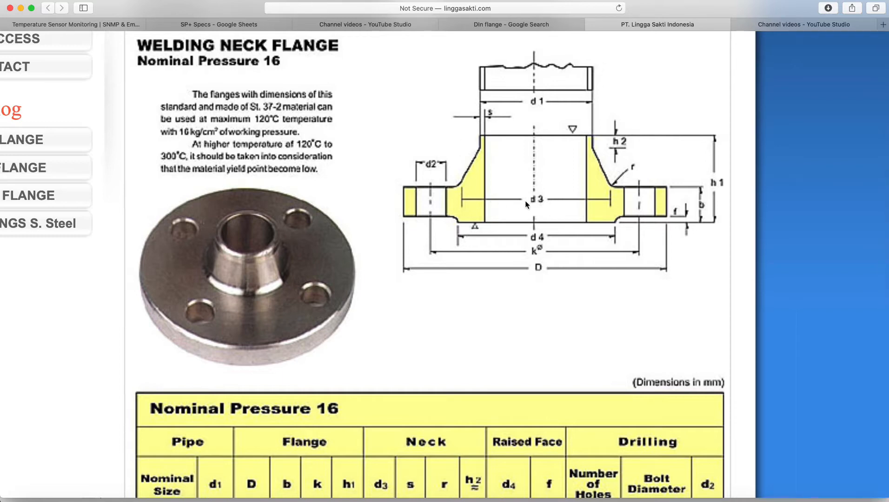
pyautogui.scroll(-3)
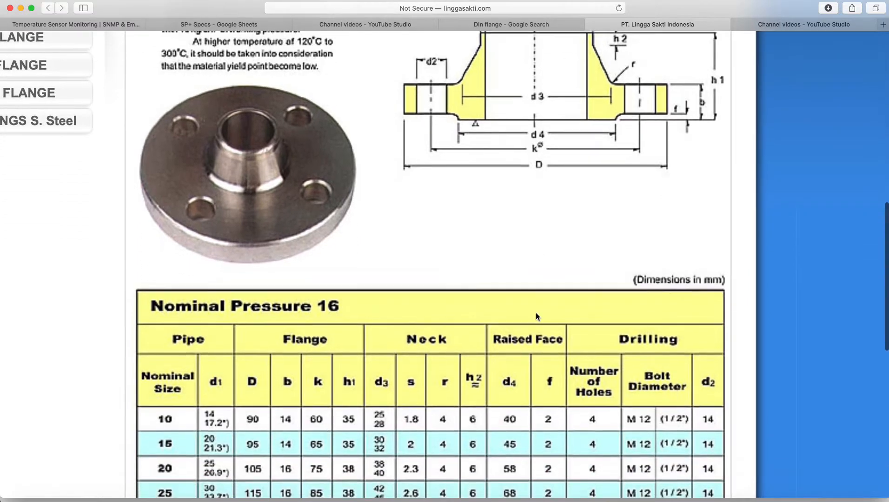
pyautogui.scroll(-3)
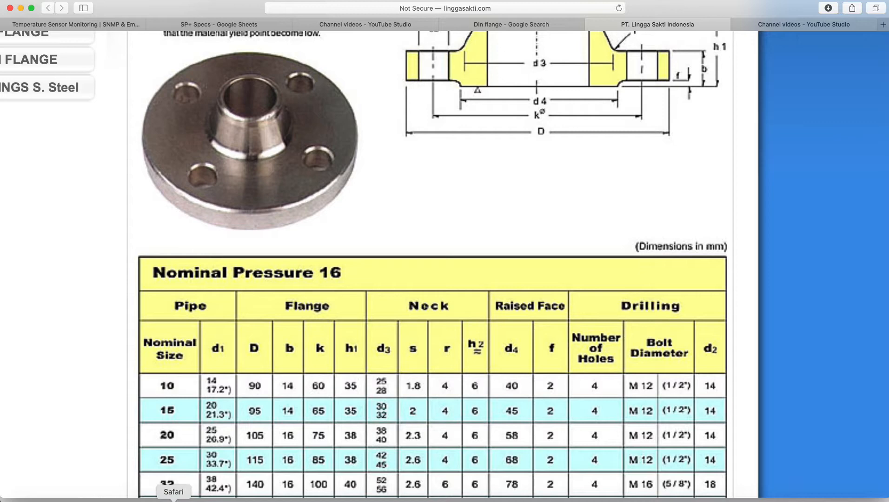
pyautogui.moveTo(722, 361)
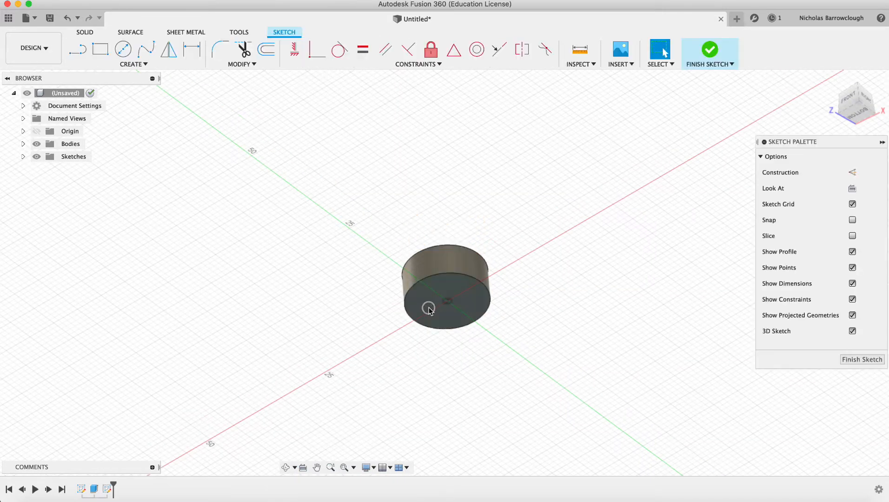
# Sketch a 25 mm centre-diameter circle at the origin on the cylinder's end face, viewed head-on
pyautogui.click(123, 48)
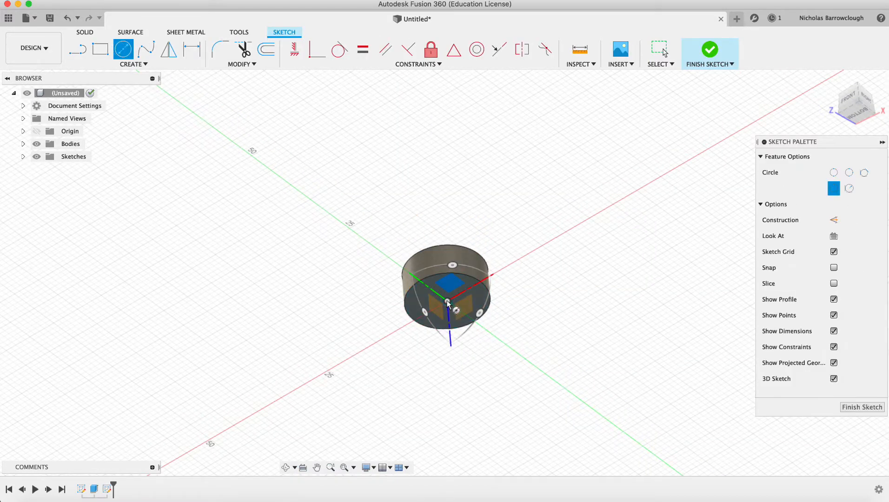
pyautogui.moveTo(833, 220)
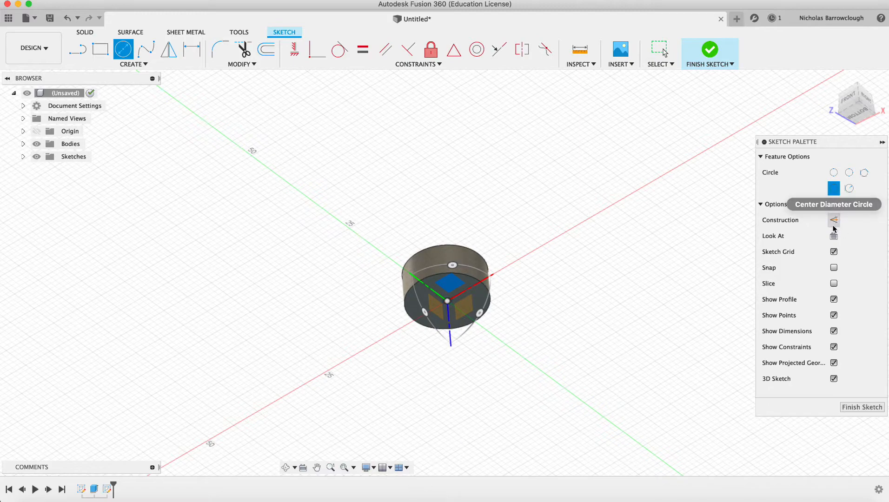
pyautogui.click(833, 237)
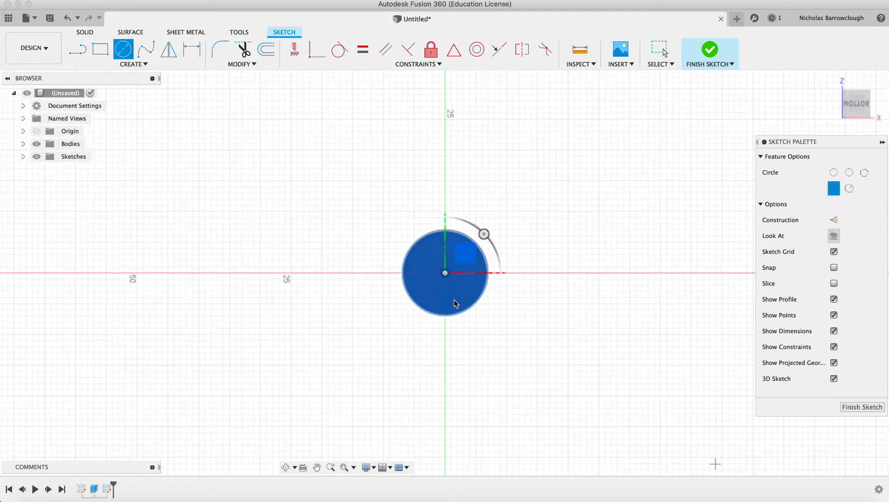
pyautogui.moveTo(446, 273)
pyautogui.write('25')
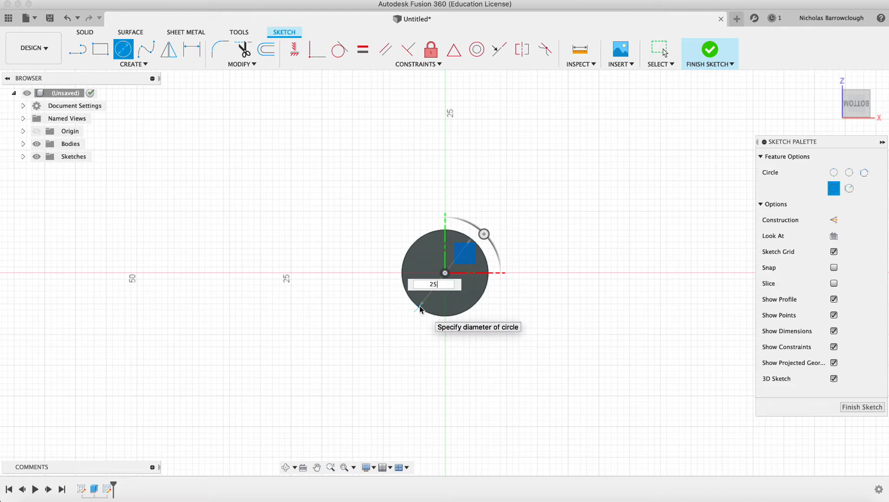
pyautogui.press('Return')
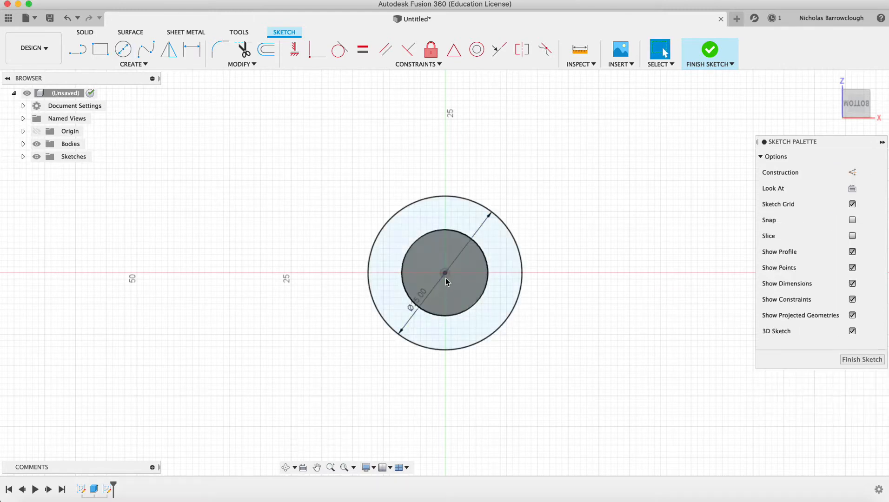
pyautogui.rightClick(445, 275)
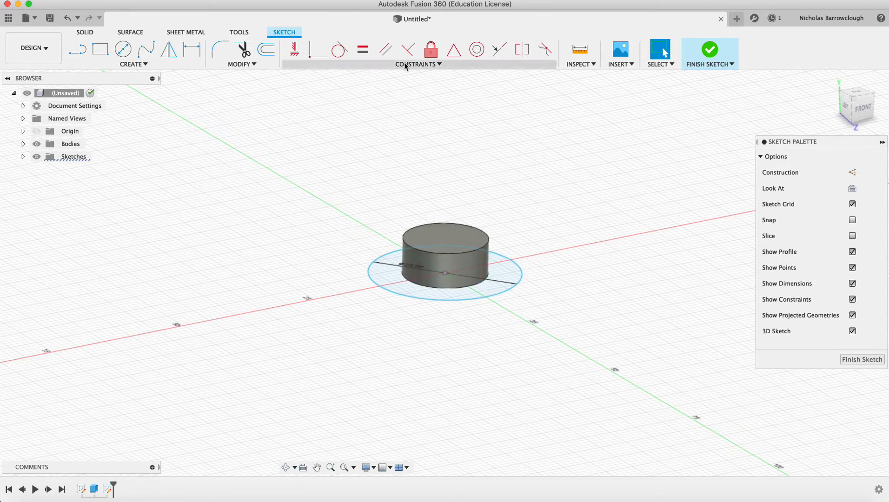
# Move the 25 mm circle 15 mm along Z below the cylinder's base
pyautogui.click(242, 63)
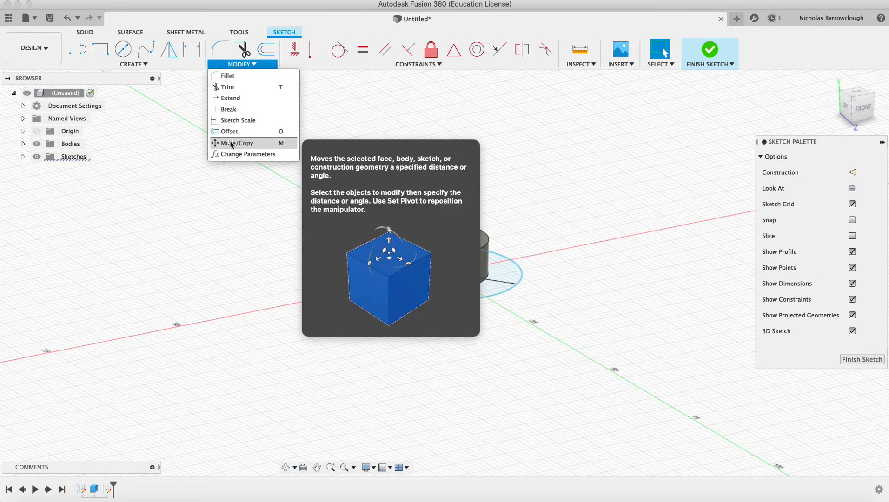
pyautogui.click(235, 143)
pyautogui.write('15')
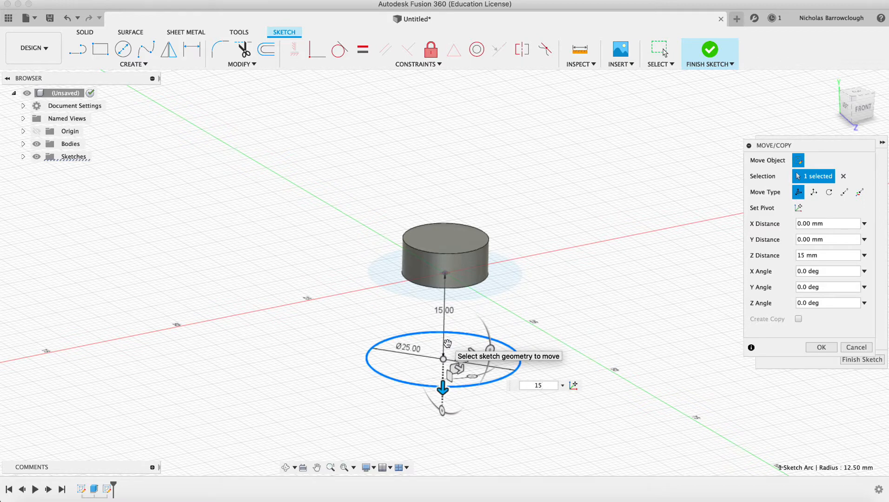
pyautogui.click(856, 347)
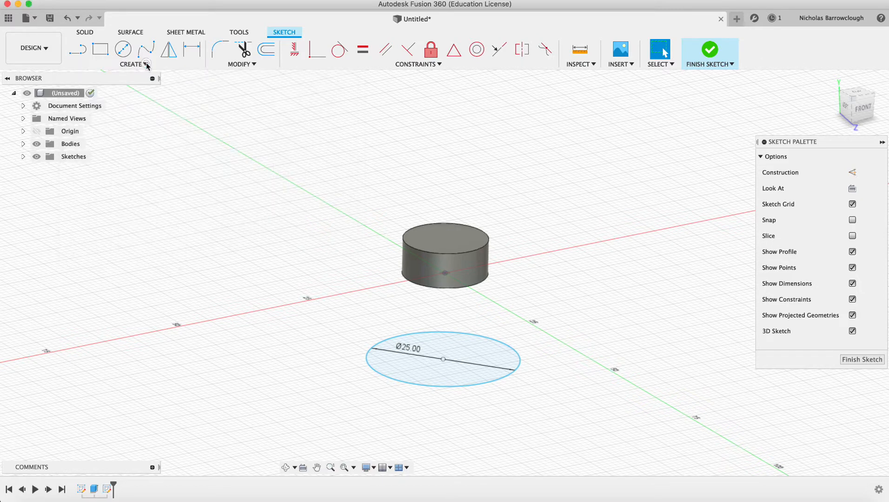
# Loft the lower 25 mm circle to the cylinder's bottom face into one tapered body
pyautogui.click(133, 64)
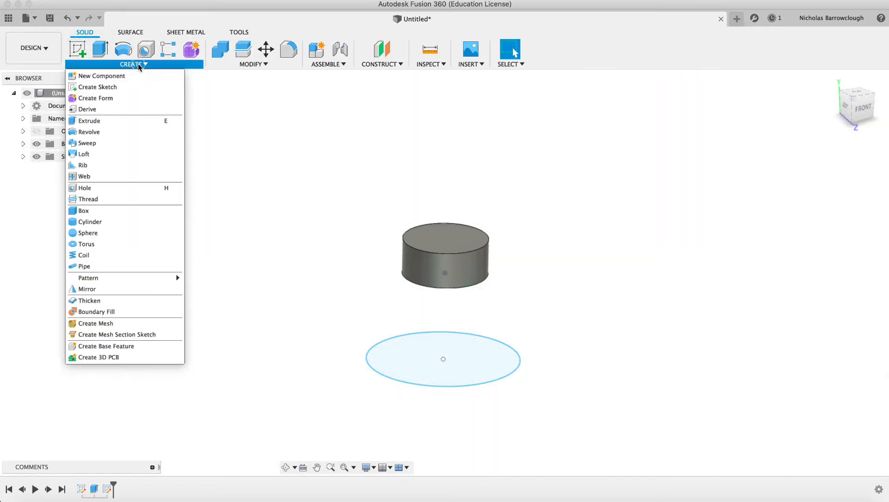
pyautogui.click(86, 153)
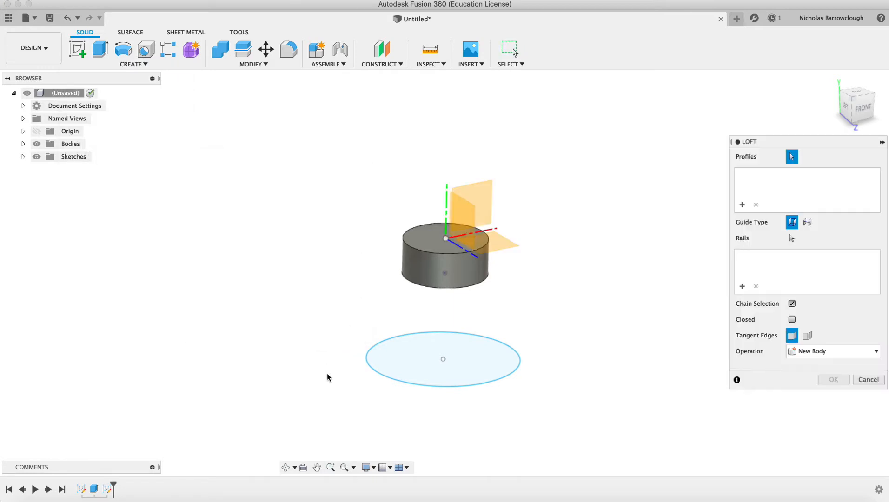
pyautogui.moveTo(374, 374)
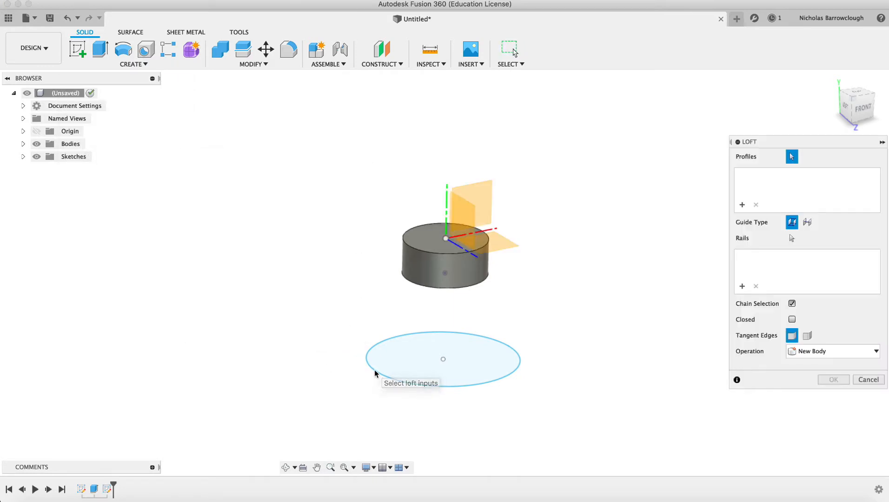
pyautogui.click(443, 359)
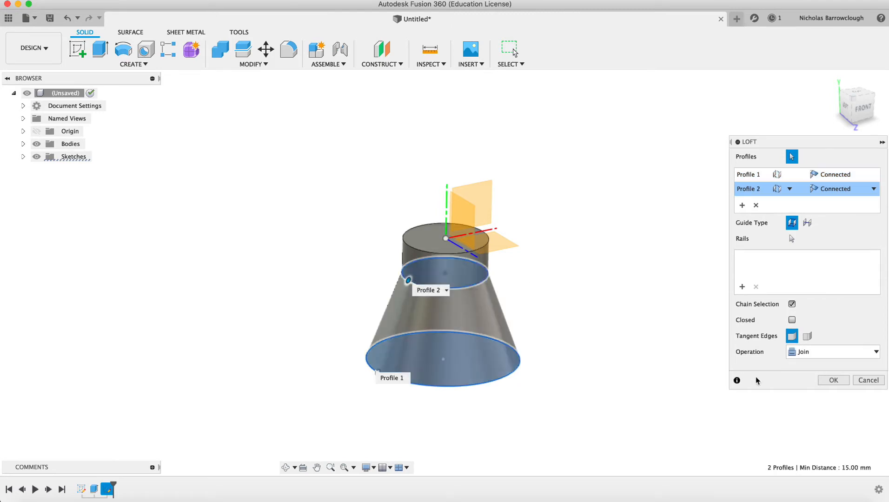
pyautogui.click(833, 379)
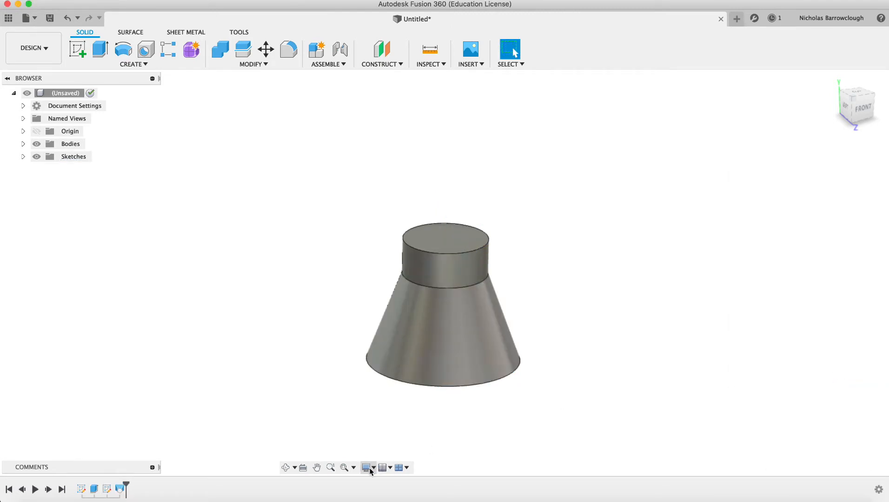
pyautogui.click(855, 104)
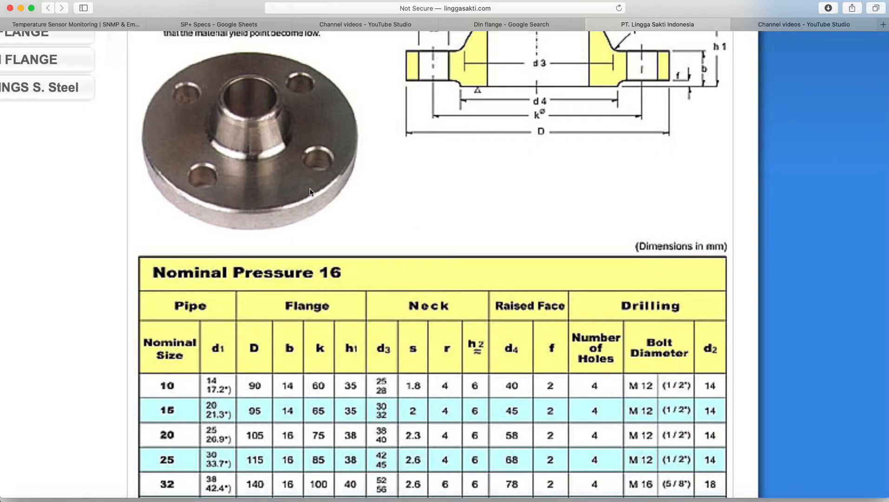
# Scroll through the welding neck flange drawing and PN16 dimension table for reference
pyautogui.scroll(3)
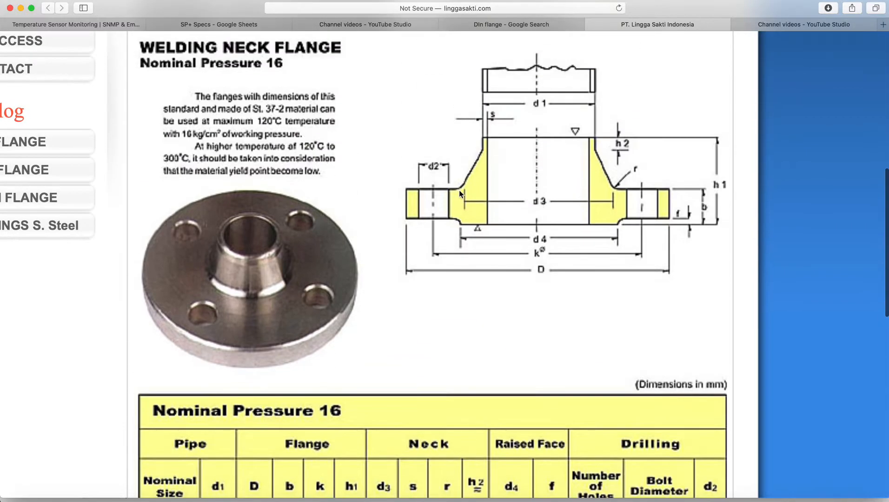
pyautogui.moveTo(663, 197)
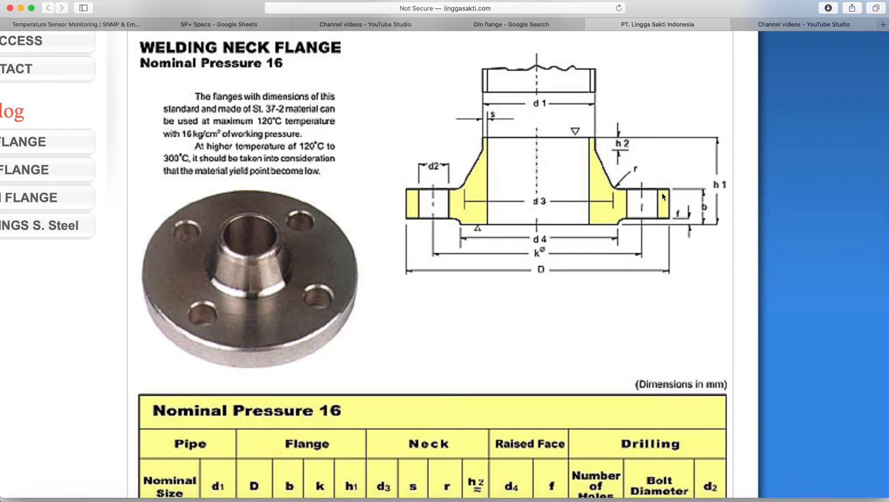
pyautogui.moveTo(515, 278)
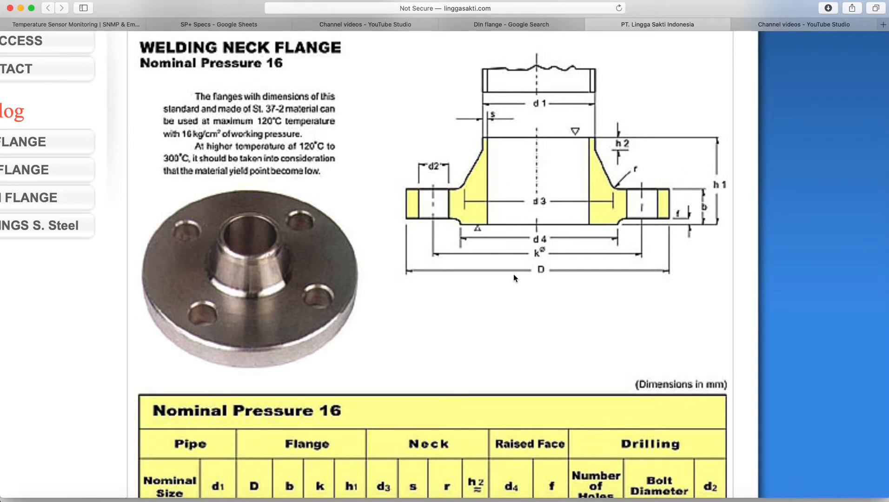
pyautogui.scroll(-3)
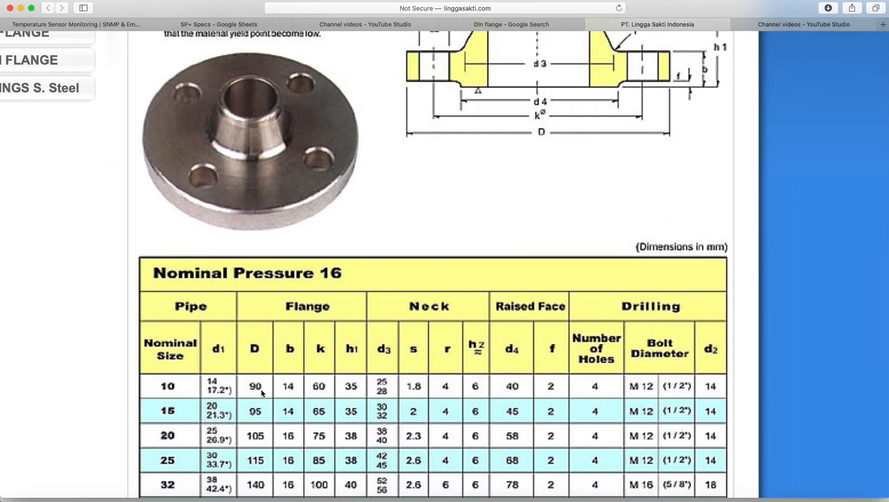
pyautogui.scroll(3)
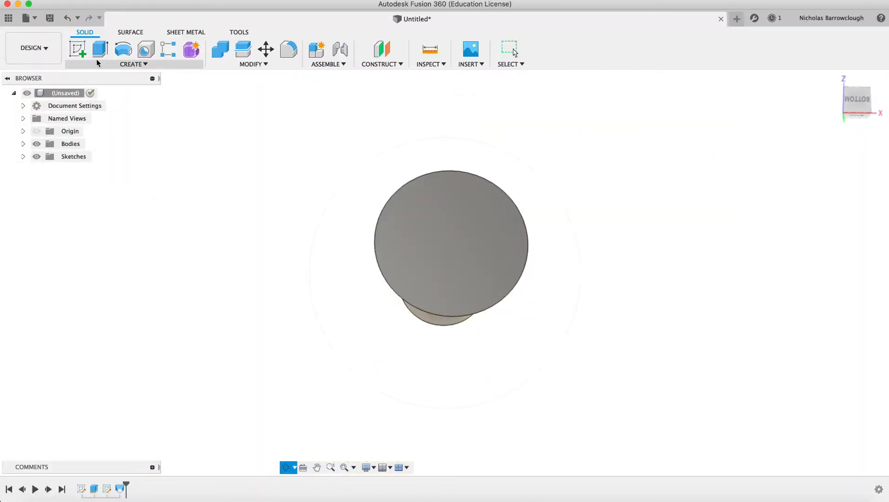
# Sketch a centre-diameter circle at the origin of the tapered body's wide bottom face
pyautogui.click(75, 48)
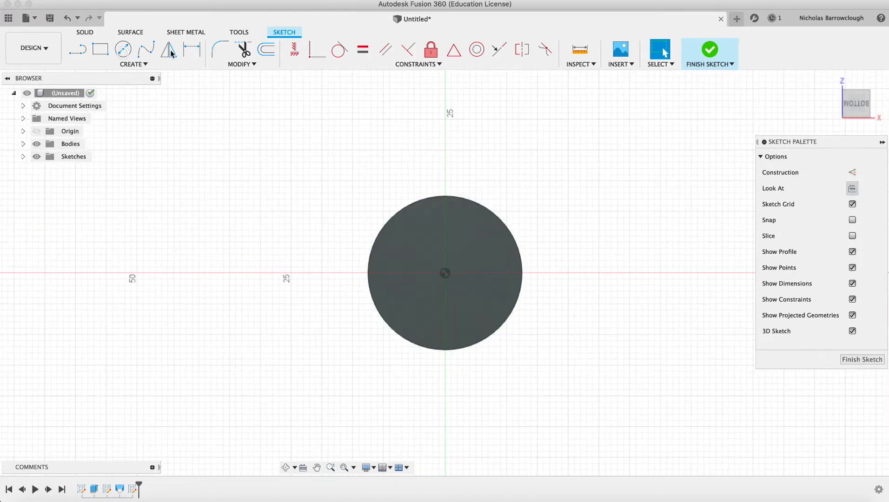
pyautogui.click(123, 49)
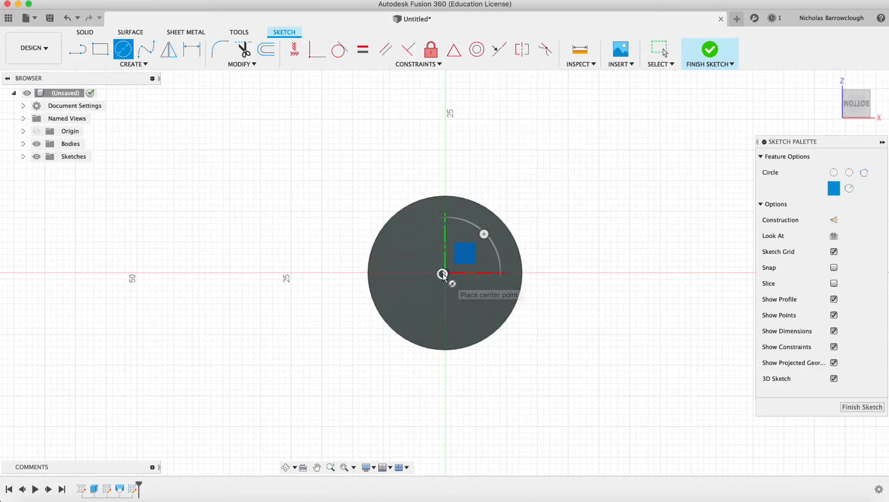
pyautogui.click(445, 273)
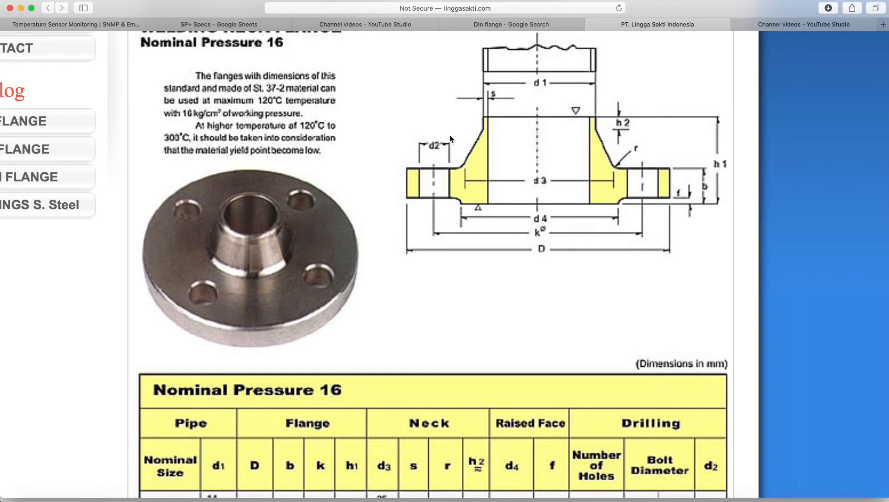
# Review the Nominal Pressure 16 table rows in Safari, then return to the flange model
pyautogui.scroll(-3)
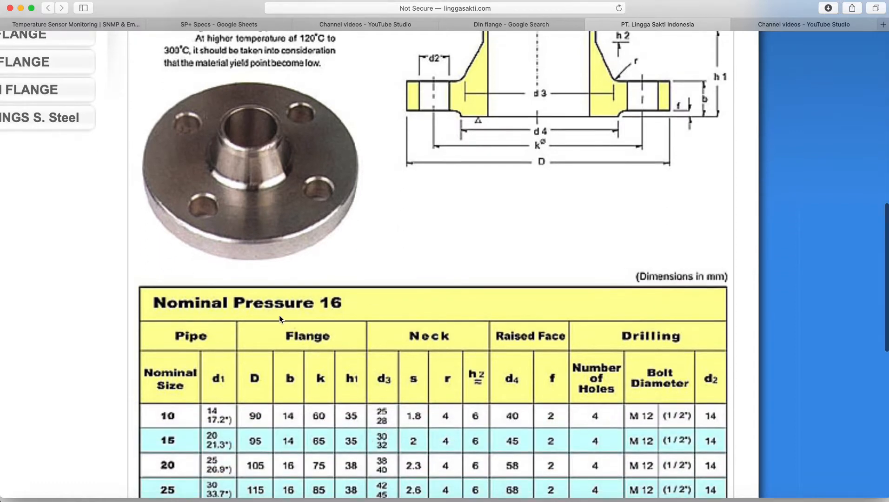
pyautogui.moveTo(549, 224)
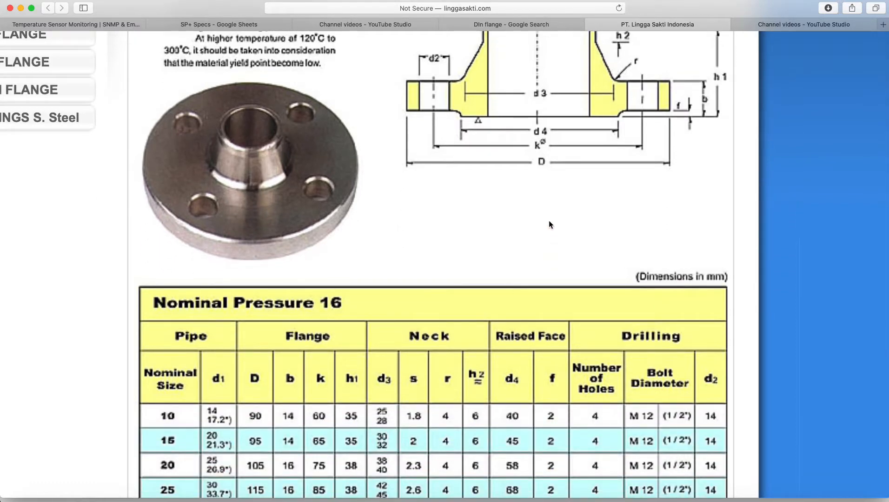
pyautogui.scroll(3)
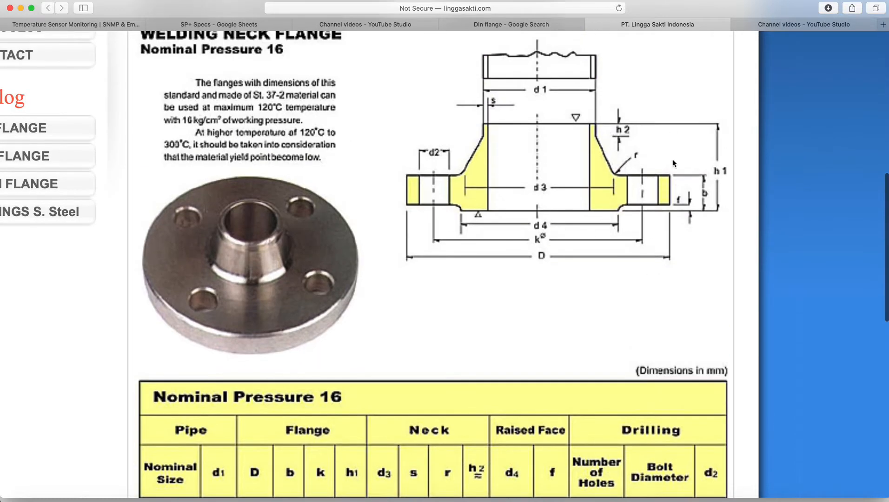
pyautogui.moveTo(715, 206)
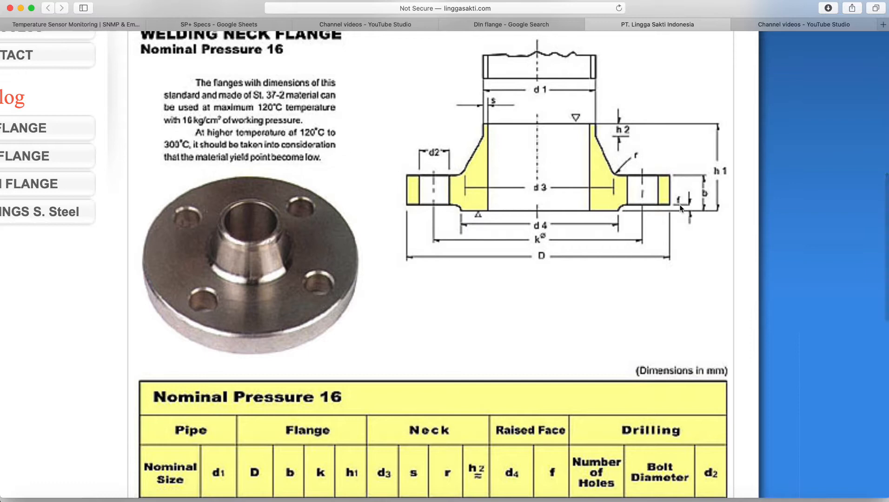
pyautogui.scroll(-3)
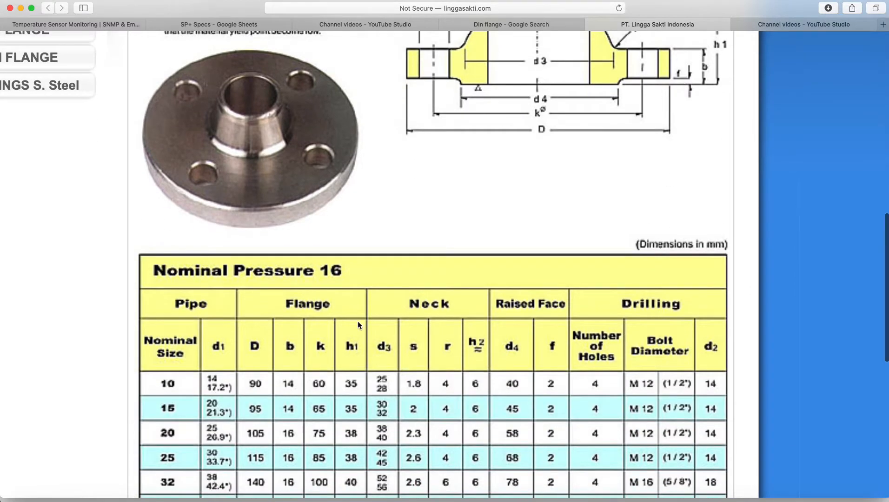
pyautogui.moveTo(278, 366)
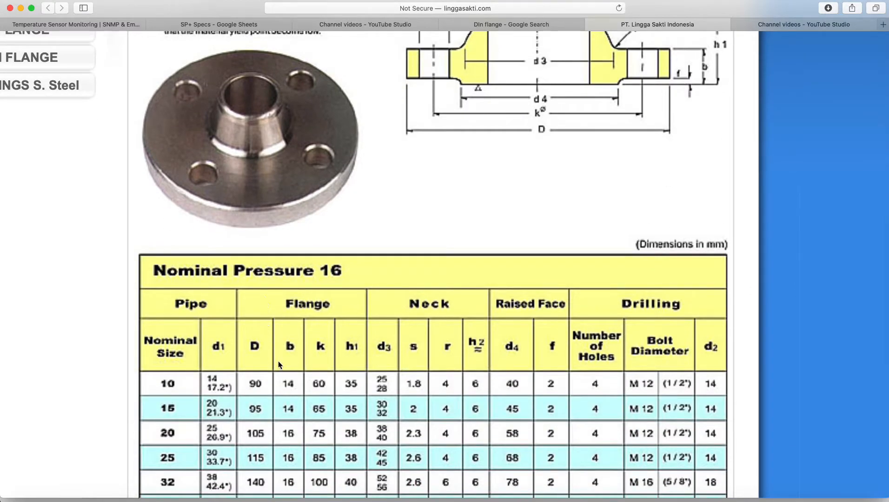
pyautogui.scroll(-3)
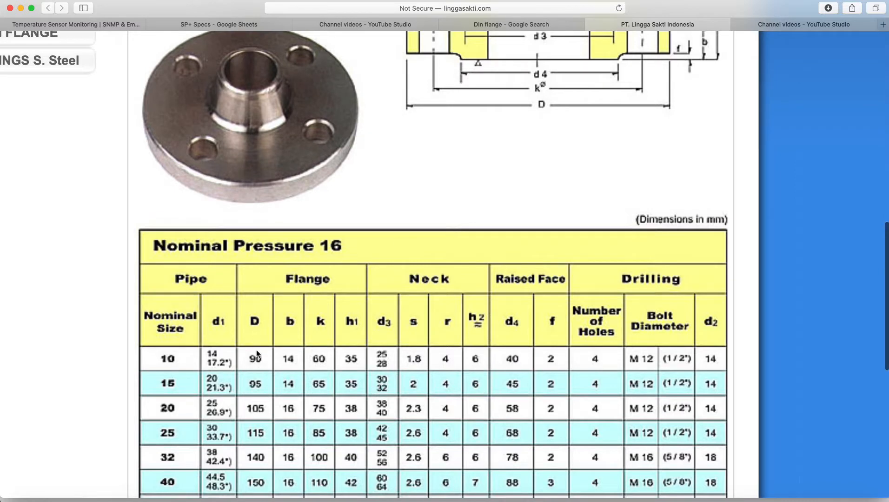
pyautogui.moveTo(376, 290)
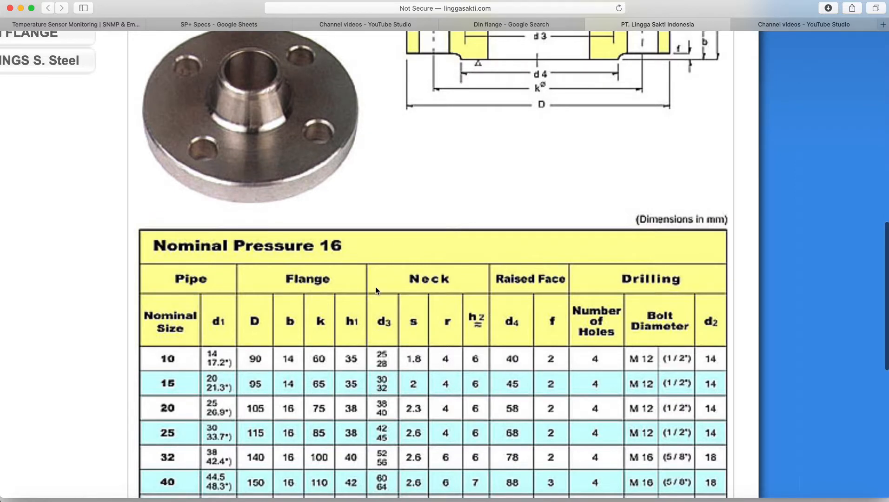
pyautogui.moveTo(288, 367)
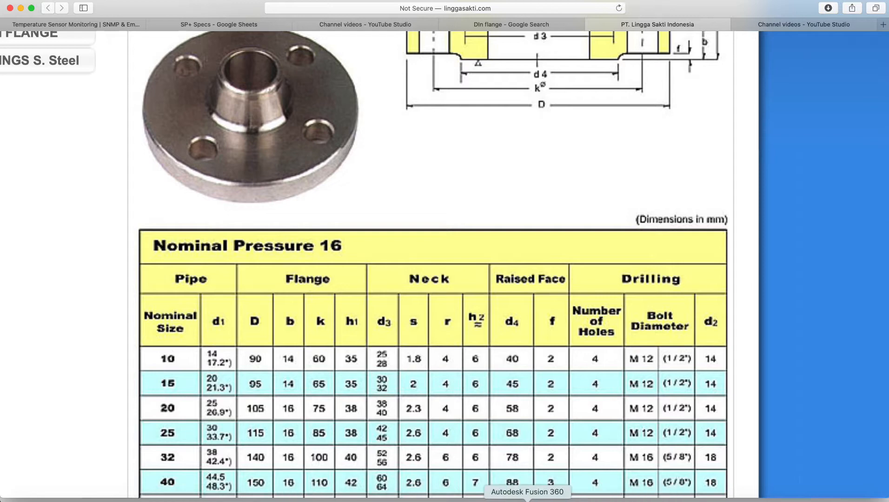
pyautogui.click(527, 491)
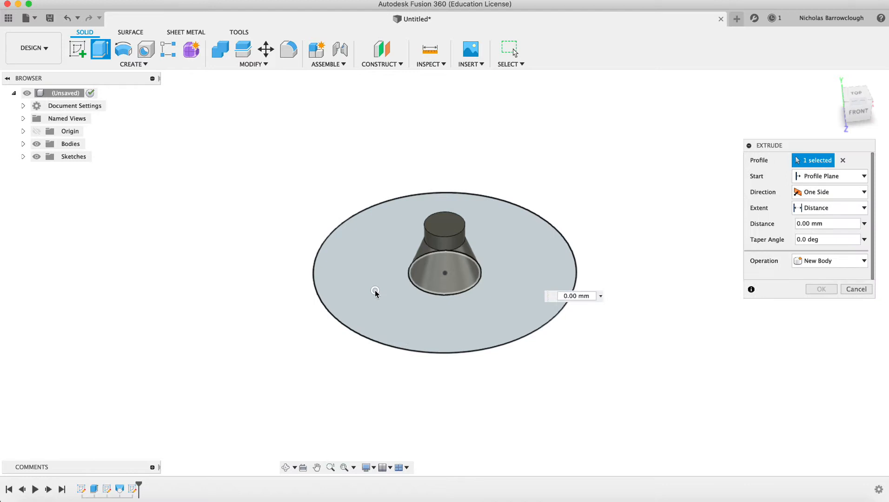
# Extrude the flange disk 12 mm as a new body, then join-extrude the centre profile 12 mm
pyautogui.write('12')
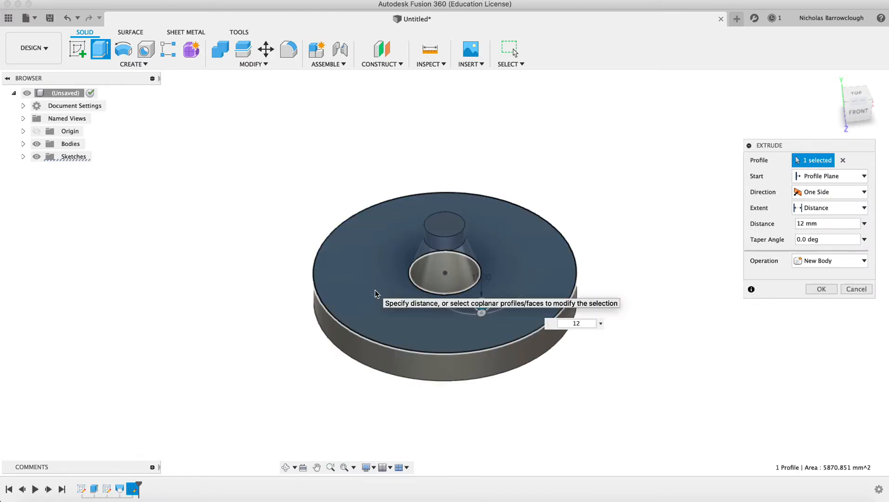
pyautogui.click(820, 290)
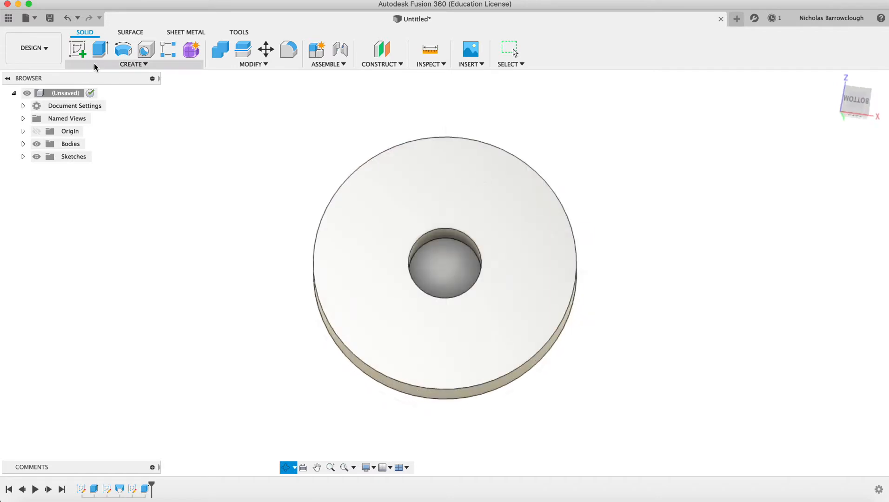
pyautogui.click(101, 49)
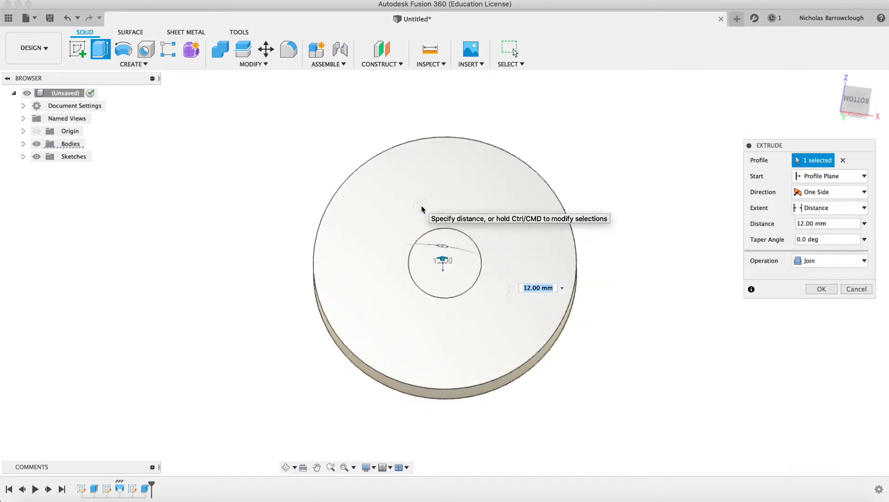
pyautogui.click(820, 290)
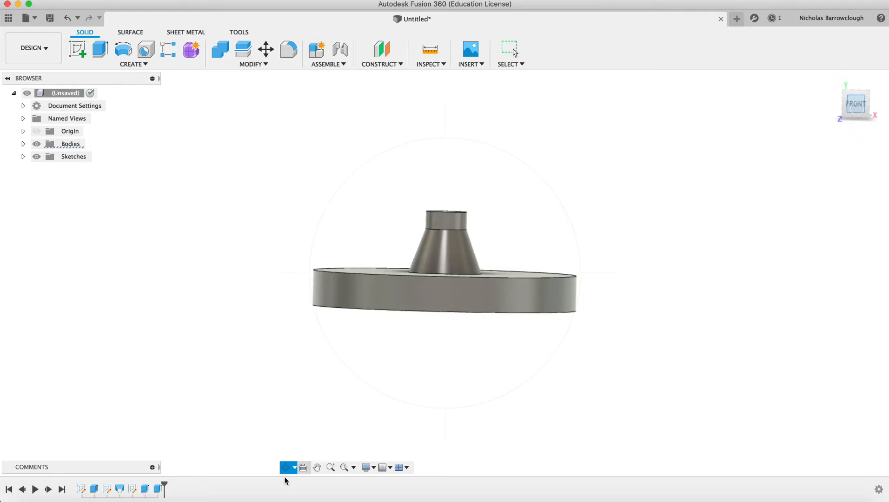
# Check further Nominal Pressure 16 table rows on the Safari flange page
pyautogui.click(658, 25)
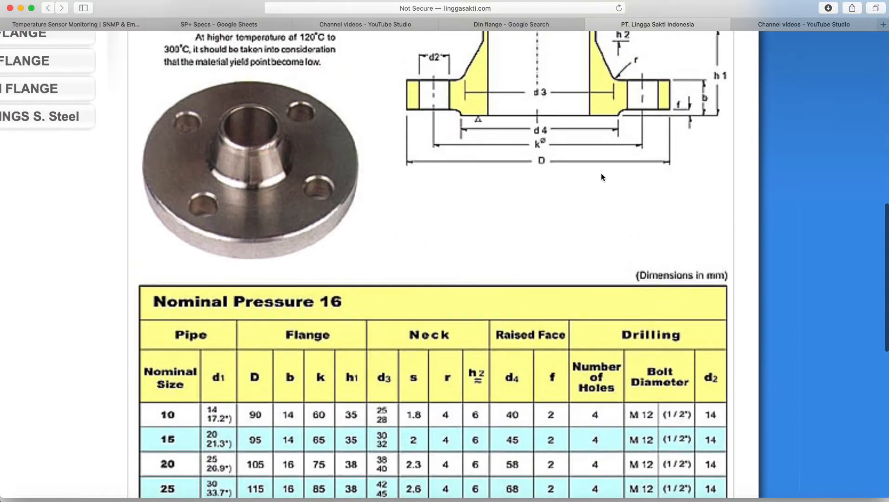
pyautogui.moveTo(608, 126)
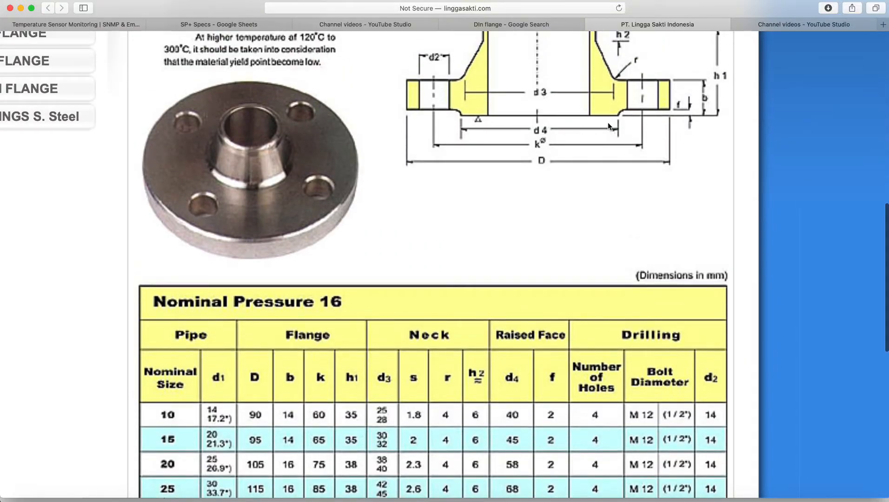
pyautogui.scroll(-3)
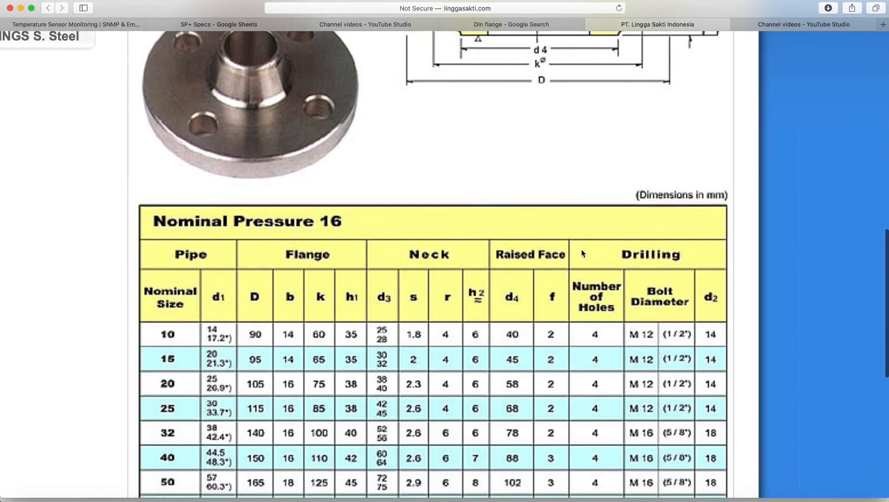
pyautogui.moveTo(527, 346)
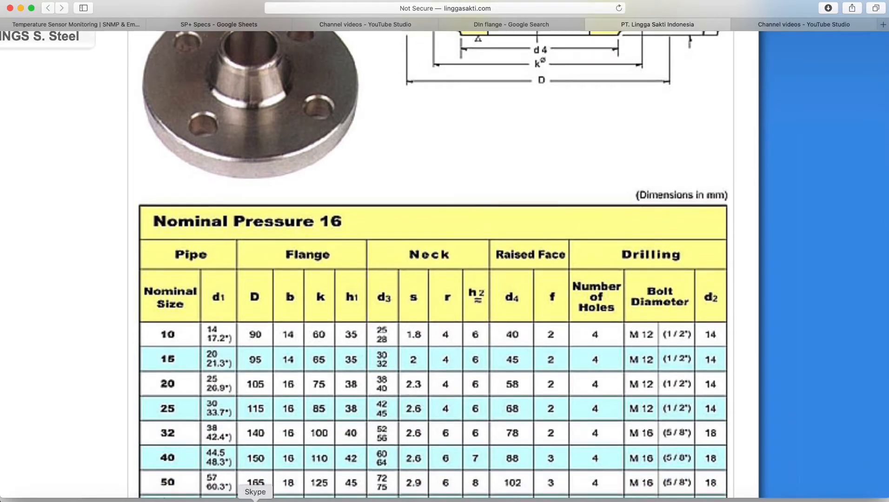
pyautogui.scroll(3)
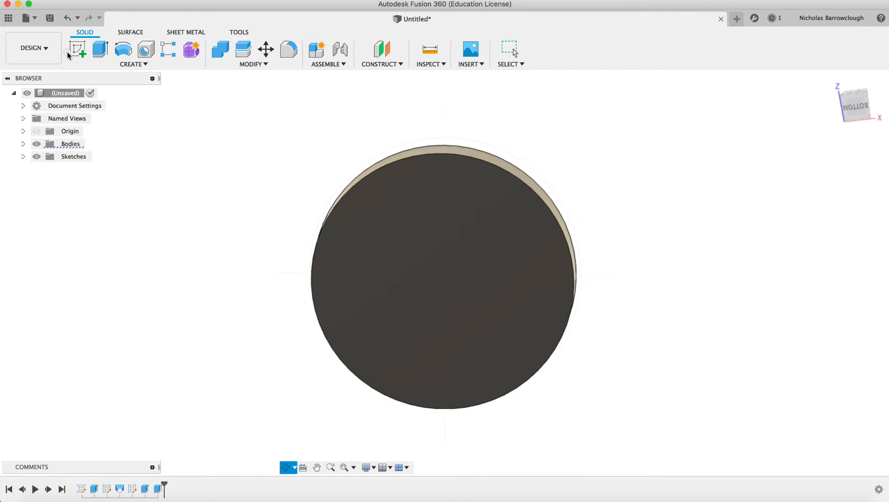
# Sketch a centred circle on the flange underside and extrude it into a shallow raised face
pyautogui.click(77, 50)
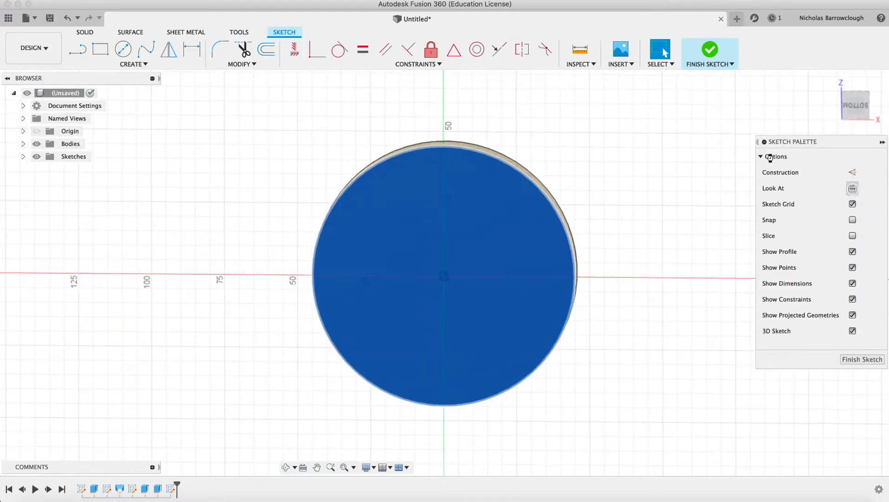
pyautogui.click(123, 49)
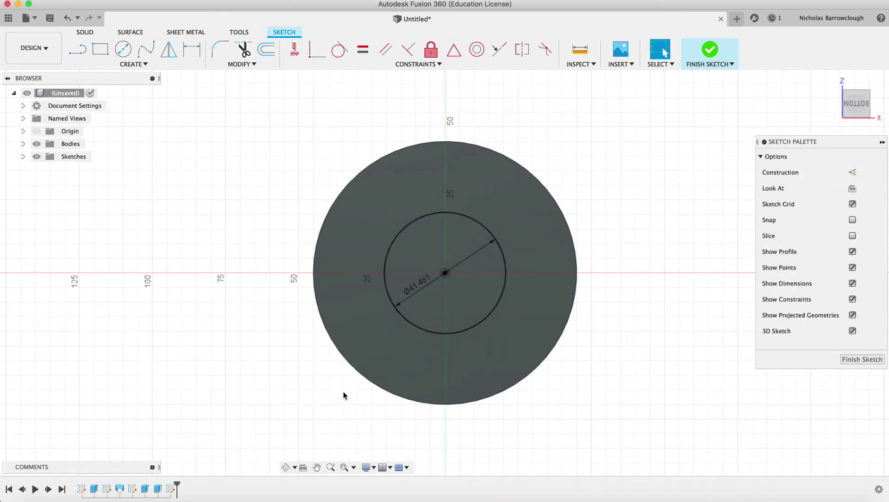
pyautogui.click(710, 48)
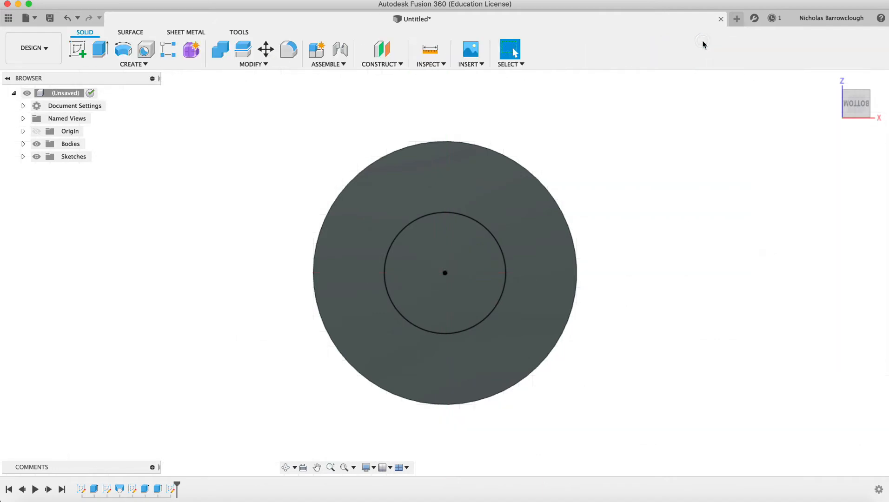
pyautogui.click(133, 64)
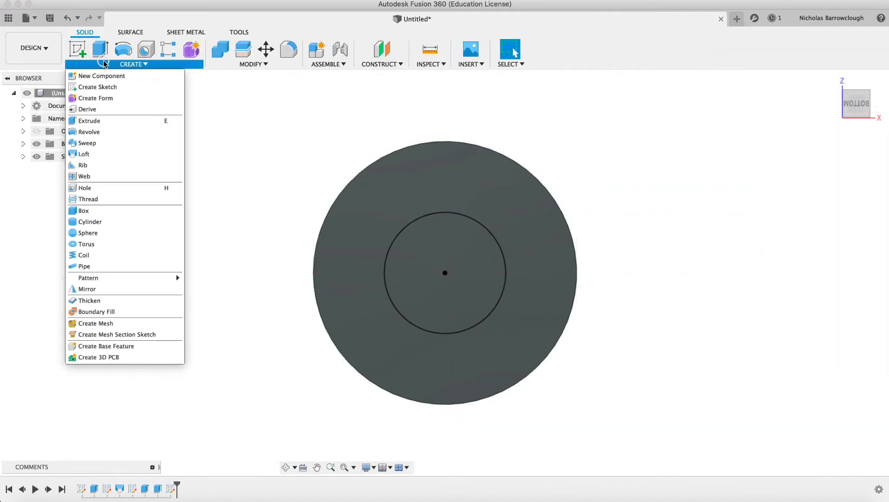
pyautogui.click(88, 121)
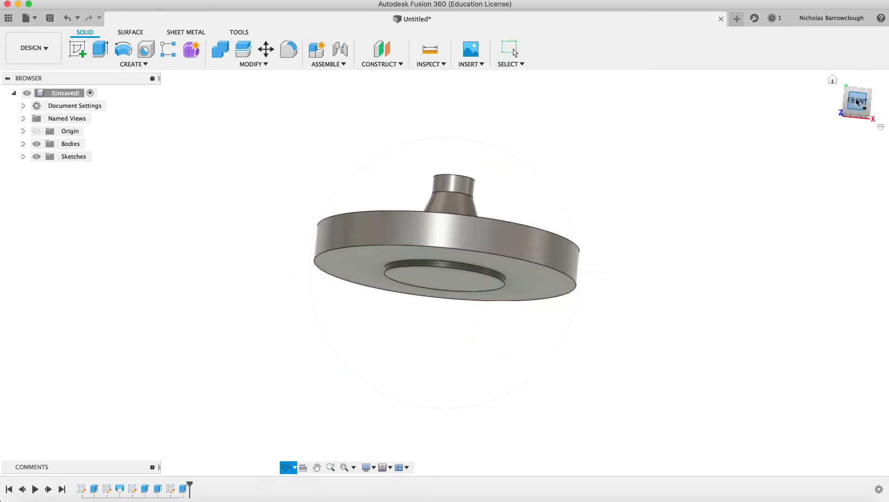
pyautogui.click(857, 104)
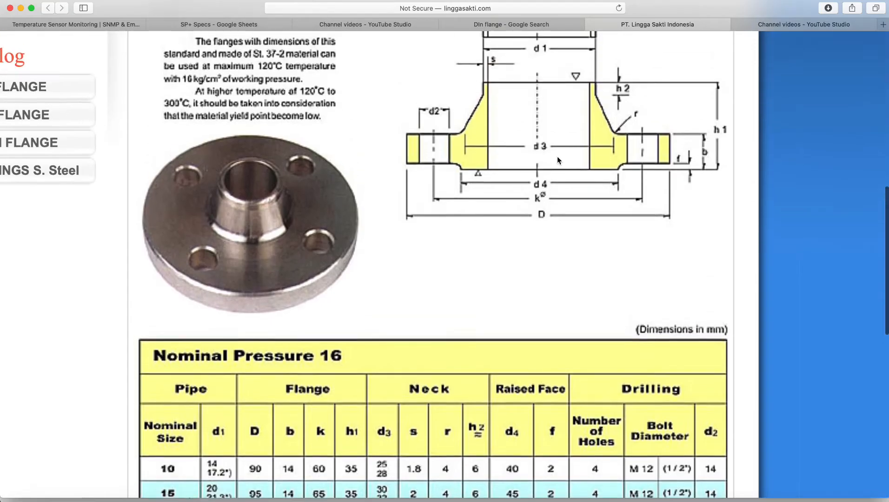
# Scroll the Safari page to the flange cross-section drawing to check dimensions
pyautogui.scroll(3)
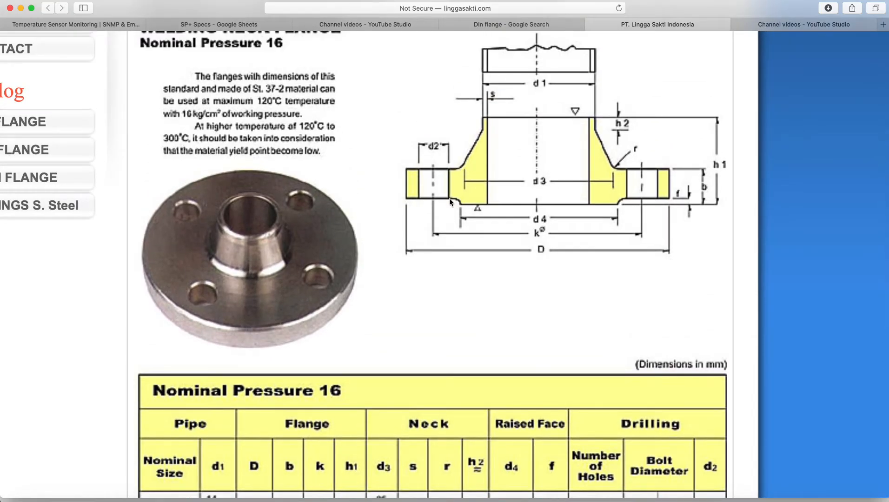
pyautogui.moveTo(588, 289)
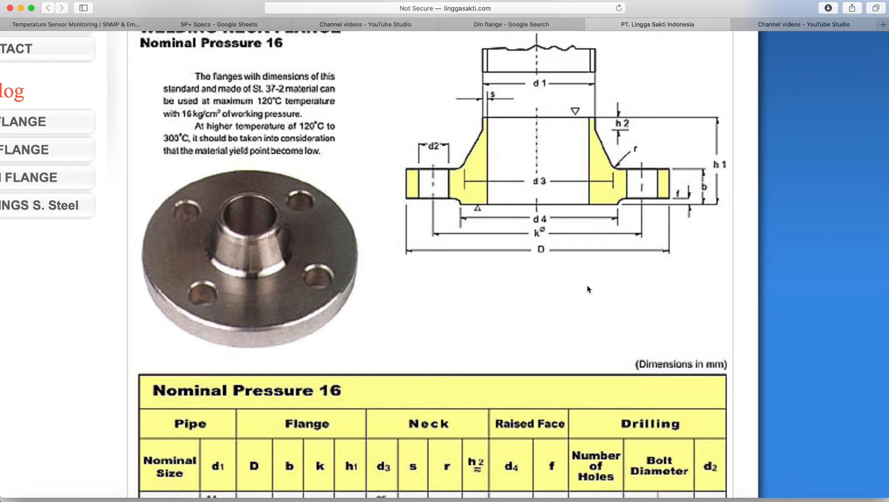
pyautogui.scroll(-3)
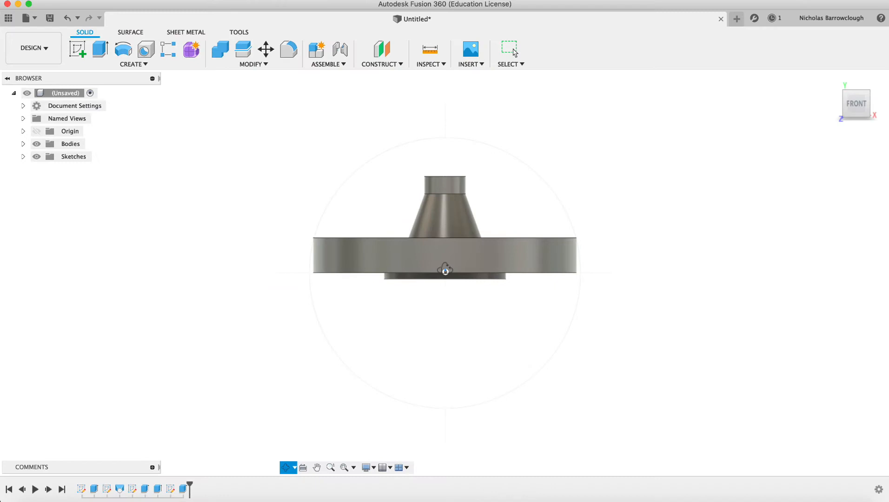
# Start a fillet and select an edge of the flange body to round
pyautogui.click(289, 49)
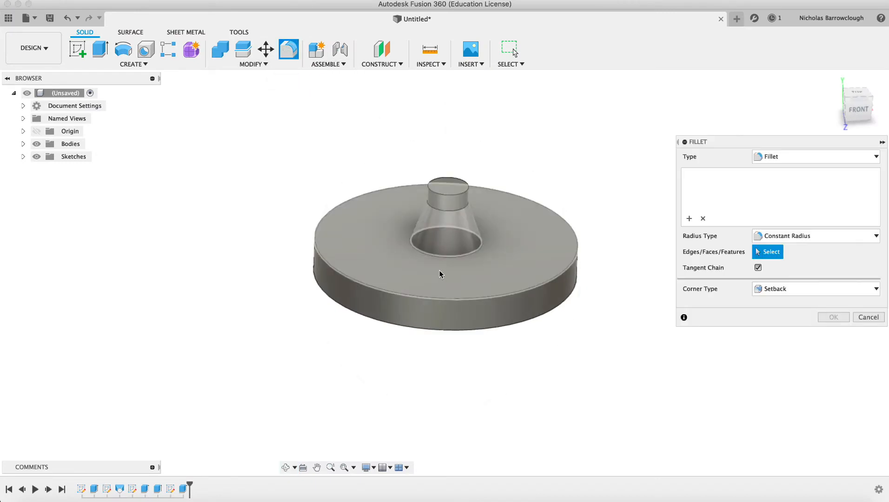
pyautogui.click(447, 260)
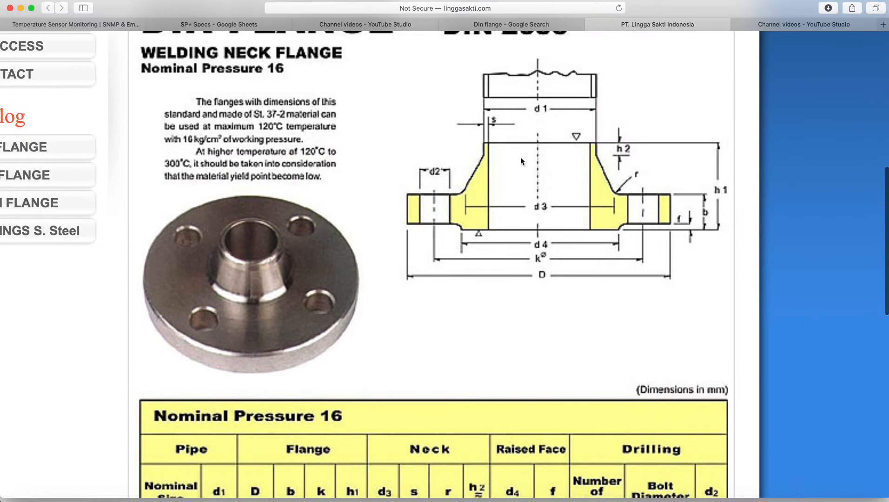
pyautogui.moveTo(496, 135)
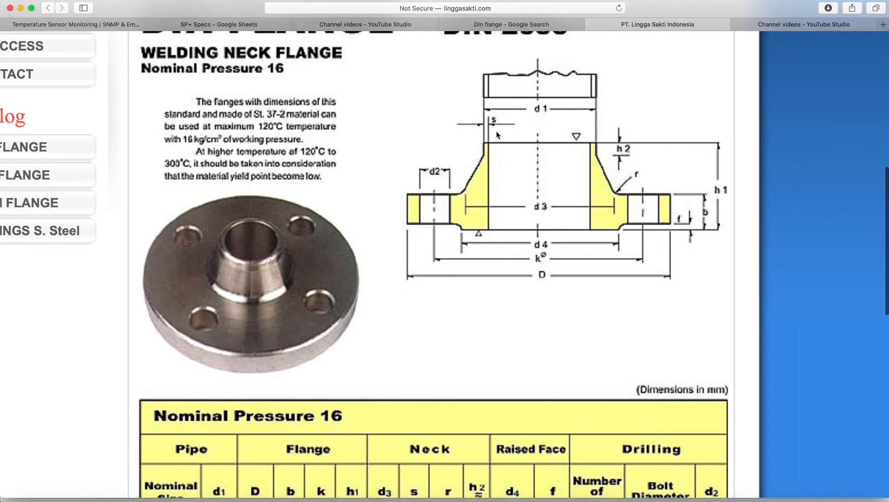
pyautogui.moveTo(589, 147)
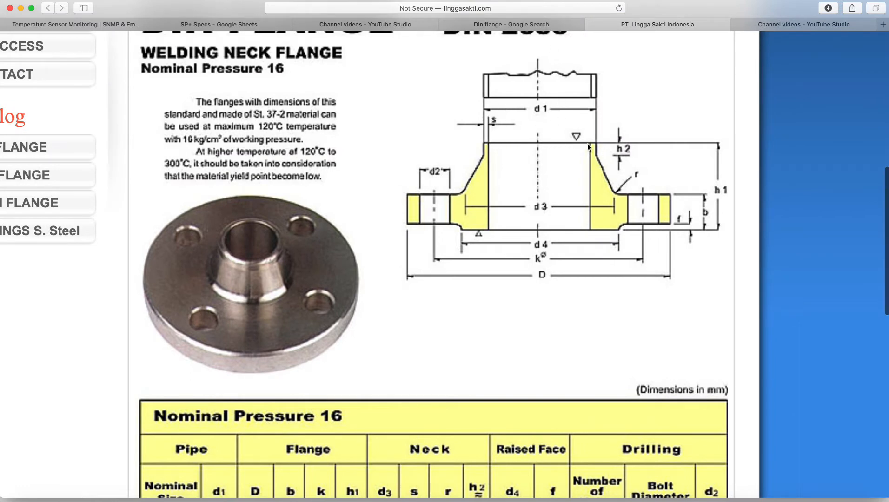
# Scroll the Safari flange page between the drawing and the PN16 dimension table
pyautogui.scroll(-3)
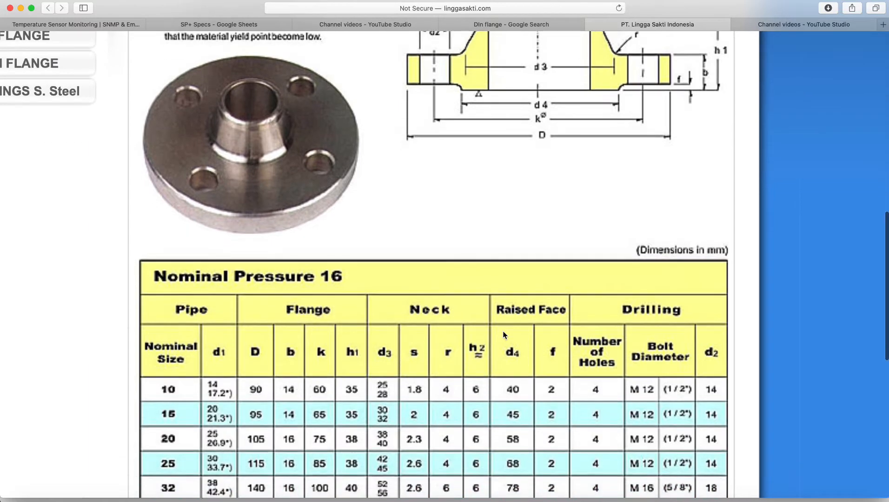
pyautogui.moveTo(421, 402)
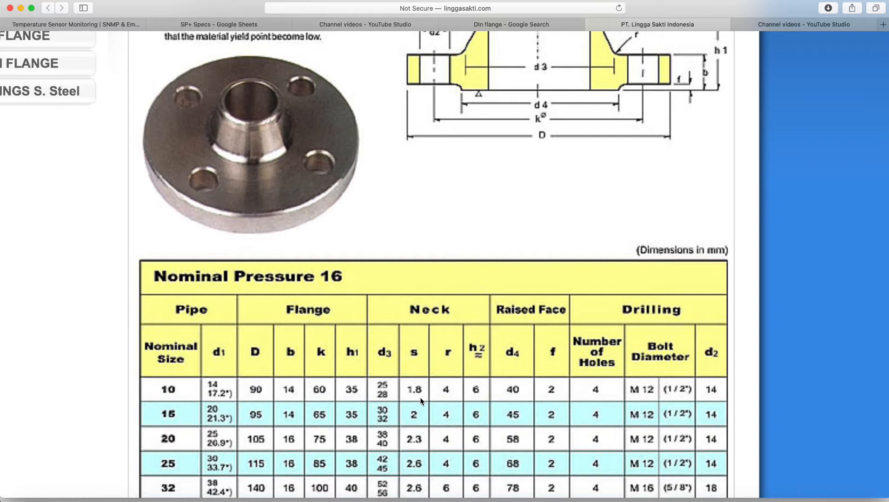
pyautogui.moveTo(520, 258)
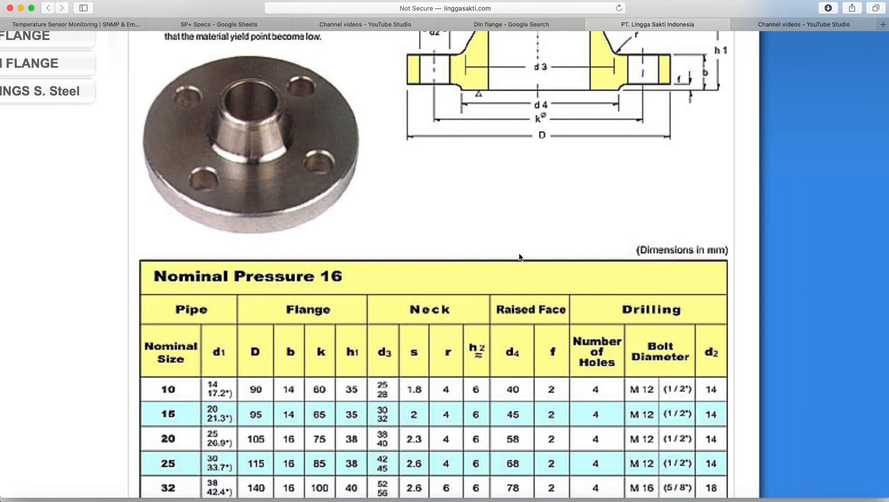
pyautogui.scroll(3)
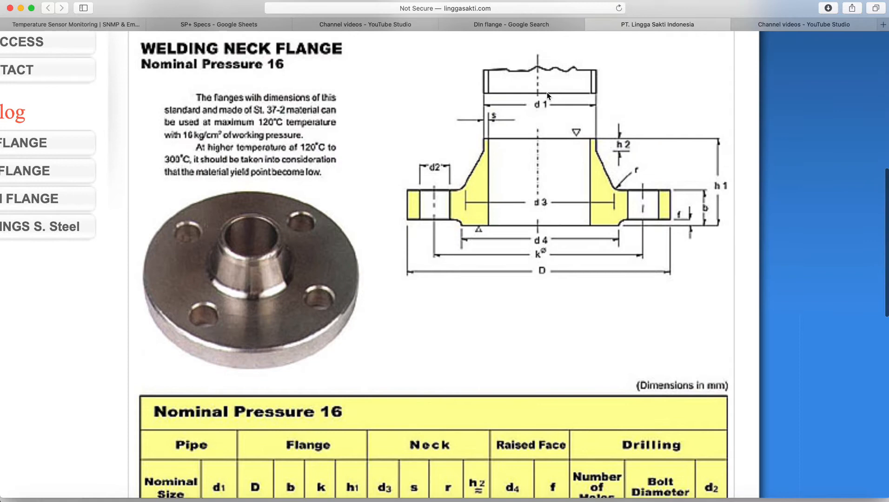
pyautogui.moveTo(559, 284)
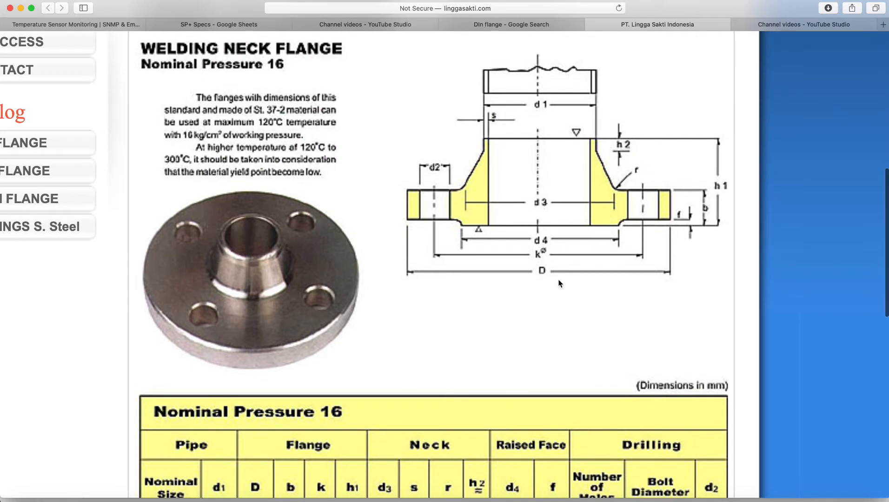
pyautogui.scroll(-3)
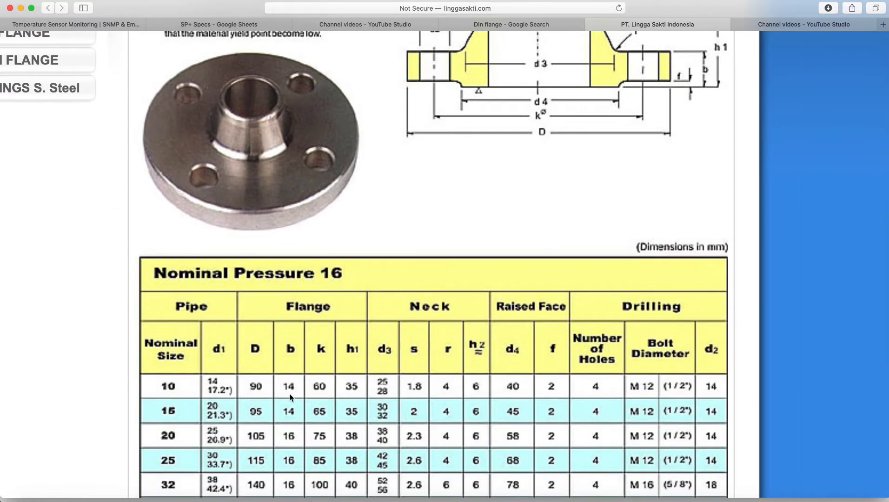
pyautogui.moveTo(226, 390)
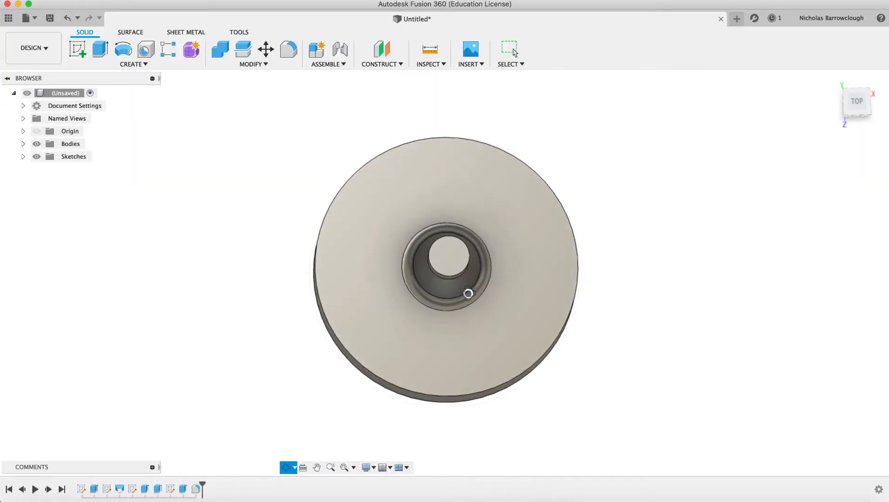
# Sketch a centre circle on the neck face and cut it 42 mm down through the neck
pyautogui.click(78, 50)
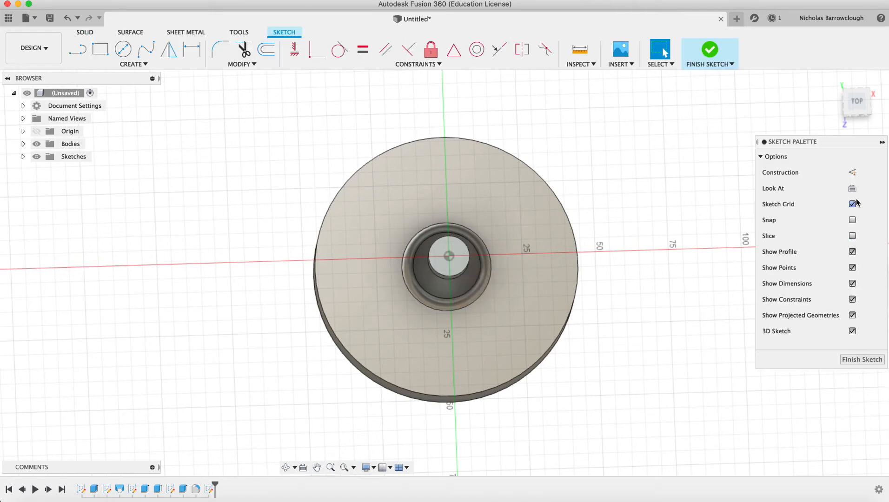
pyautogui.click(123, 49)
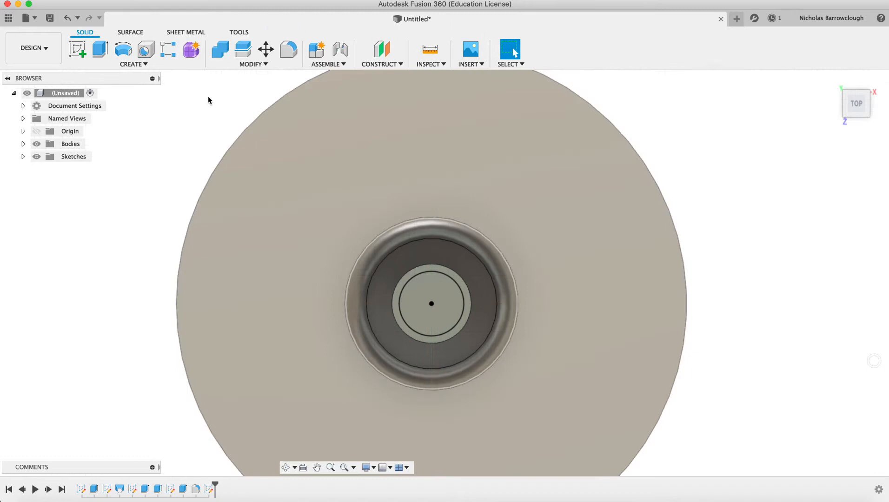
pyautogui.click(431, 303)
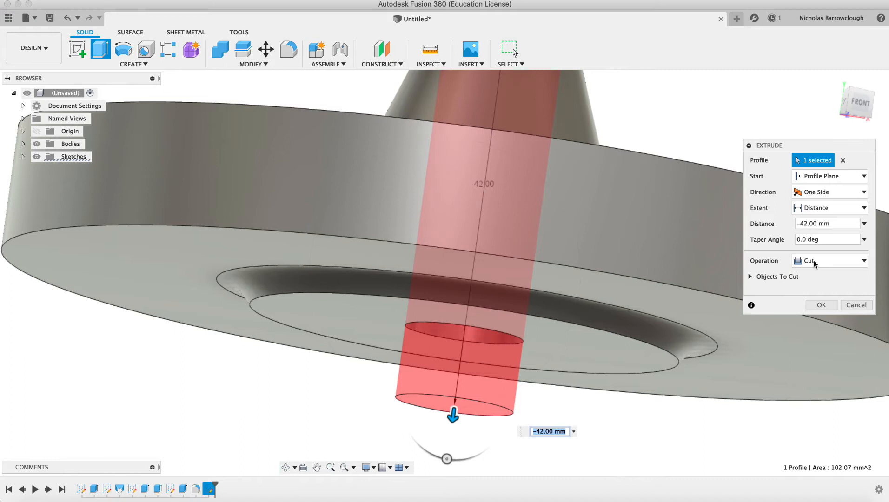
pyautogui.click(820, 305)
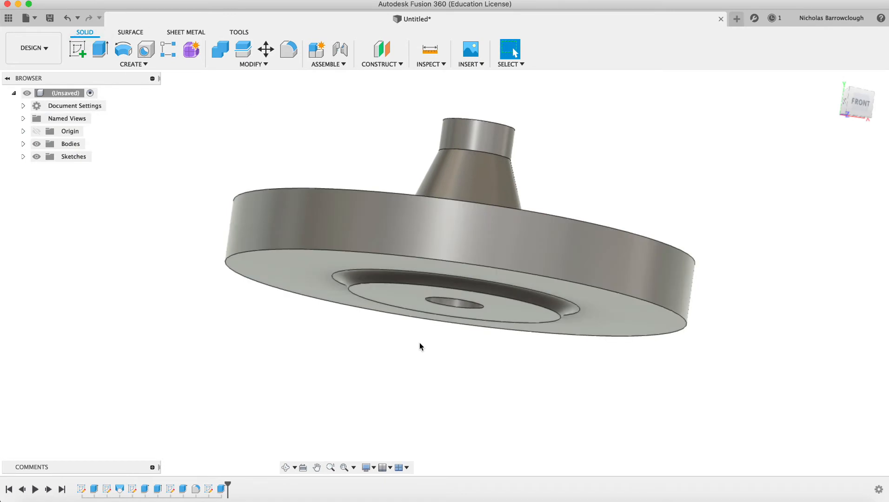
pyautogui.moveTo(430, 63)
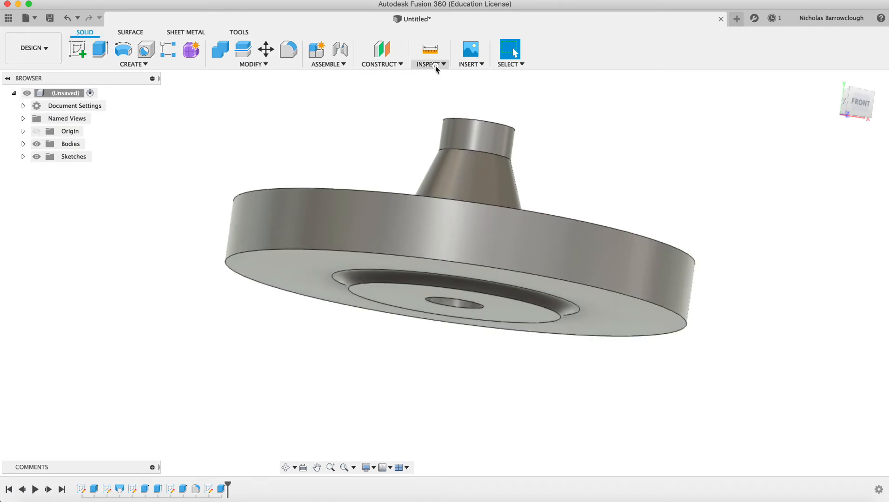
# Create a section analysis showing the bore through the neck and view it from the front
pyautogui.click(428, 63)
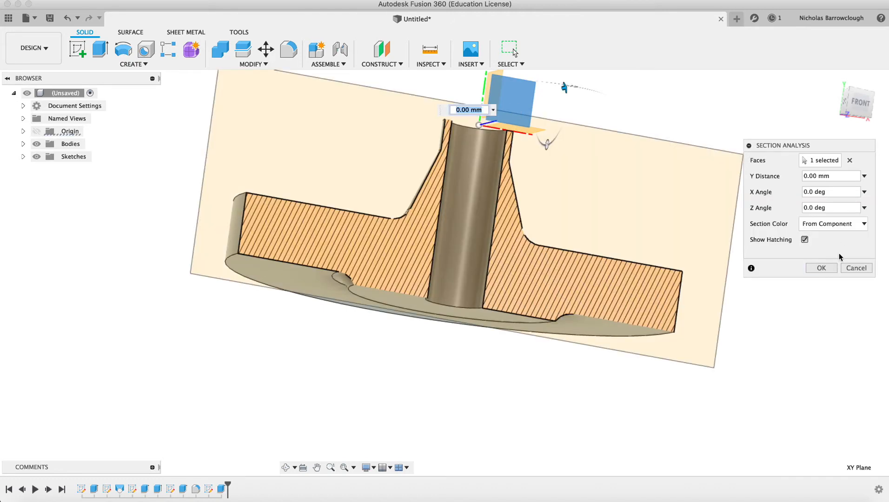
pyautogui.click(821, 268)
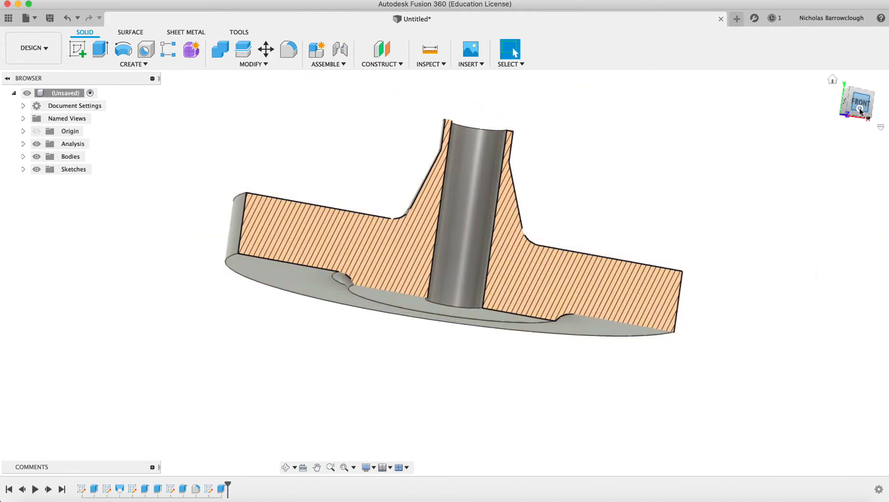
pyautogui.click(856, 102)
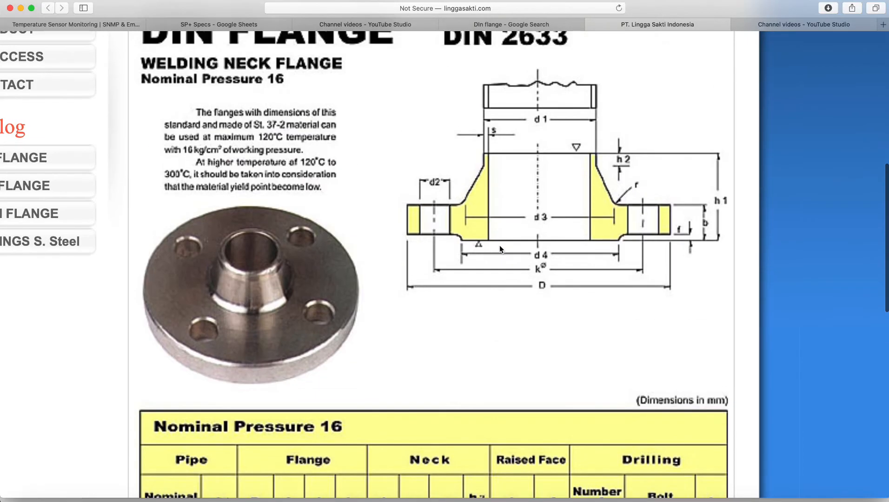
pyautogui.moveTo(642, 216)
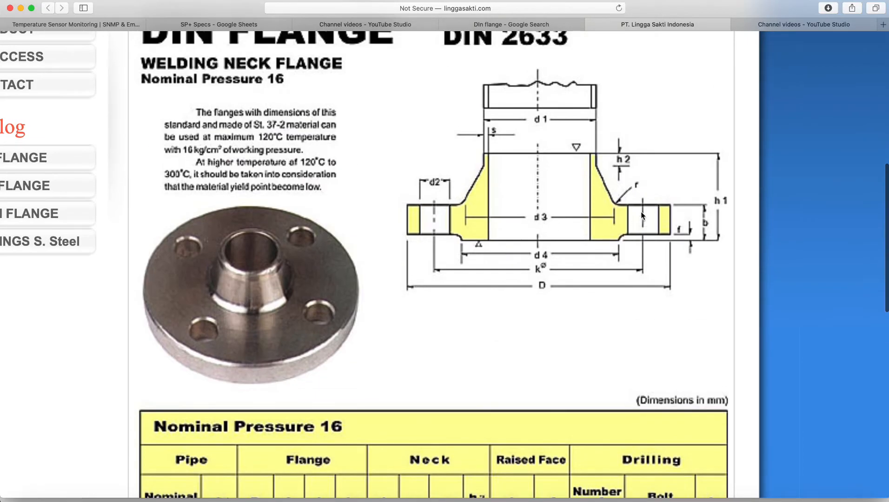
pyautogui.moveTo(182, 244)
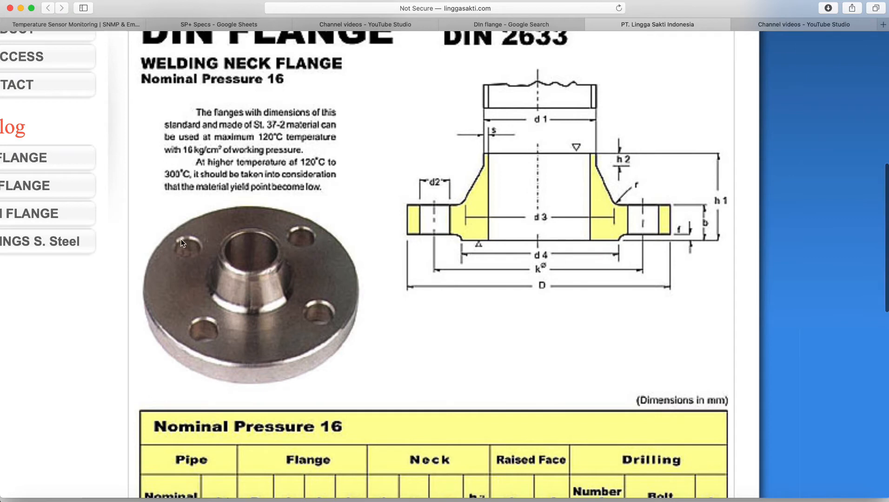
pyautogui.moveTo(538, 291)
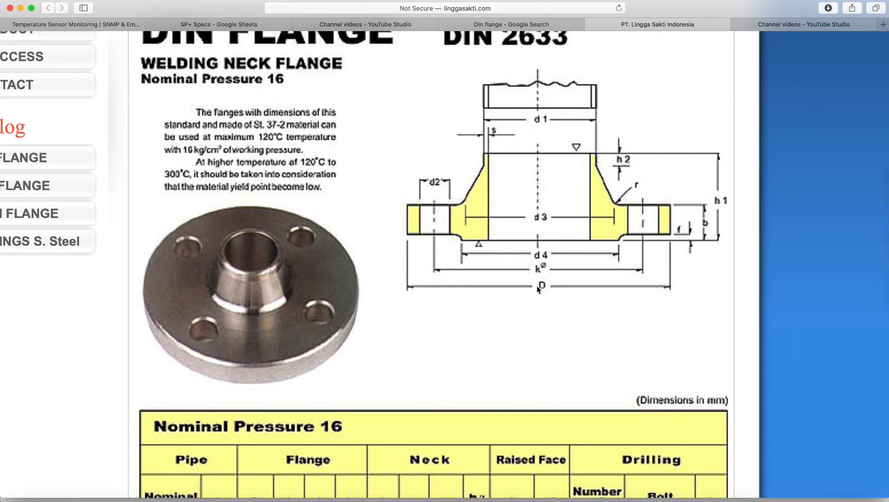
pyautogui.moveTo(431, 193)
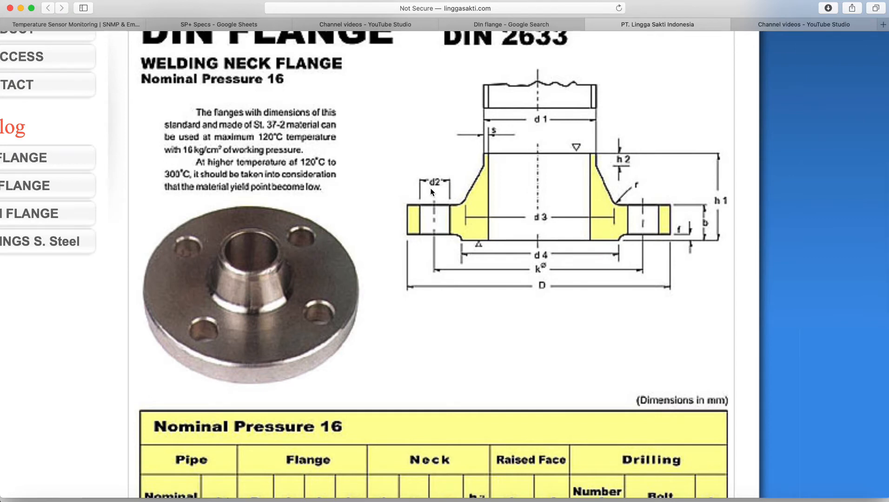
# Scroll the DIN flange page between the welding neck drawing and the dimension table
pyautogui.scroll(-3)
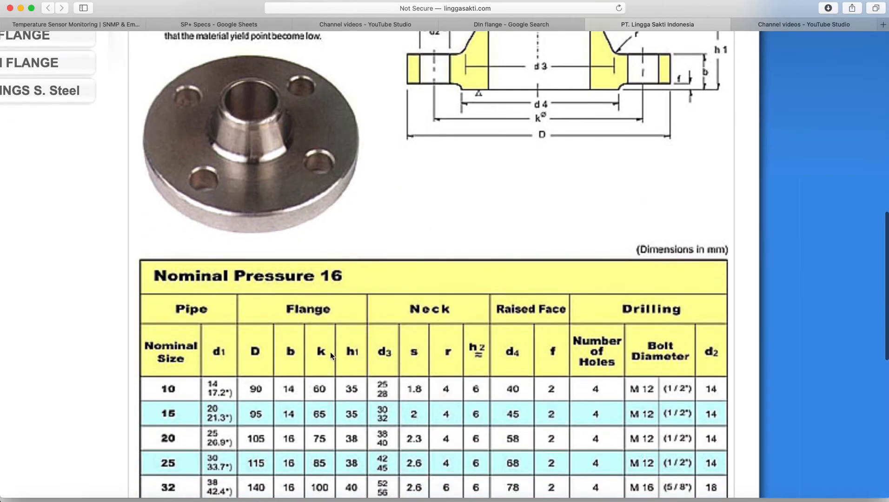
pyautogui.scroll(3)
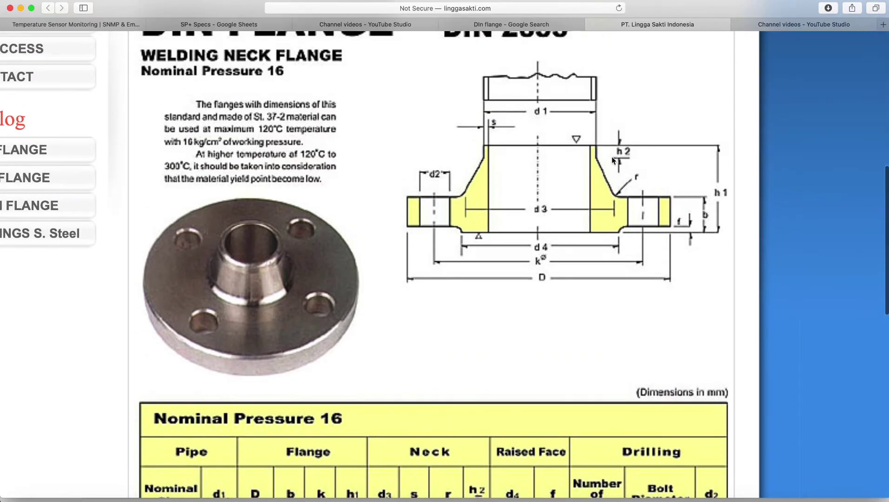
pyautogui.moveTo(417, 233)
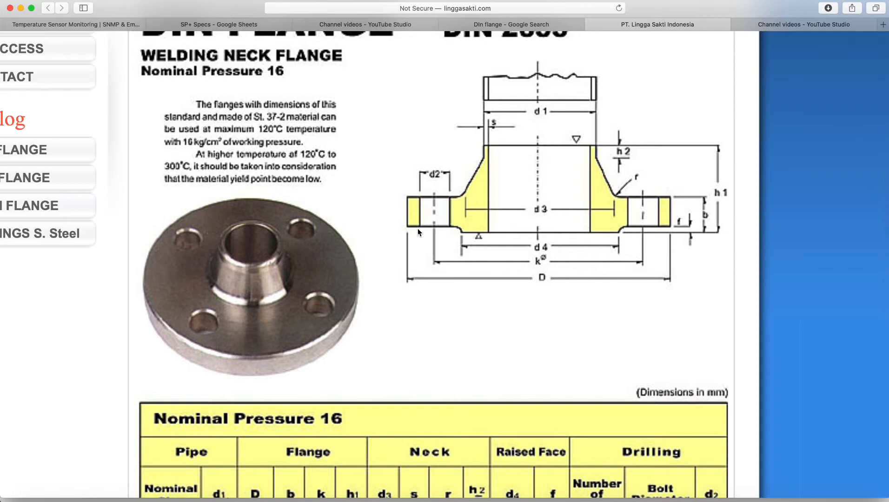
pyautogui.moveTo(679, 202)
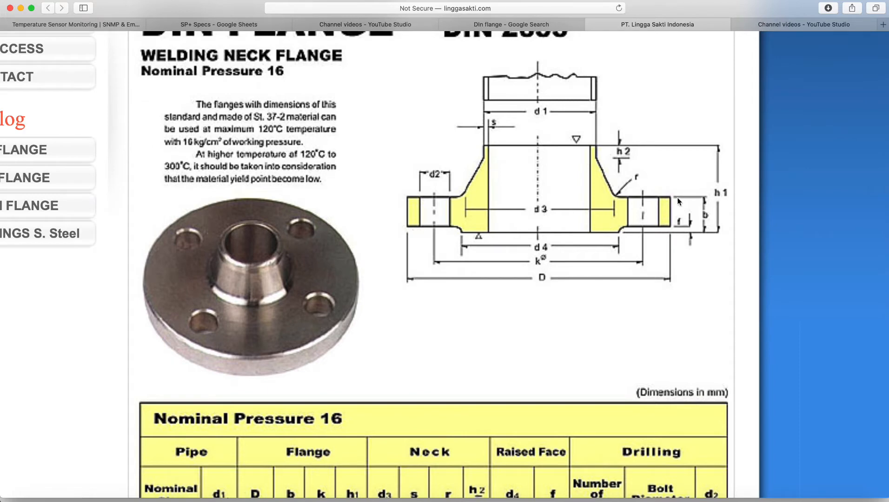
pyautogui.moveTo(661, 259)
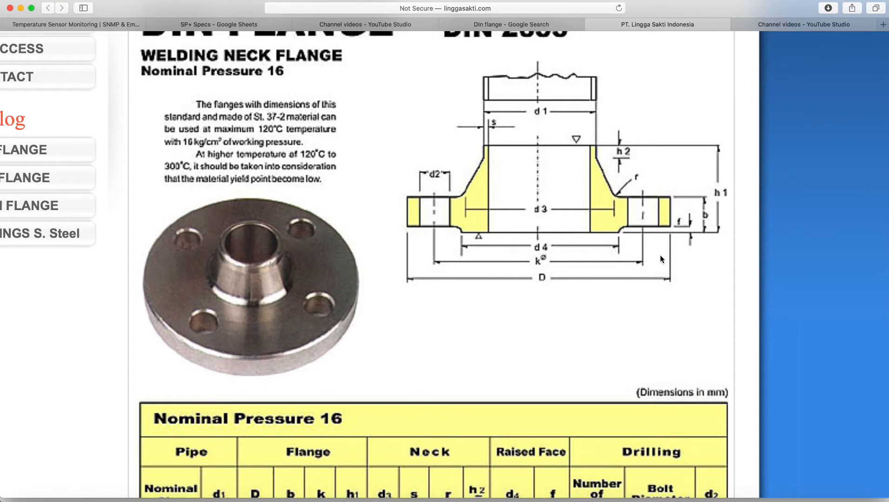
pyautogui.scroll(-3)
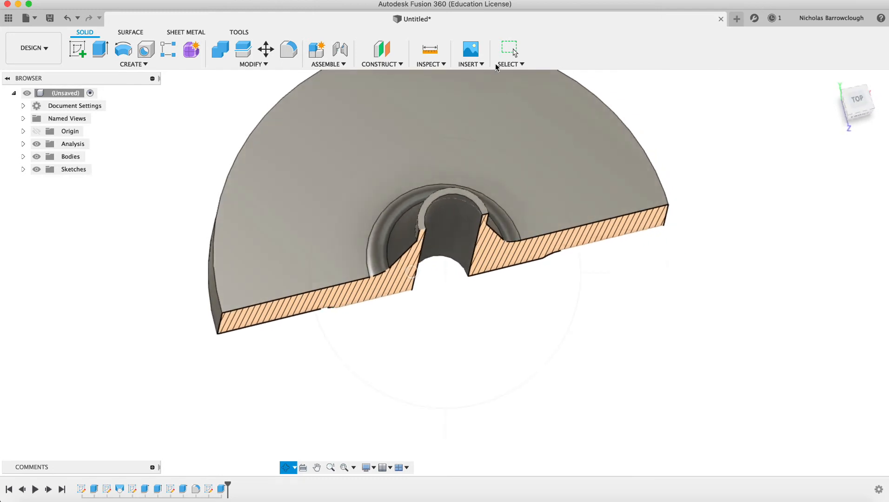
# Measure 29.706 mm from the neck's 30.6 mm base edge to the 90 mm flange rim
pyautogui.click(429, 50)
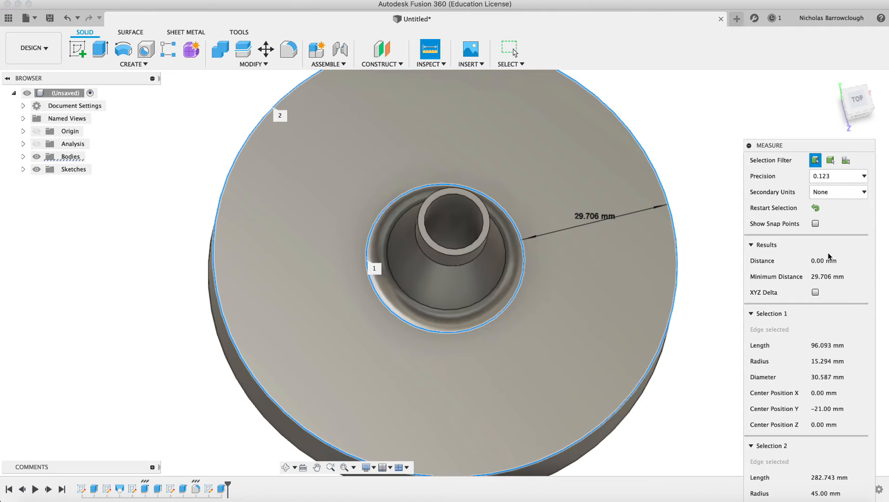
pyautogui.moveTo(827, 276)
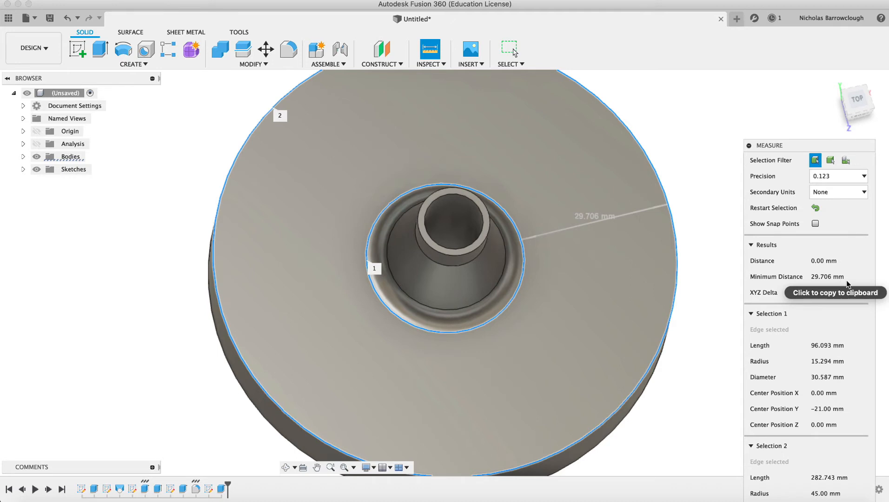
pyautogui.moveTo(676, 117)
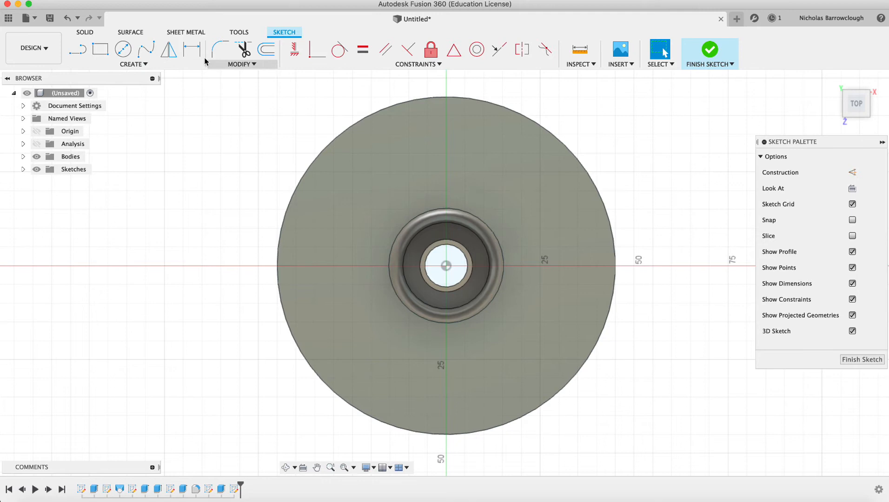
pyautogui.moveTo(266, 49)
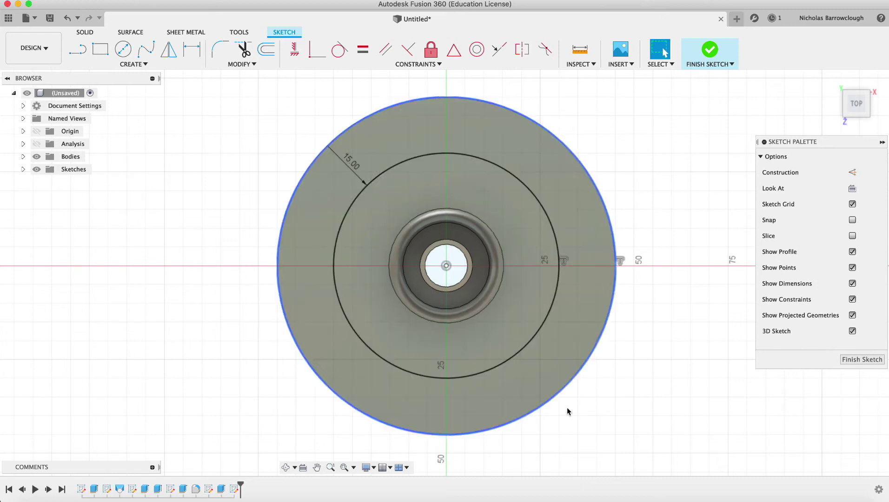
# Deselect the flange's outer edge after dimensioning the bolt circle 15 mm inside the rim
pyautogui.click(485, 176)
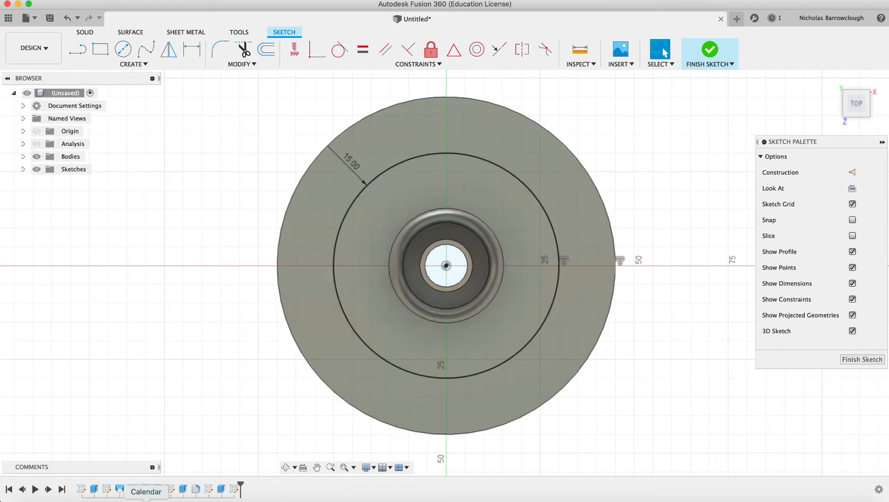
pyautogui.click(659, 24)
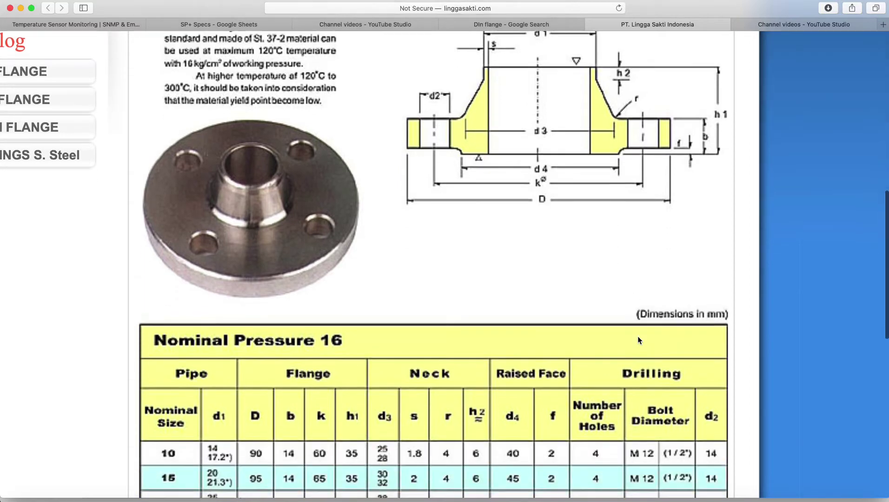
pyautogui.scroll(-3)
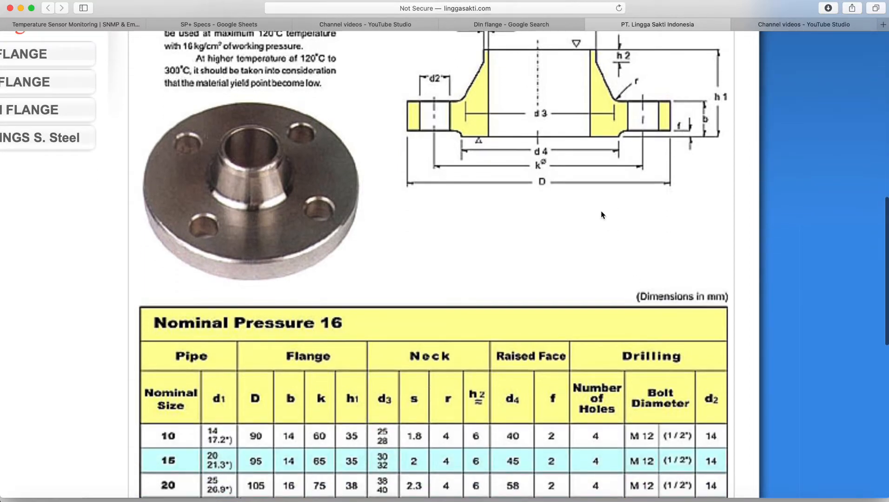
pyautogui.scroll(3)
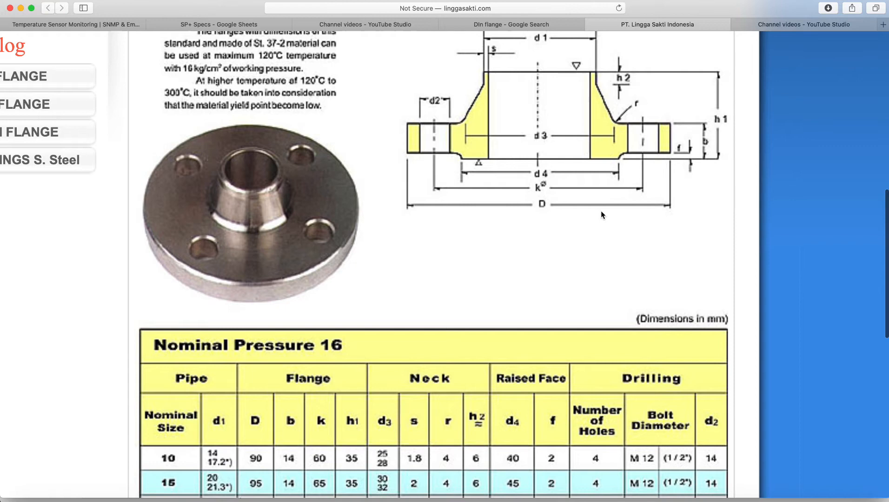
pyautogui.scroll(3)
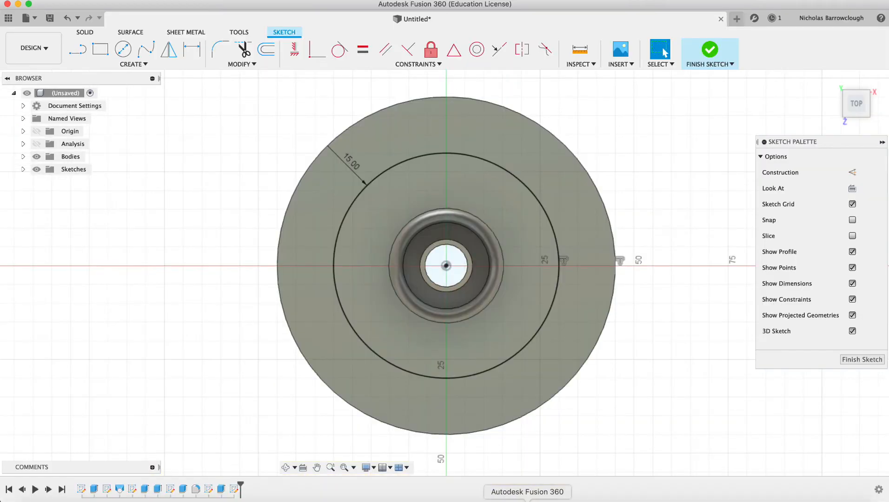
# Draw four 14 mm circles at the bottom, top, left and right of the 30 mm-radius bolt circle
pyautogui.click(123, 51)
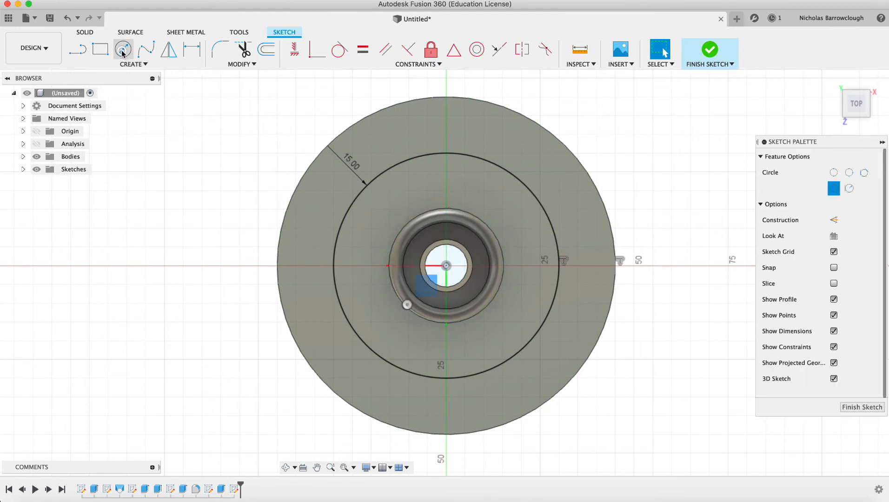
pyautogui.click(123, 49)
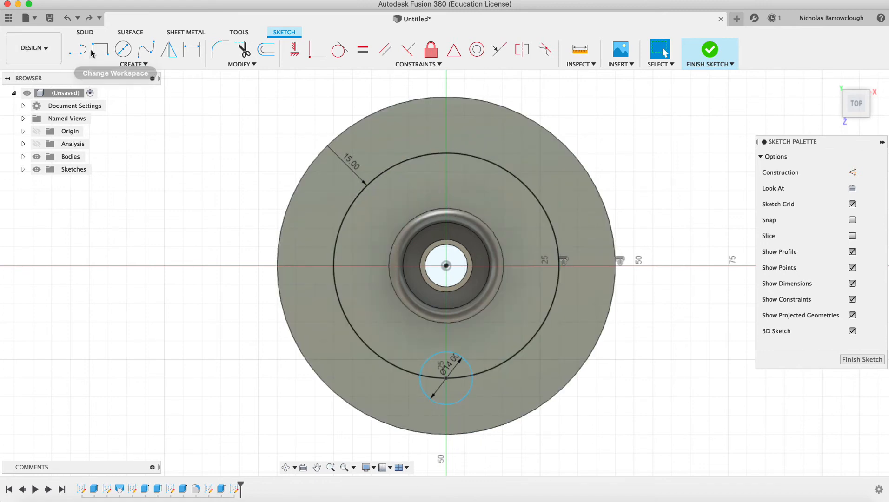
pyautogui.click(121, 49)
pyautogui.write('14')
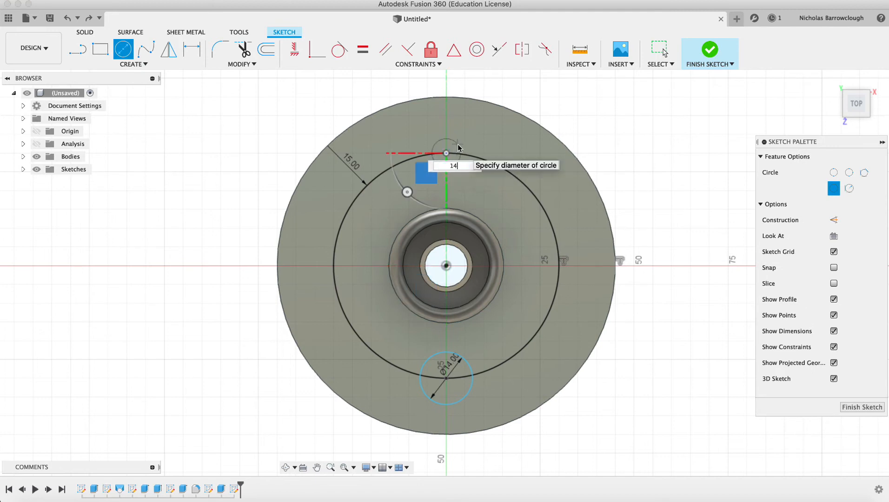
pyautogui.press('Return')
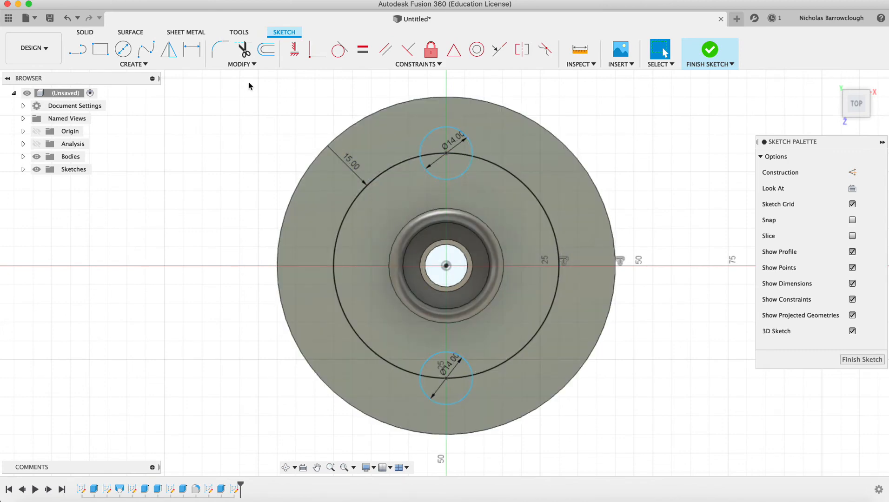
pyautogui.click(123, 49)
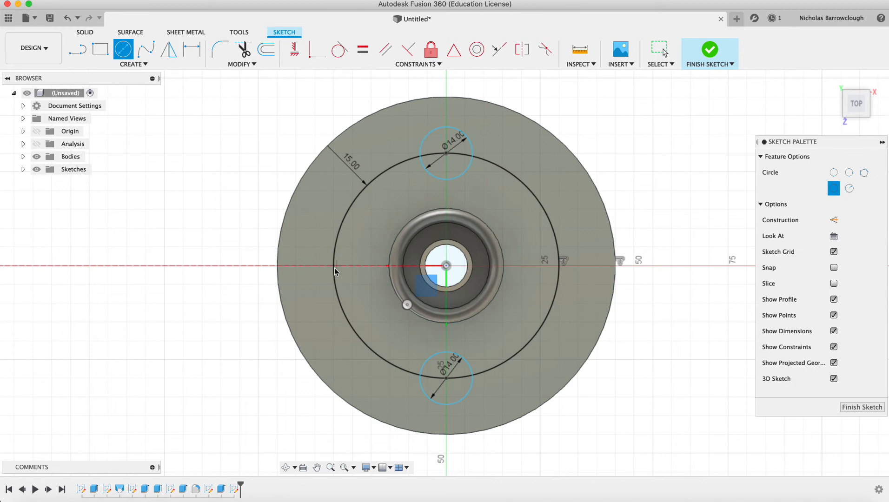
pyautogui.click(332, 266)
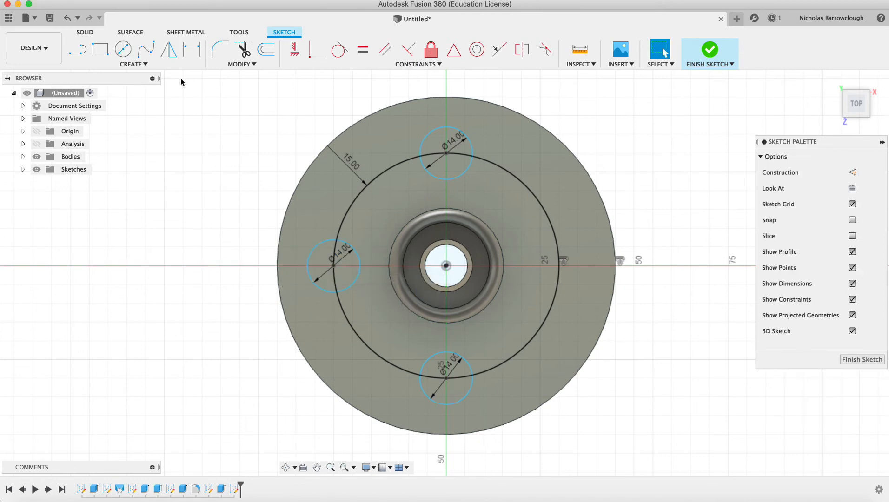
pyautogui.click(123, 50)
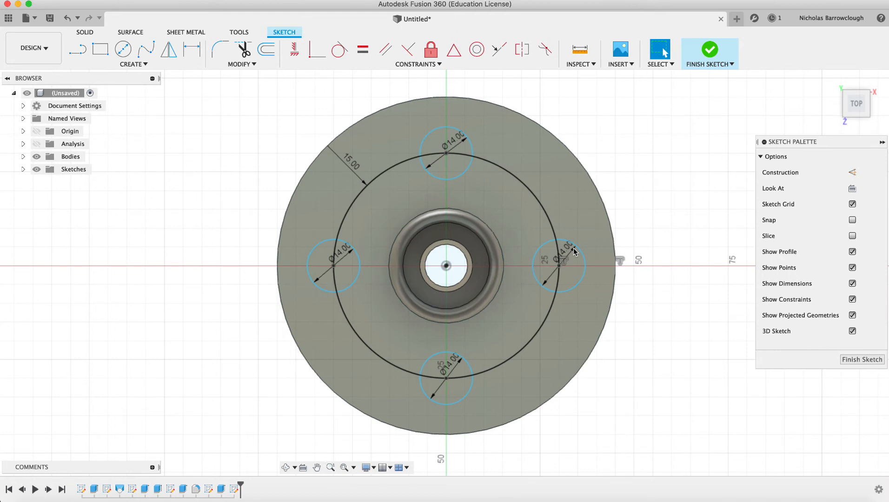
pyautogui.click(521, 183)
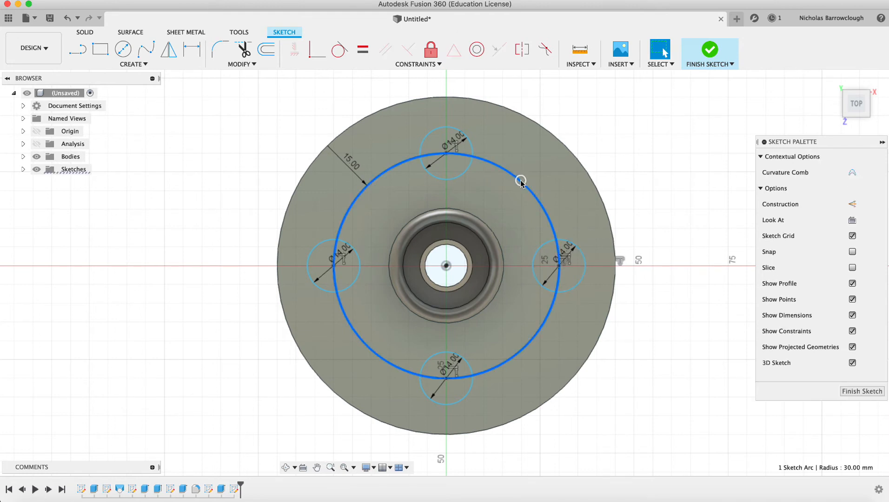
pyautogui.click(522, 183)
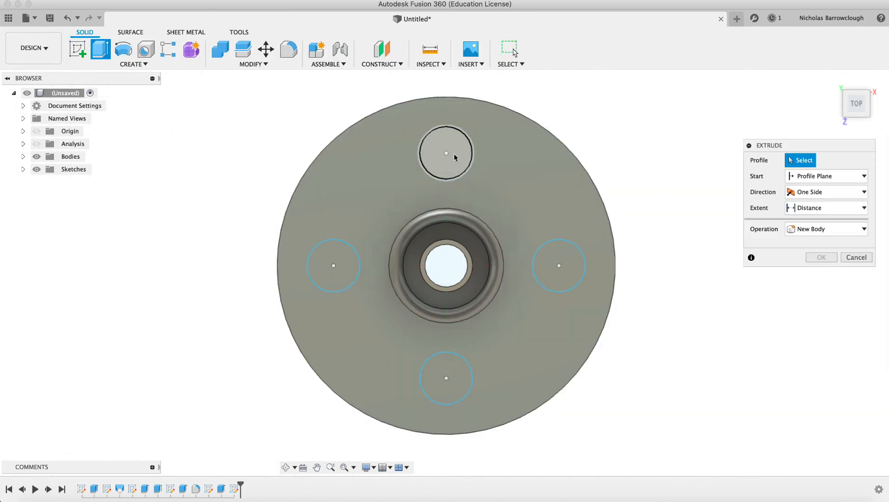
# Cut the four circle profiles 20 mm through the flange, then bring up the Safari flange reference page
pyautogui.click(333, 266)
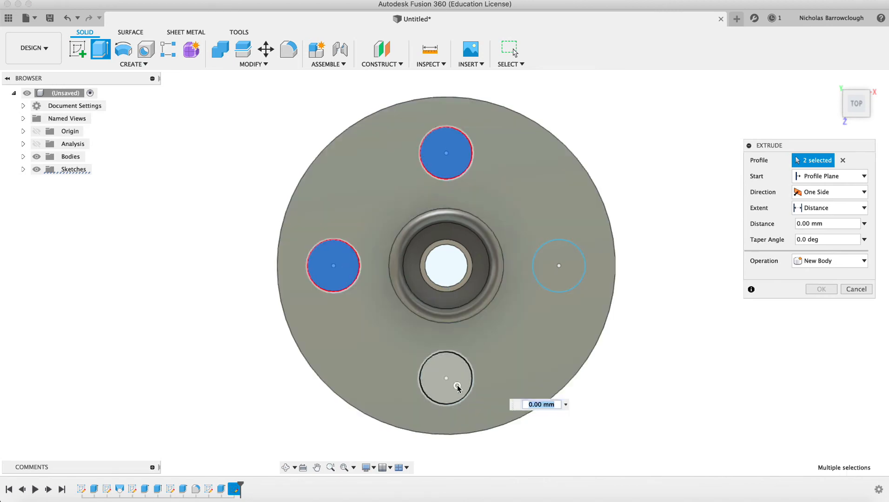
pyautogui.click(559, 267)
pyautogui.write('-20')
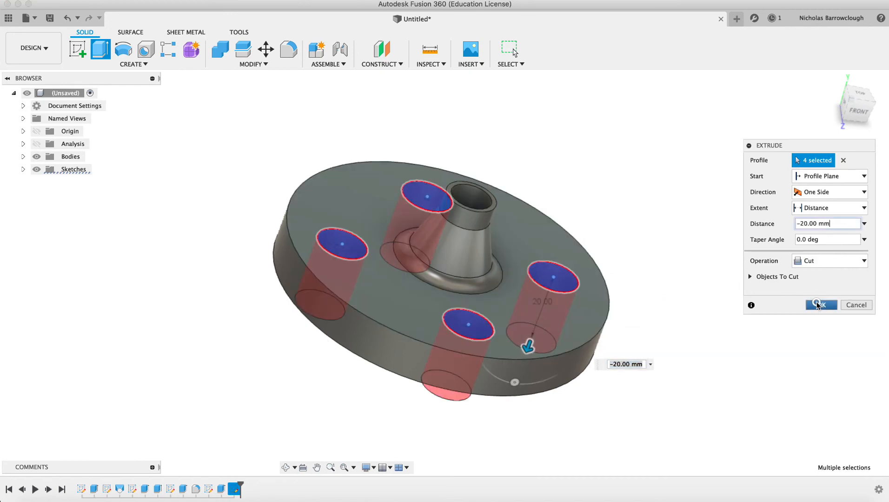
pyautogui.click(820, 306)
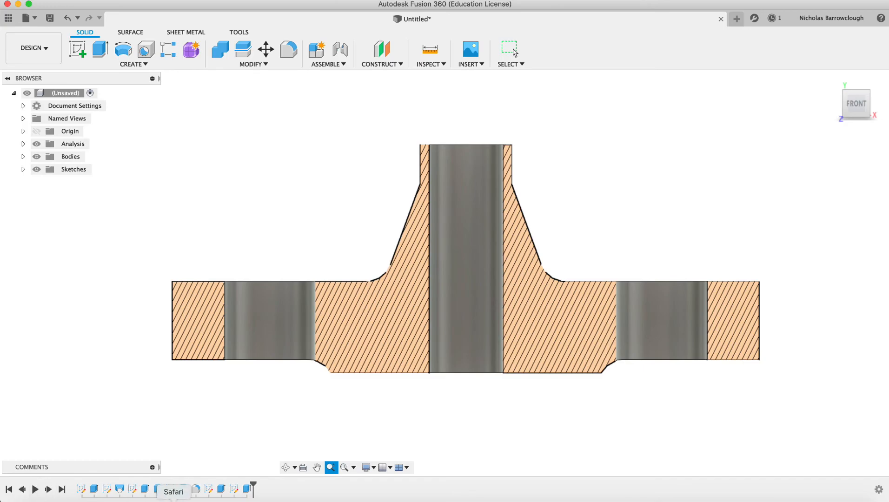
pyautogui.click(174, 491)
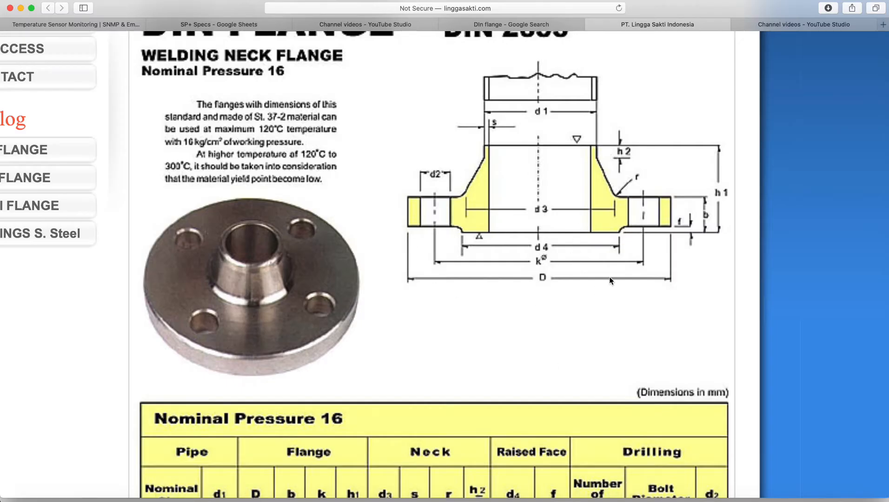
pyautogui.moveTo(612, 348)
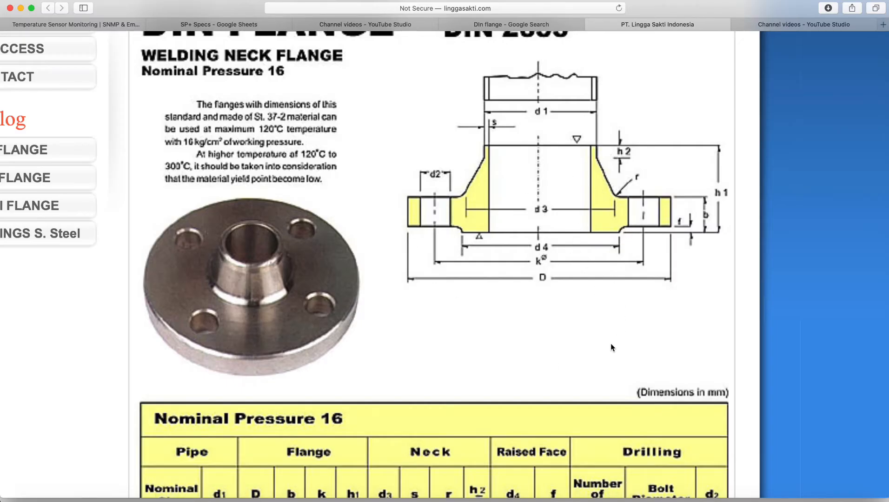
# Scroll the DIN 2633 page between the welding neck drawing and the PN16 size table
pyautogui.scroll(-3)
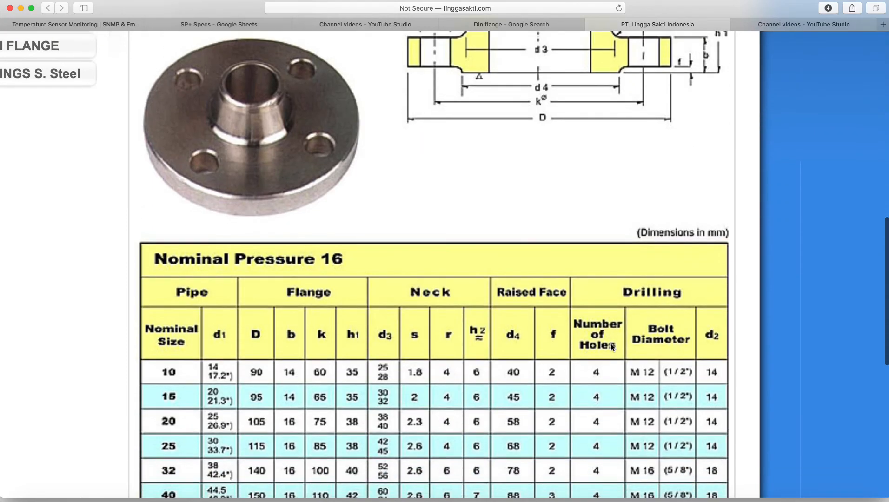
pyautogui.scroll(3)
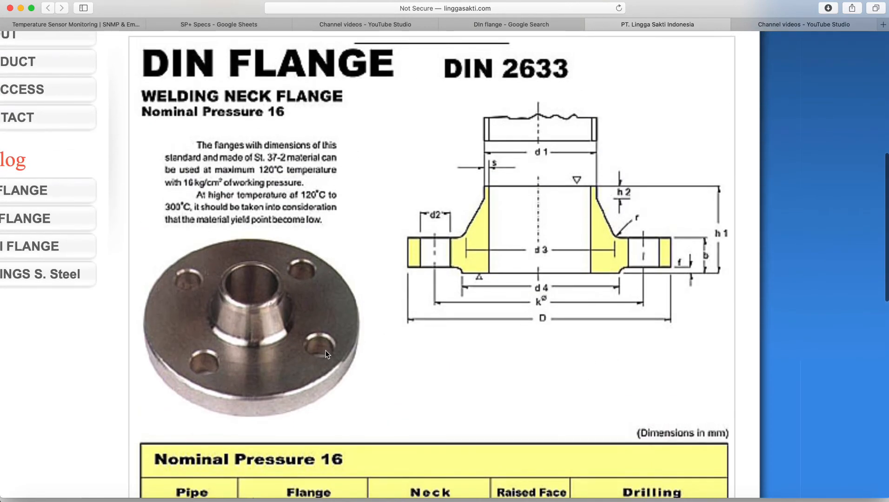
pyautogui.scroll(-3)
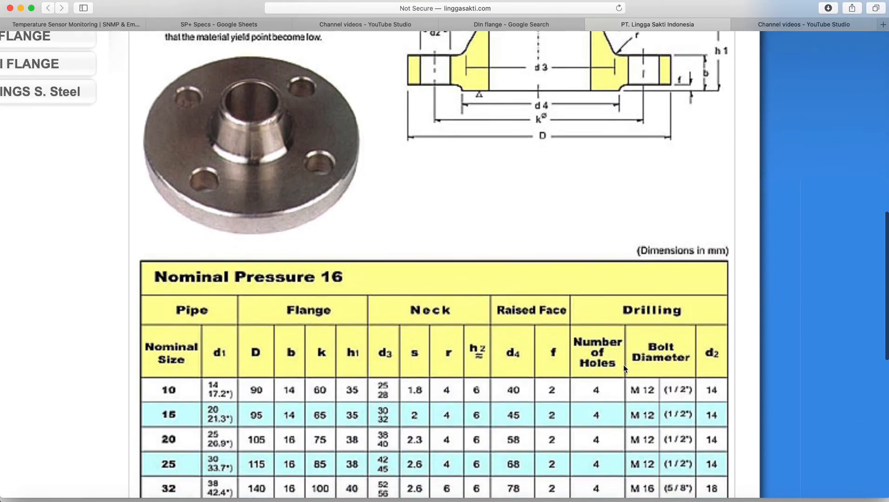
pyautogui.scroll(3)
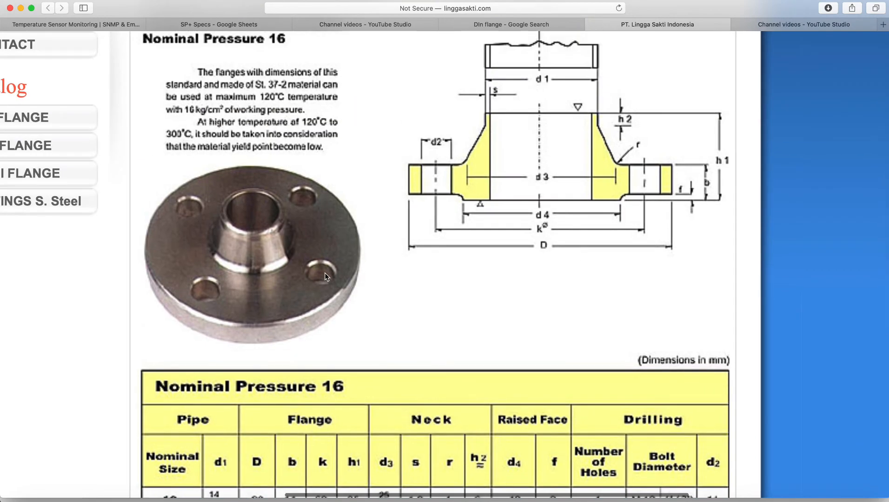
pyautogui.moveTo(260, 290)
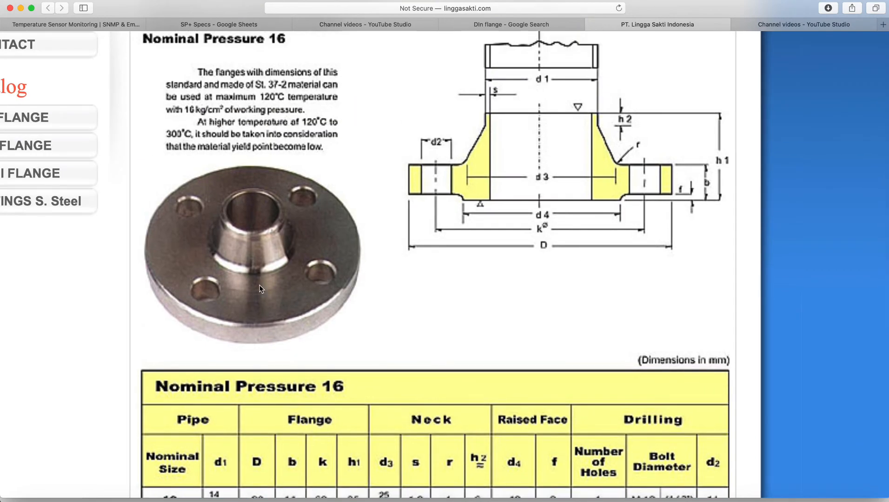
pyautogui.moveTo(538, 371)
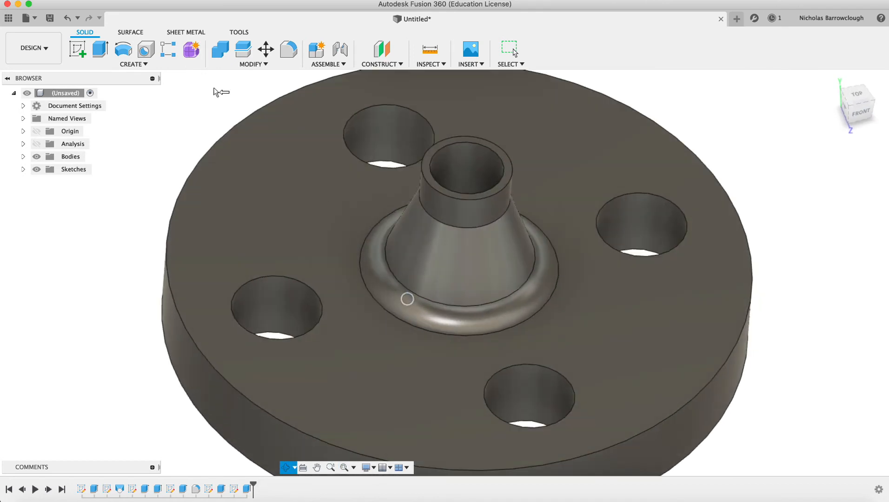
# Start a Thread feature on the upper-left hole, first trying 12 mm M12x1.75 with Modeled ticked
pyautogui.click(252, 63)
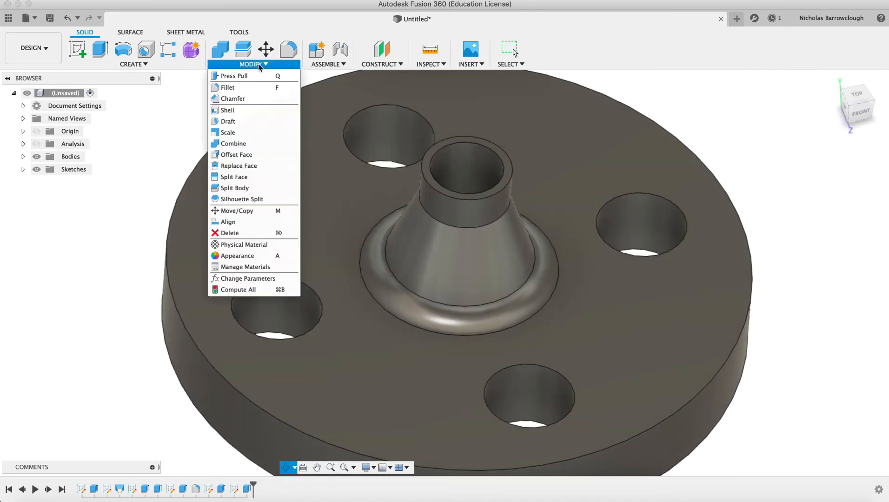
pyautogui.click(133, 65)
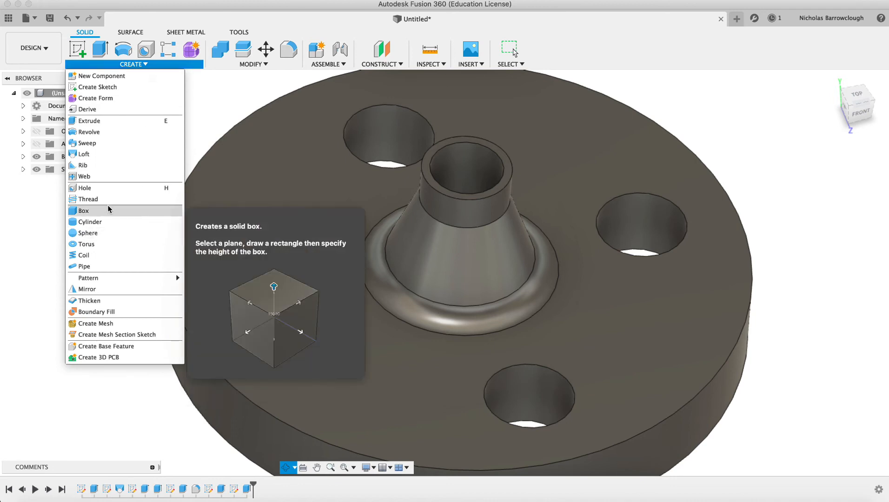
pyautogui.click(89, 199)
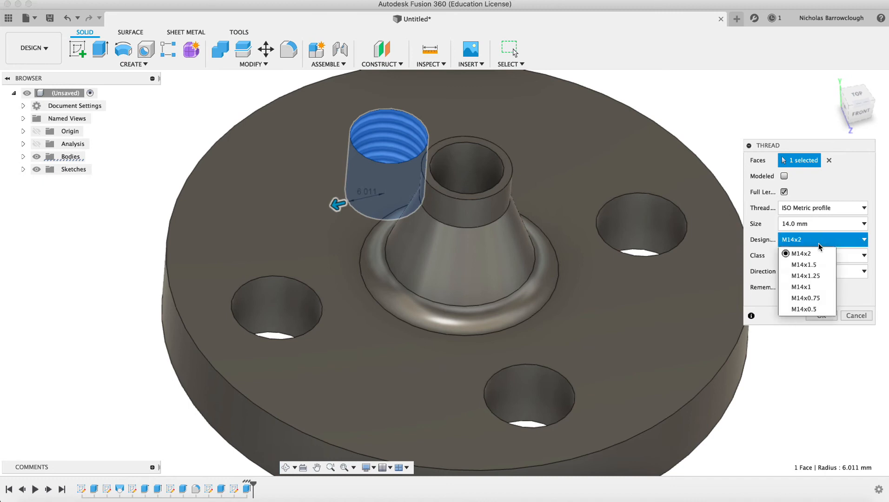
pyautogui.click(822, 223)
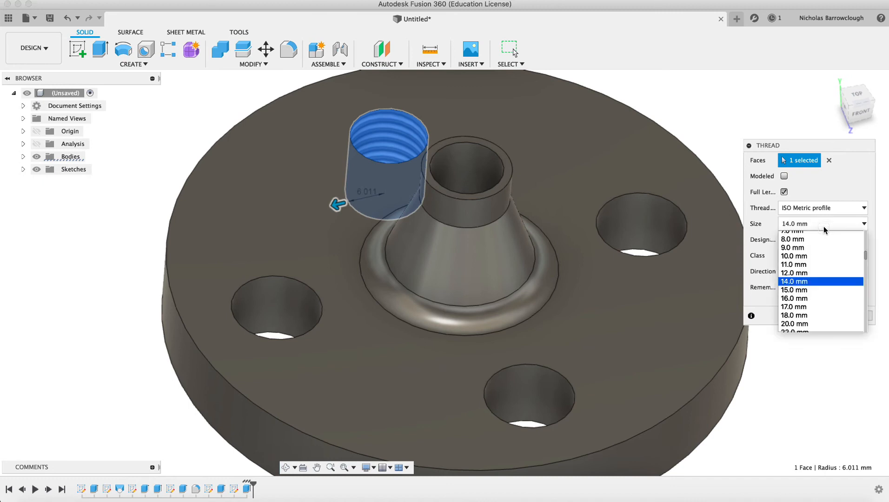
pyautogui.click(794, 272)
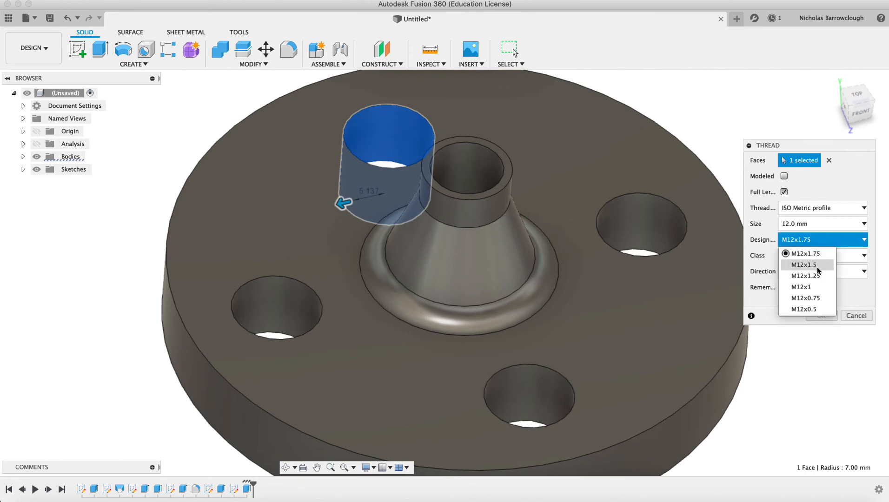
pyautogui.moveTo(805, 277)
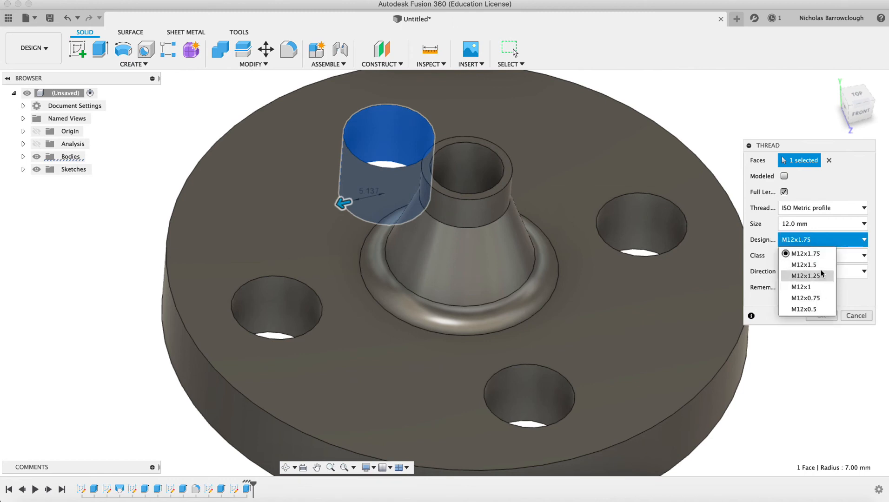
pyautogui.click(804, 253)
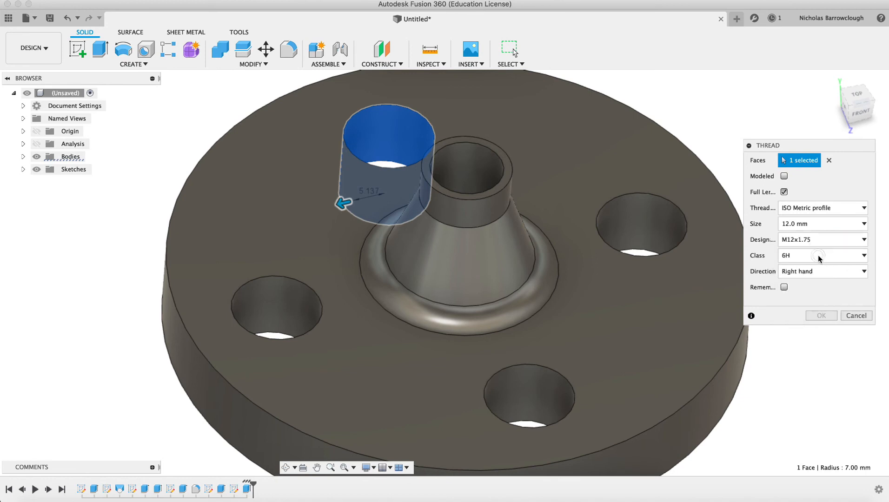
pyautogui.click(784, 176)
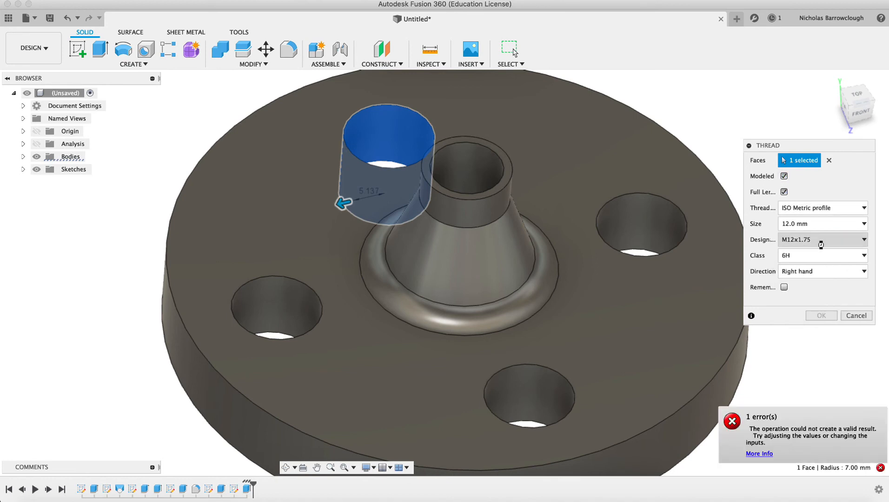
pyautogui.moveTo(787, 449)
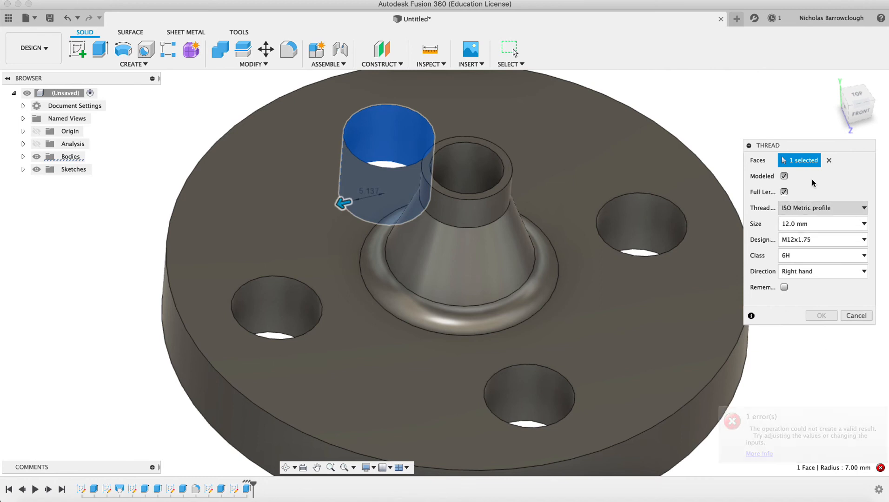
# Change the thread to size 14 mm, designation M14x1.25, and confirm it on the first hole
pyautogui.click(822, 224)
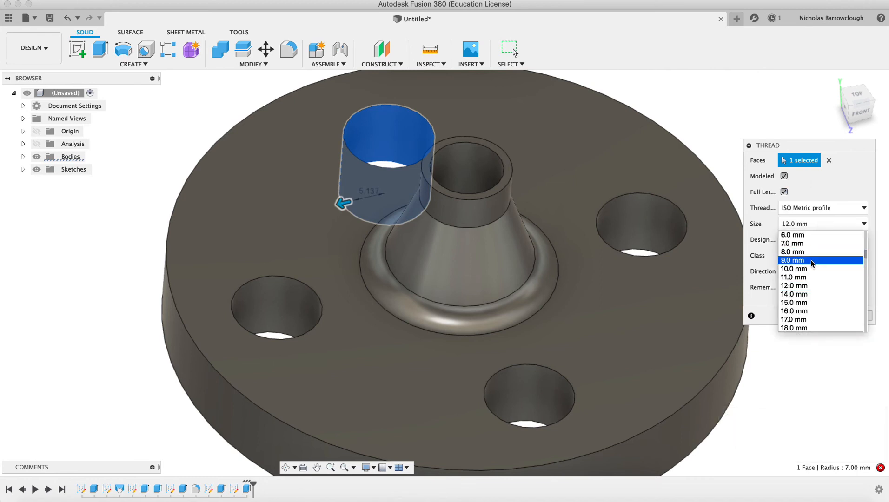
pyautogui.click(794, 286)
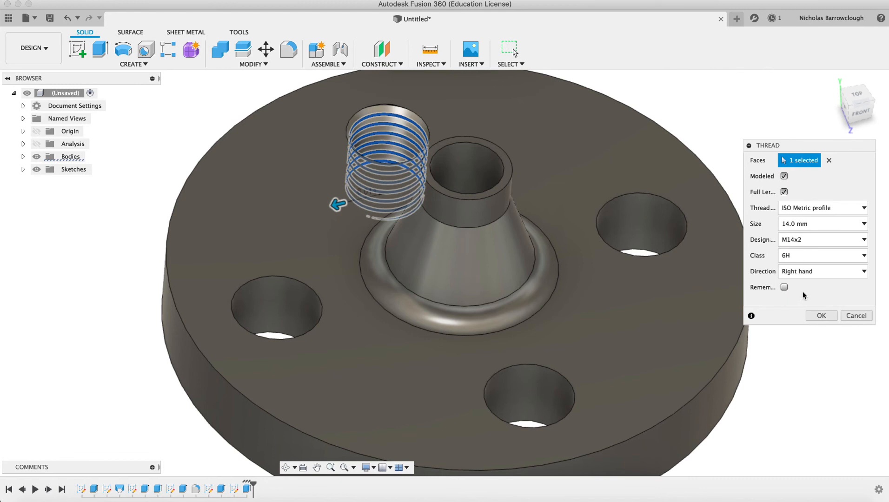
pyautogui.click(821, 239)
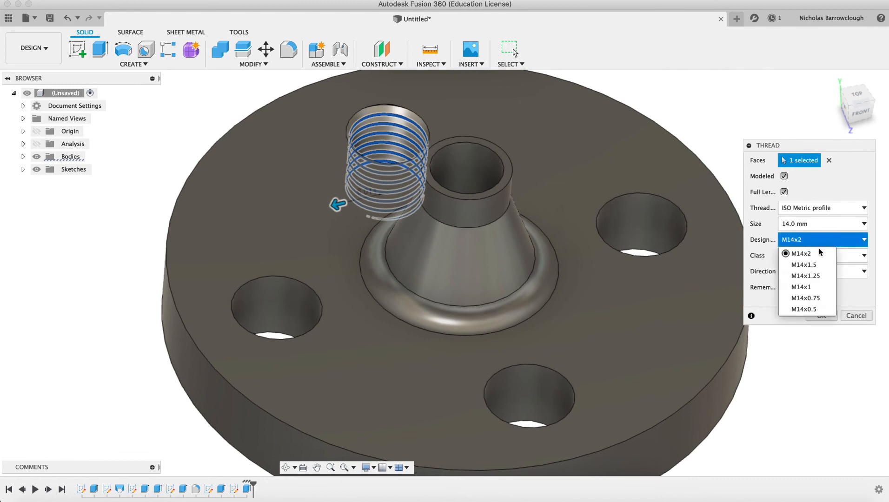
pyautogui.click(804, 276)
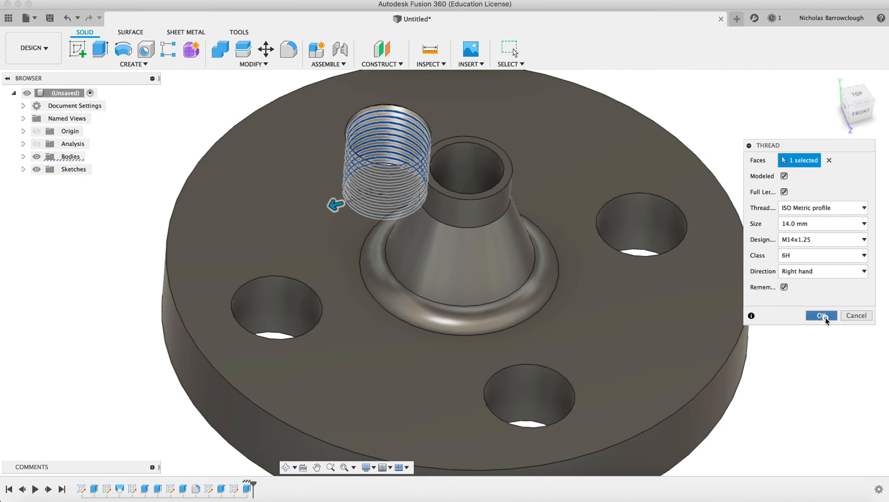
pyautogui.click(821, 316)
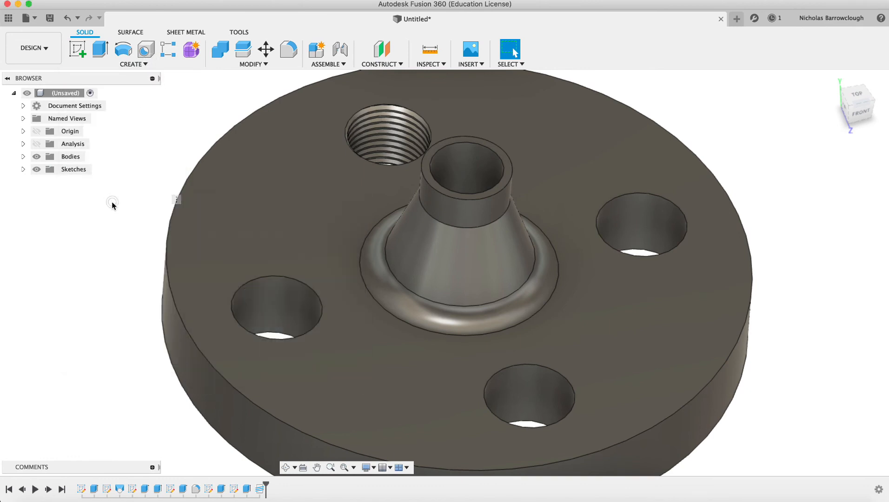
# Thread the lower-left, right-hand and bottom holes with the remembered M14x1.25 settings
pyautogui.click(273, 308)
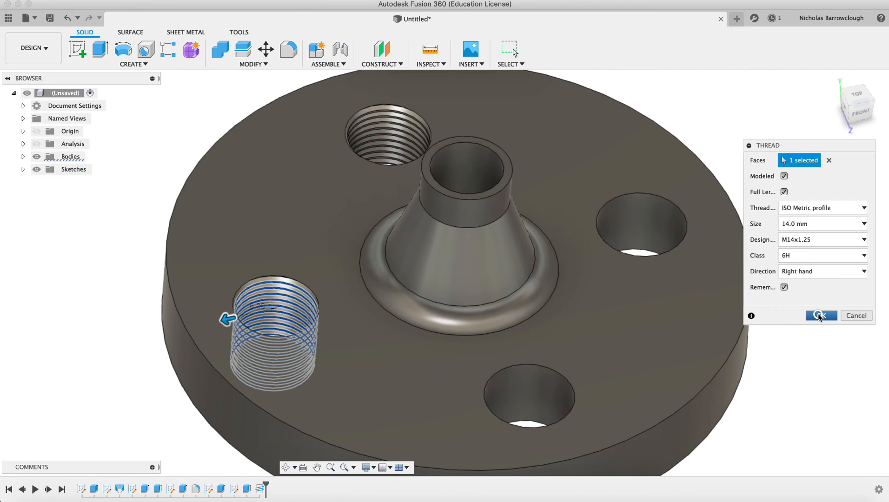
pyautogui.click(133, 64)
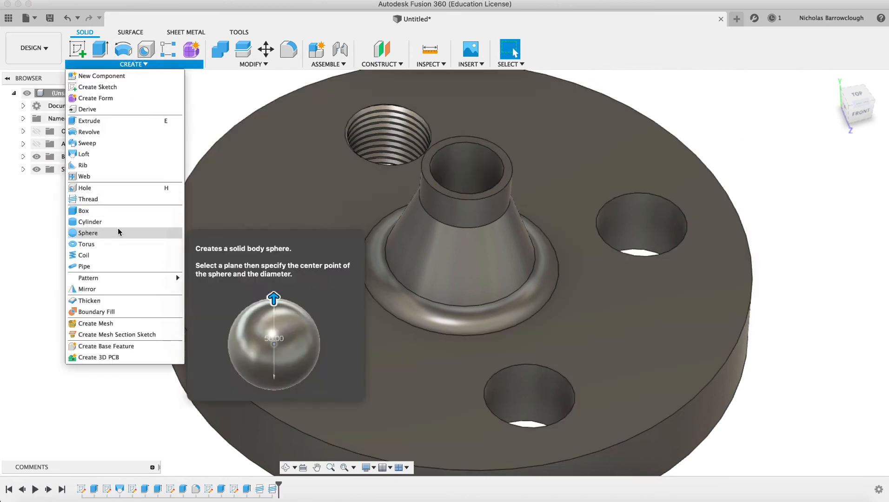
pyautogui.click(88, 198)
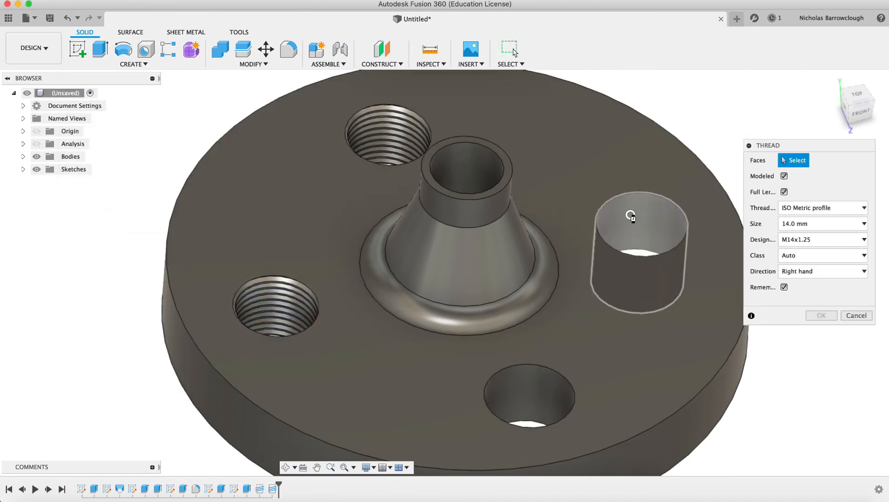
pyautogui.click(821, 315)
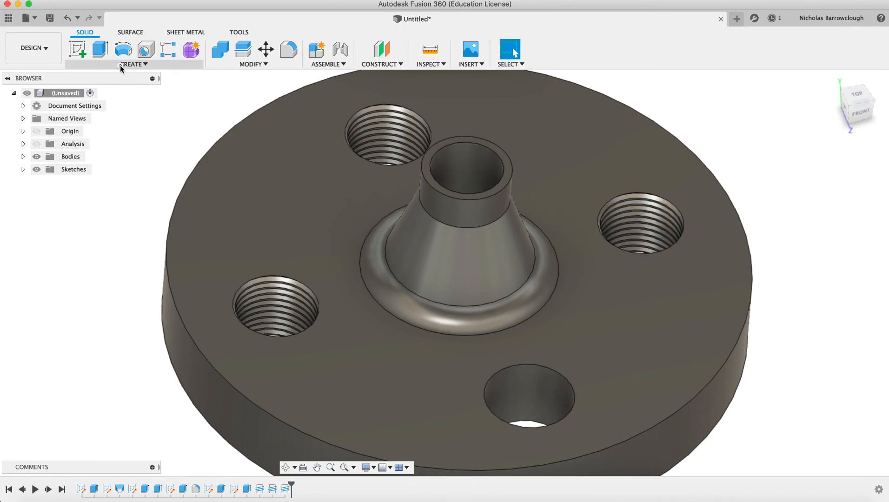
pyautogui.click(133, 64)
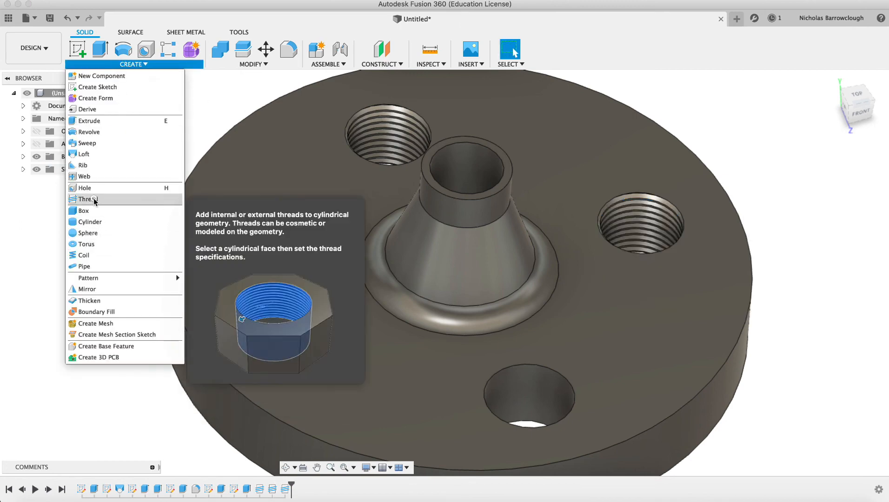
pyautogui.click(88, 199)
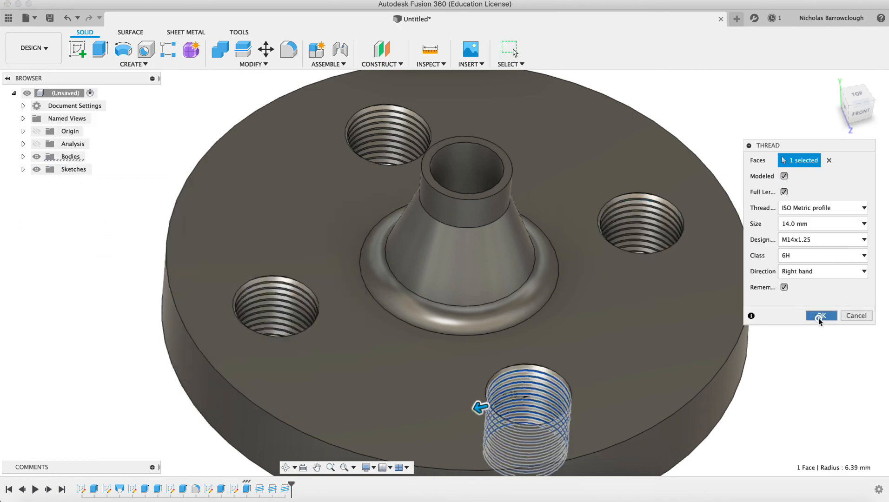
pyautogui.moveTo(331, 474)
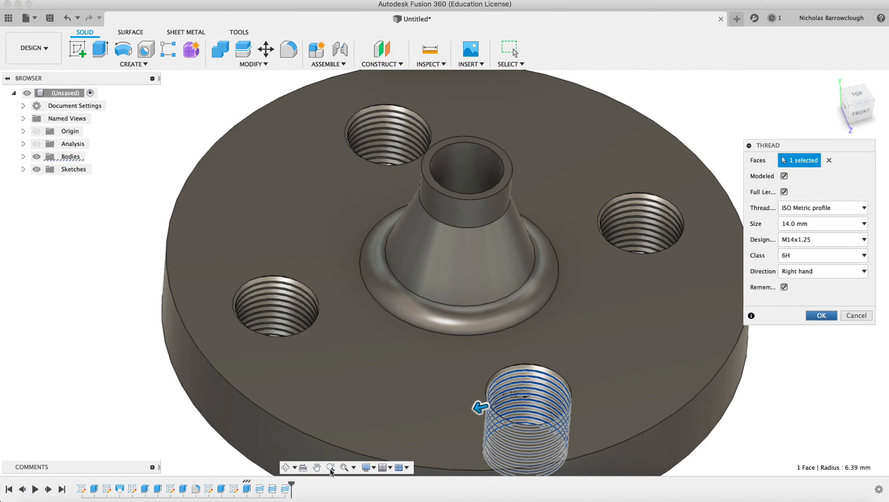
pyautogui.click(821, 316)
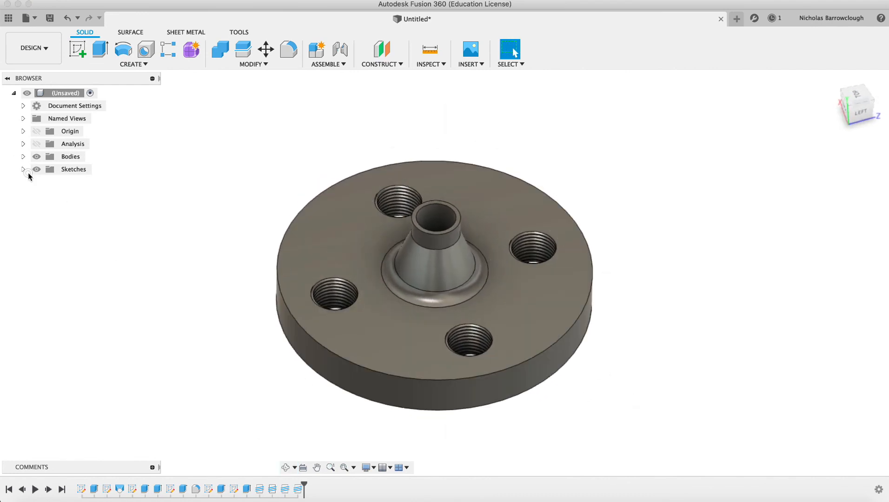
# Expand the Sketches folder listing Sketch1 to Sketch6 and inspect the finished threaded flange
pyautogui.click(23, 170)
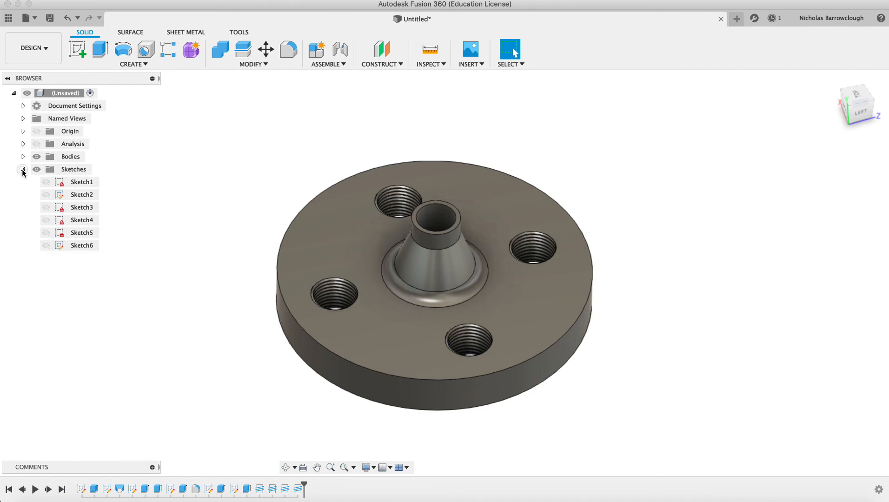
pyautogui.click(23, 169)
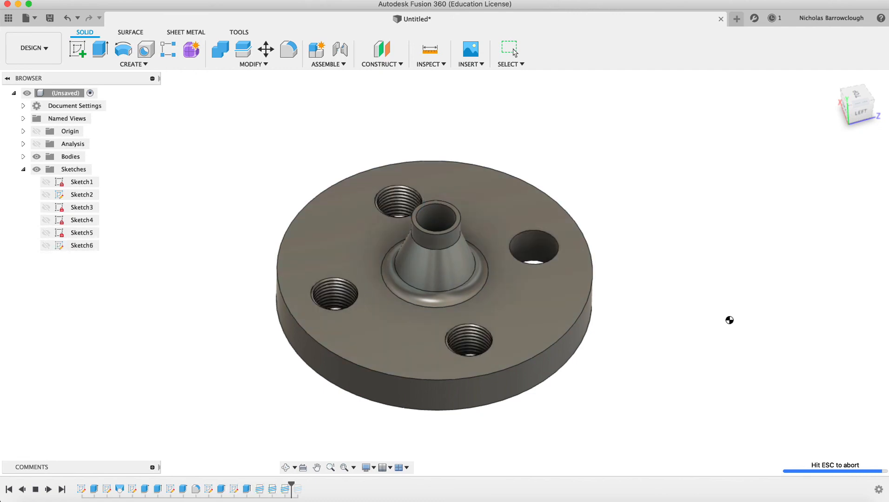
pyautogui.click(510, 50)
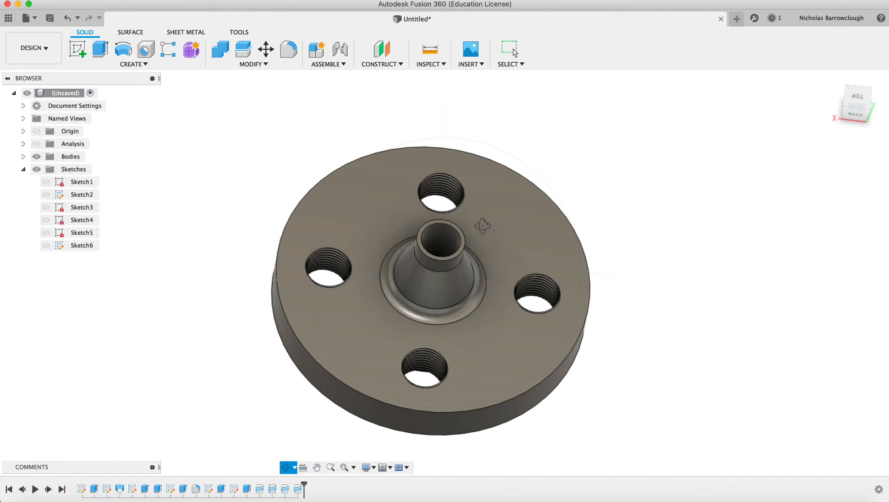
pyautogui.moveTo(483, 230)
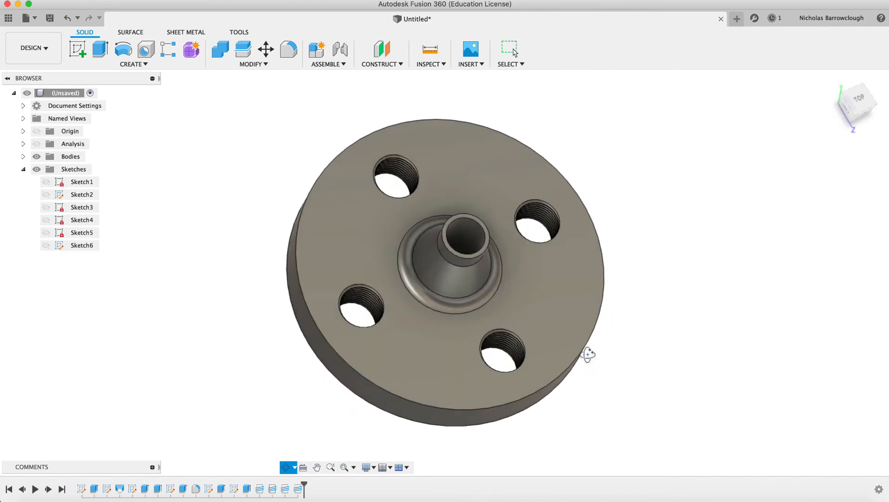
pyautogui.click(596, 3)
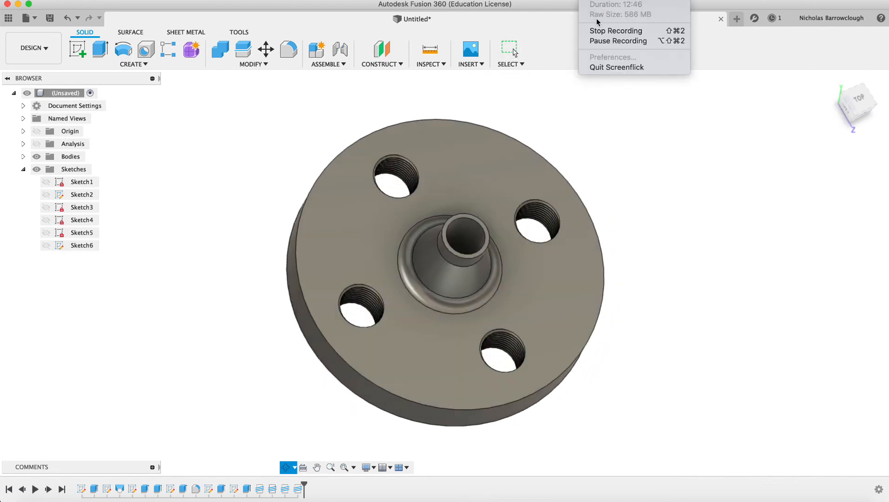